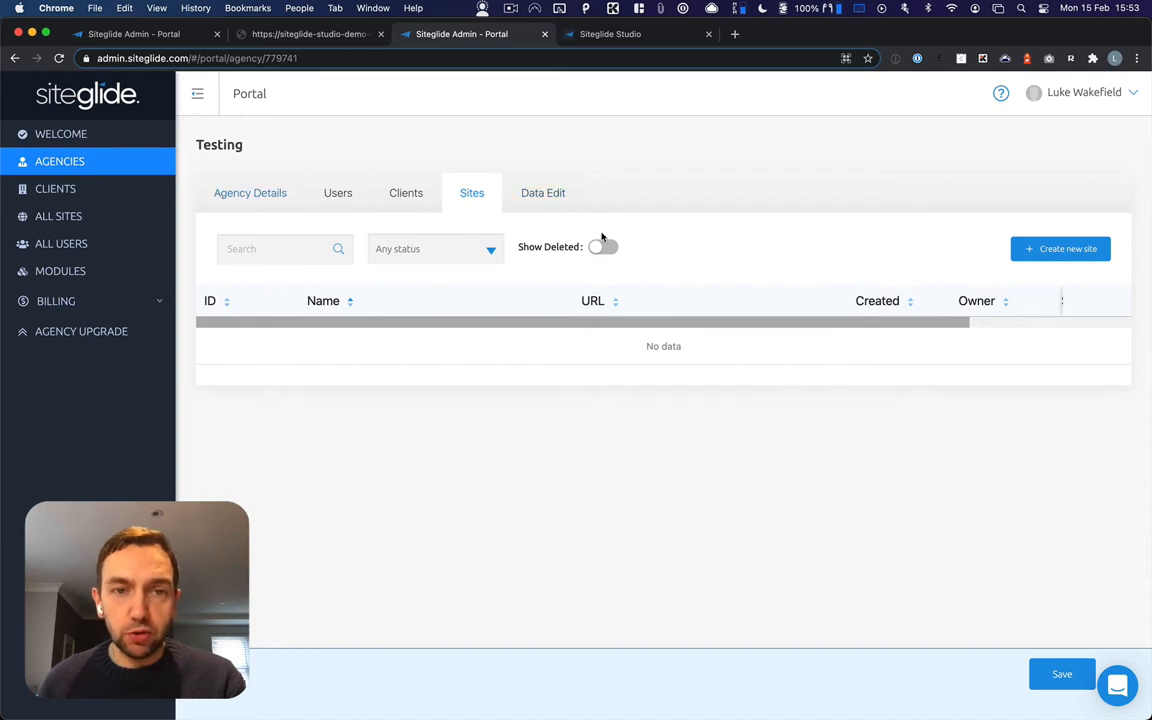
# - Start a new site for the Testing agency and focus the Site Name field
pyautogui.click(1060, 248)
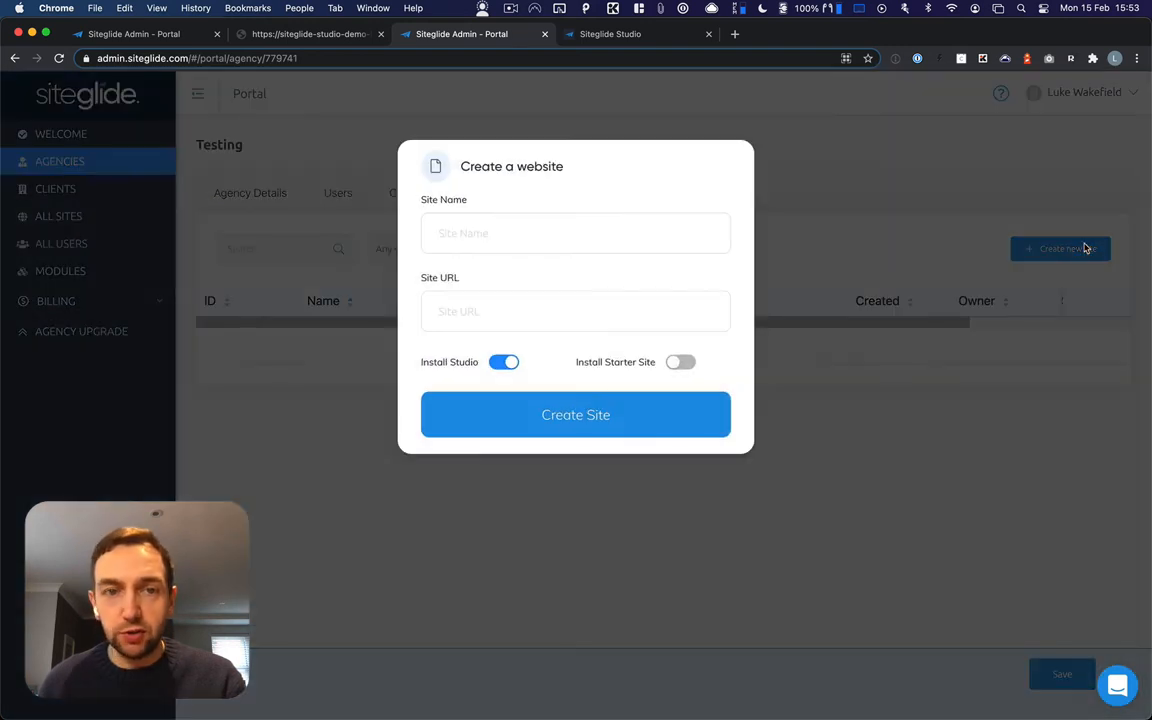
pyautogui.click(576, 232)
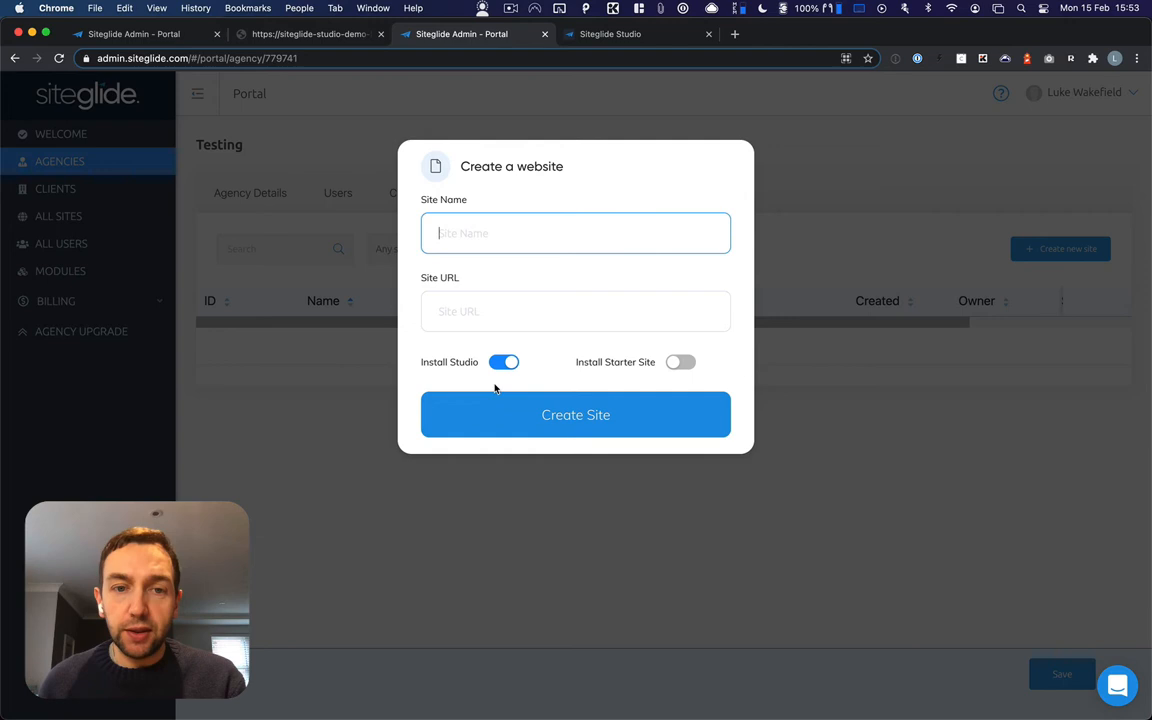
pyautogui.moveTo(728, 374)
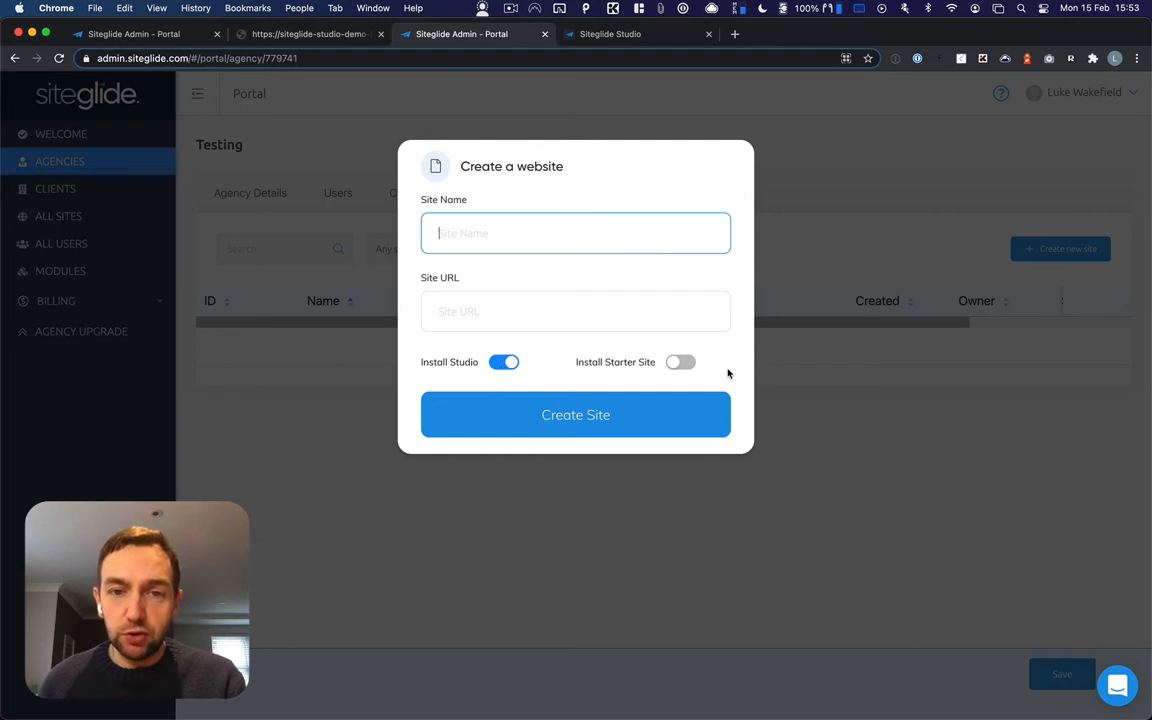
pyautogui.moveTo(504, 326)
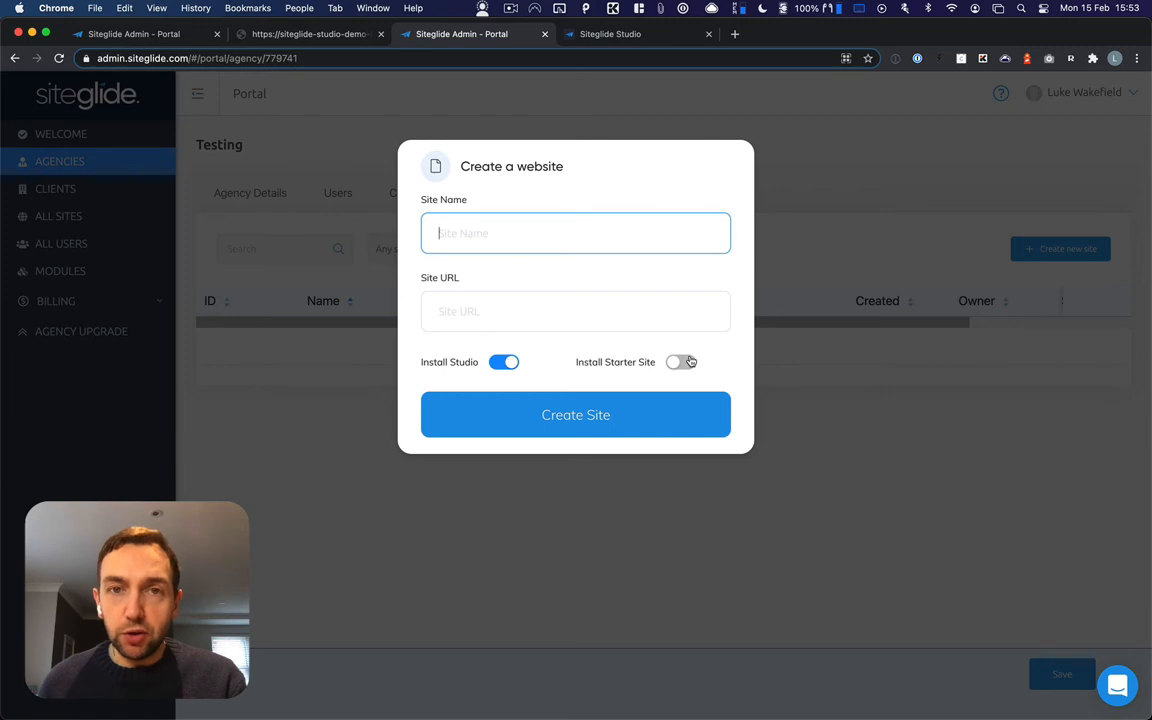
pyautogui.moveTo(358, 378)
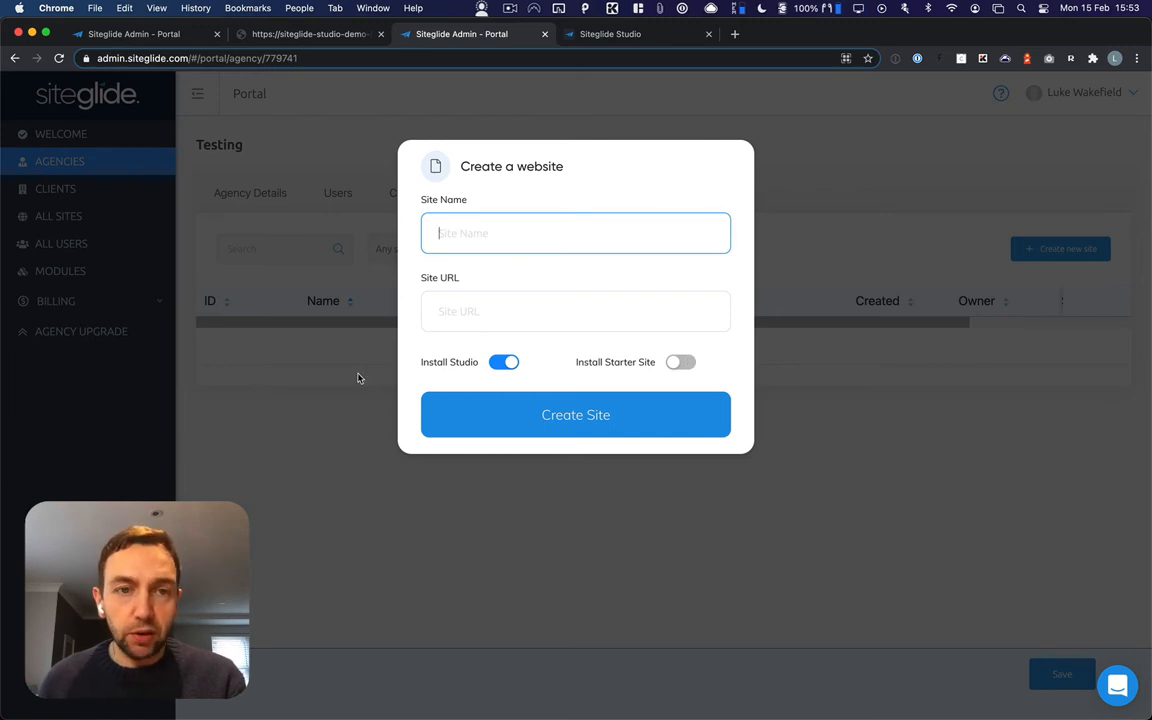
# - Enter the Siteglide-Studio-Demo-LW admin and reach Site Manager > Templates to add a template
pyautogui.click(576, 414)
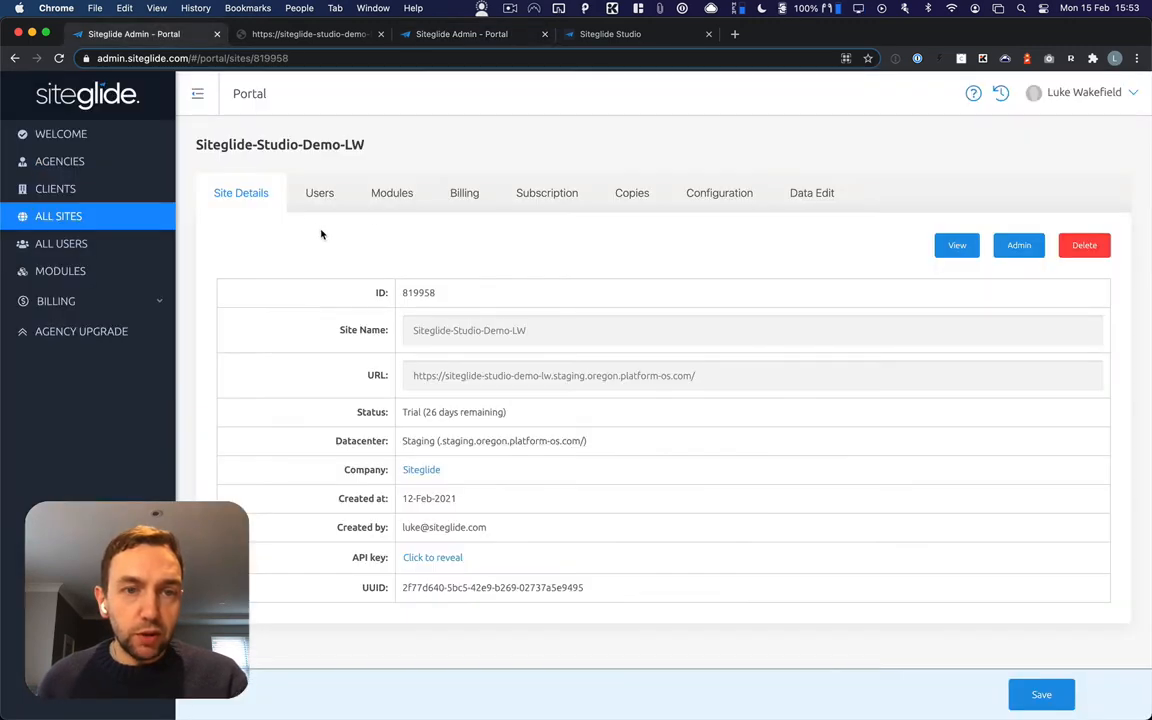
pyautogui.moveTo(550, 276)
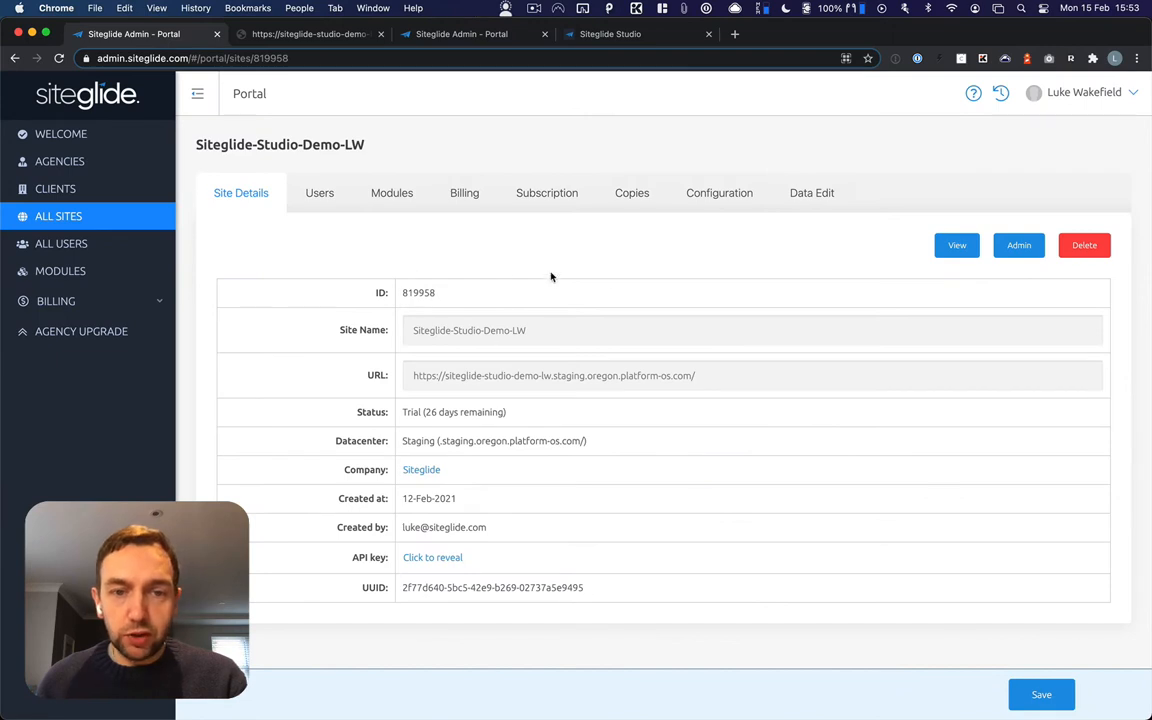
pyautogui.moveTo(548, 246)
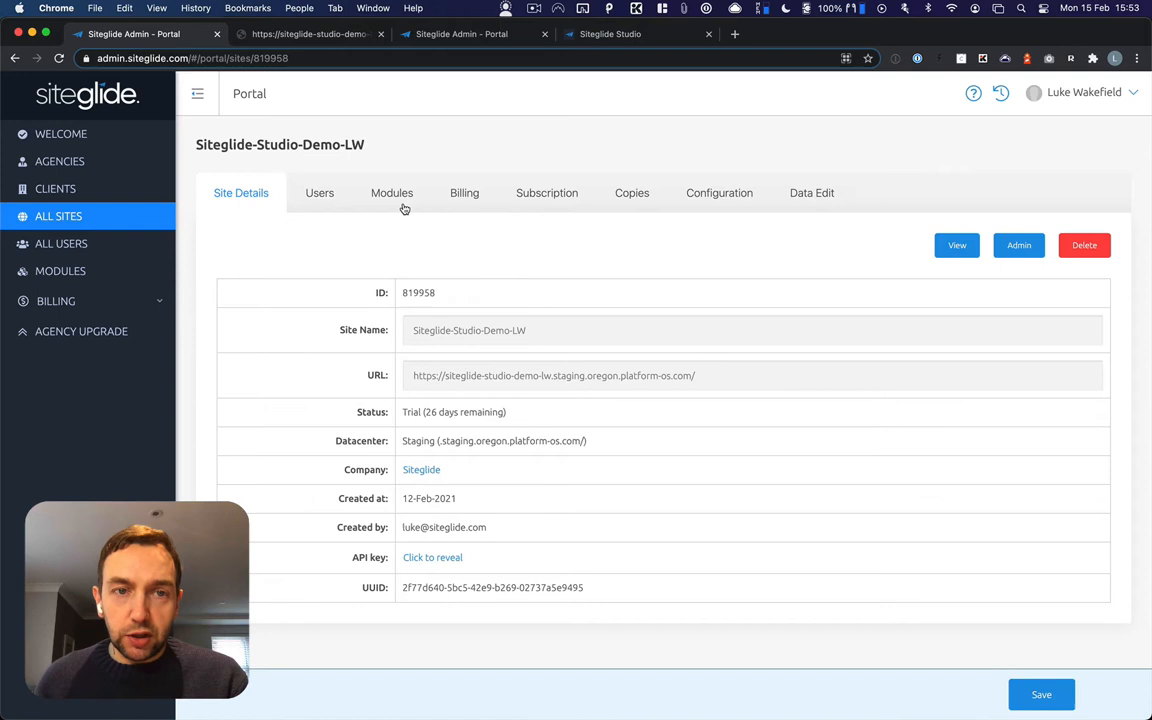
pyautogui.moveTo(624, 266)
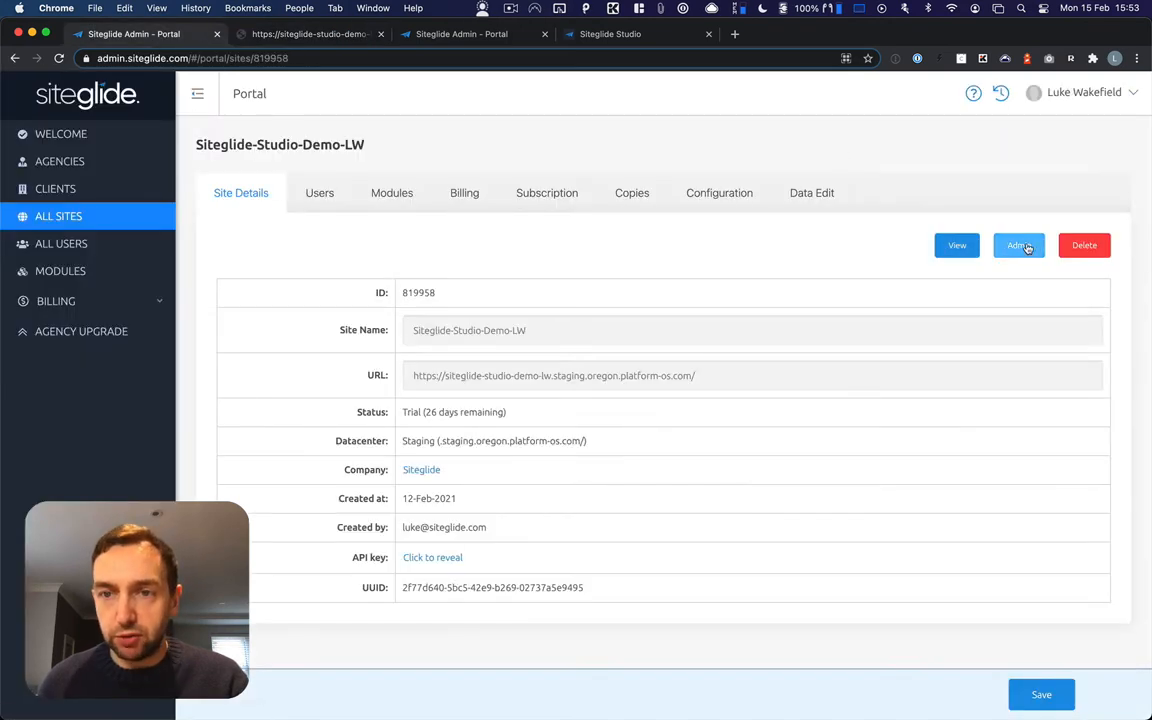
pyautogui.click(1018, 244)
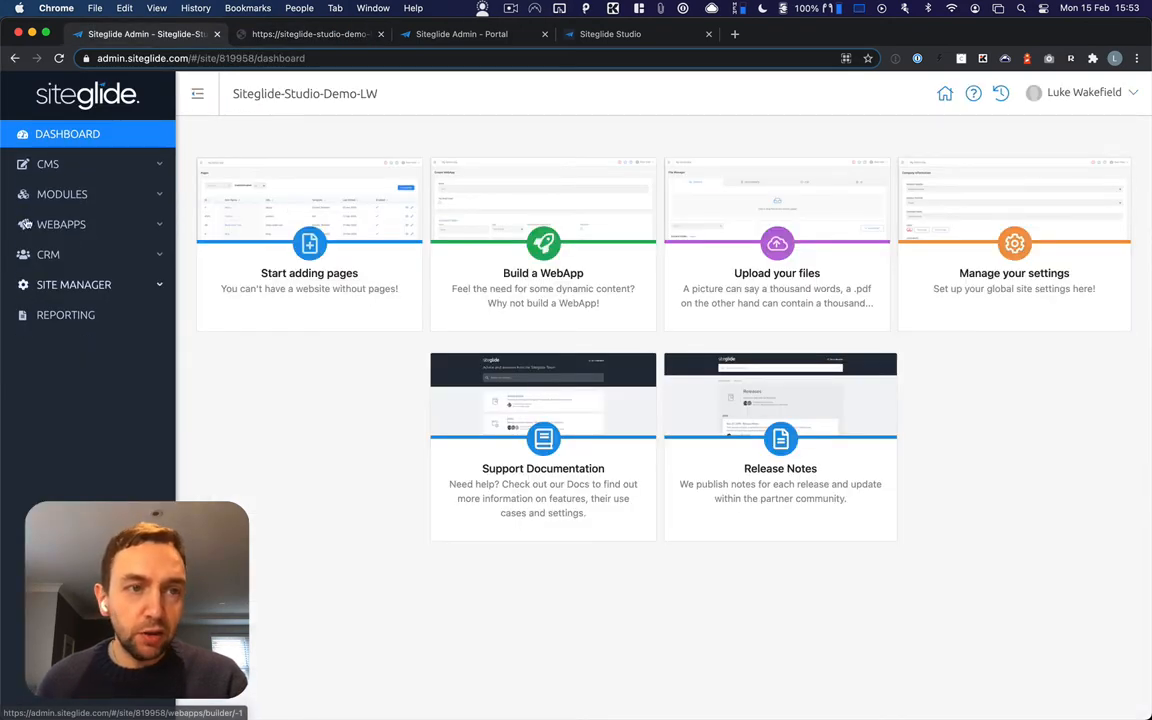
pyautogui.click(74, 284)
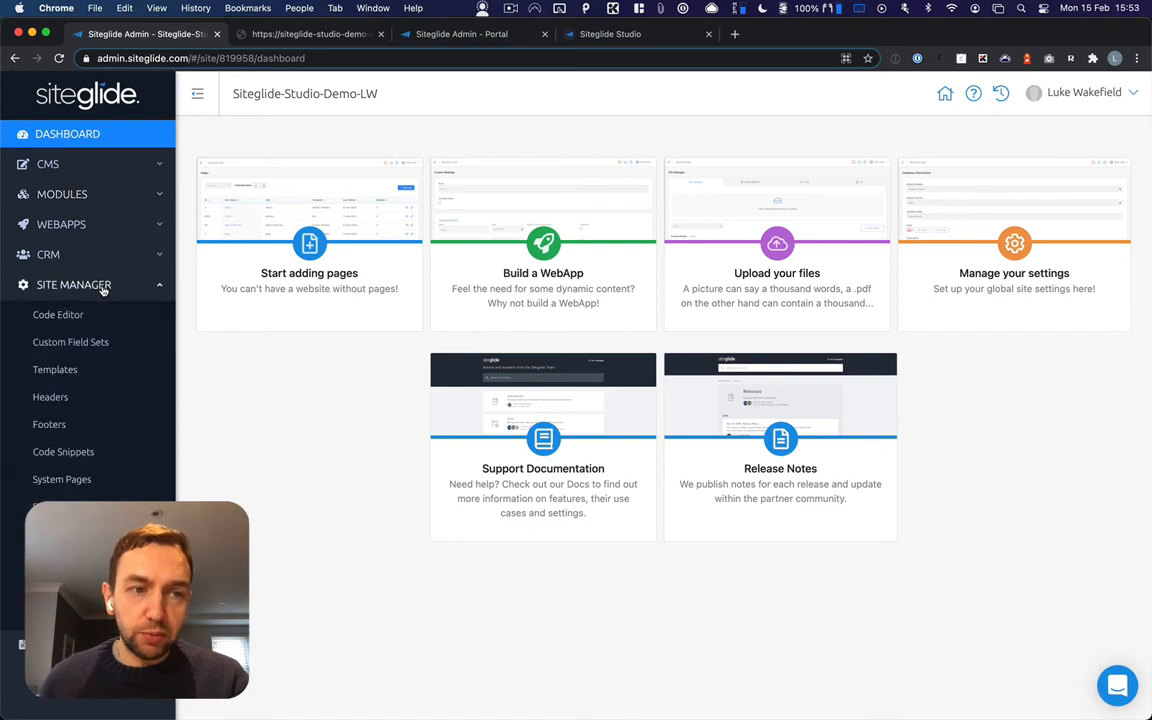
pyautogui.click(56, 368)
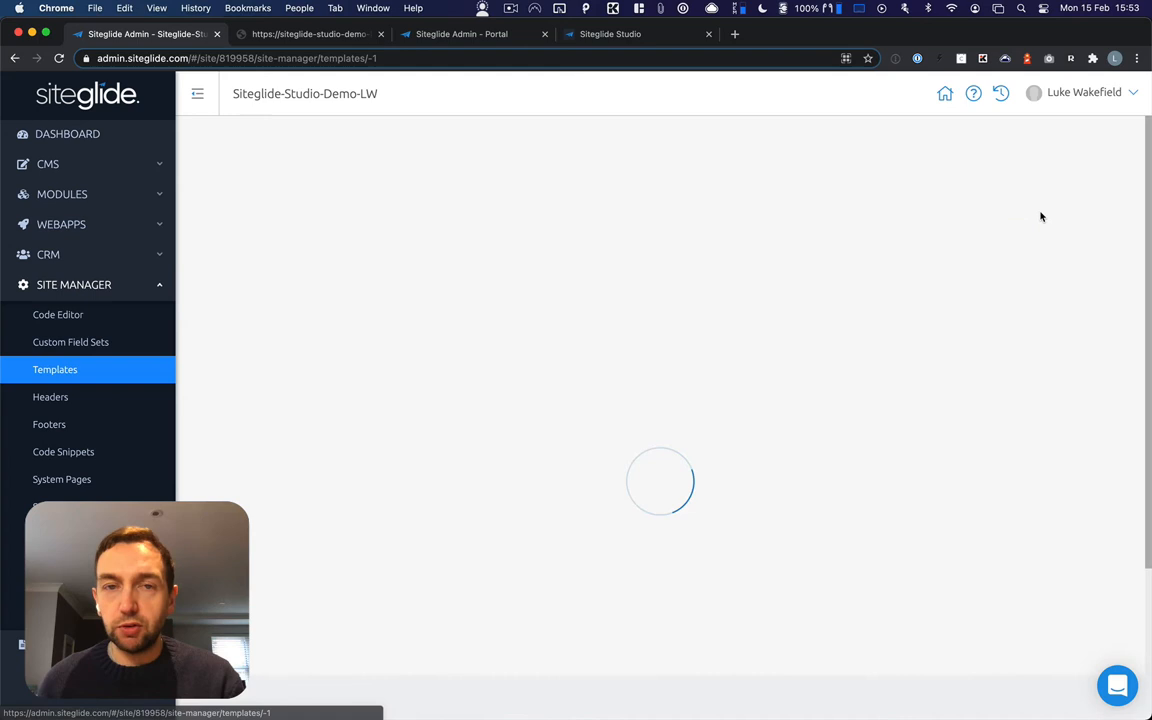
# - Save a Page template named 'Studio' with Use Studio on, review its code, then head to CMS Pages
pyautogui.write('s')
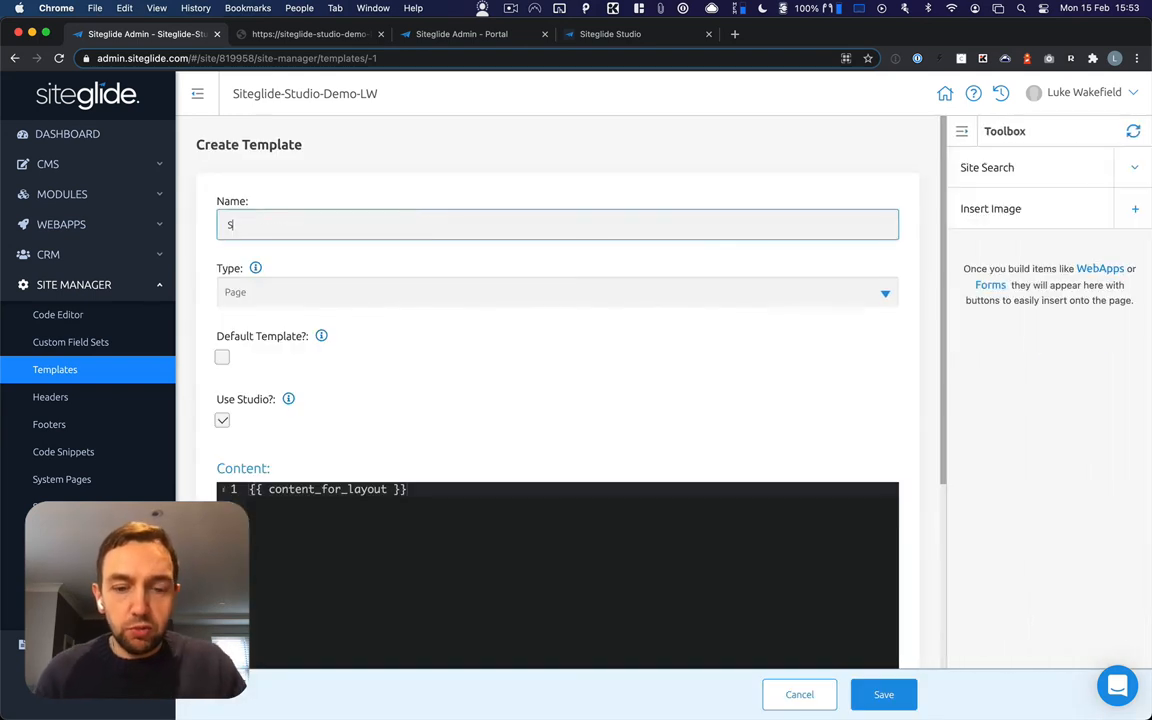
pyautogui.write('Studio')
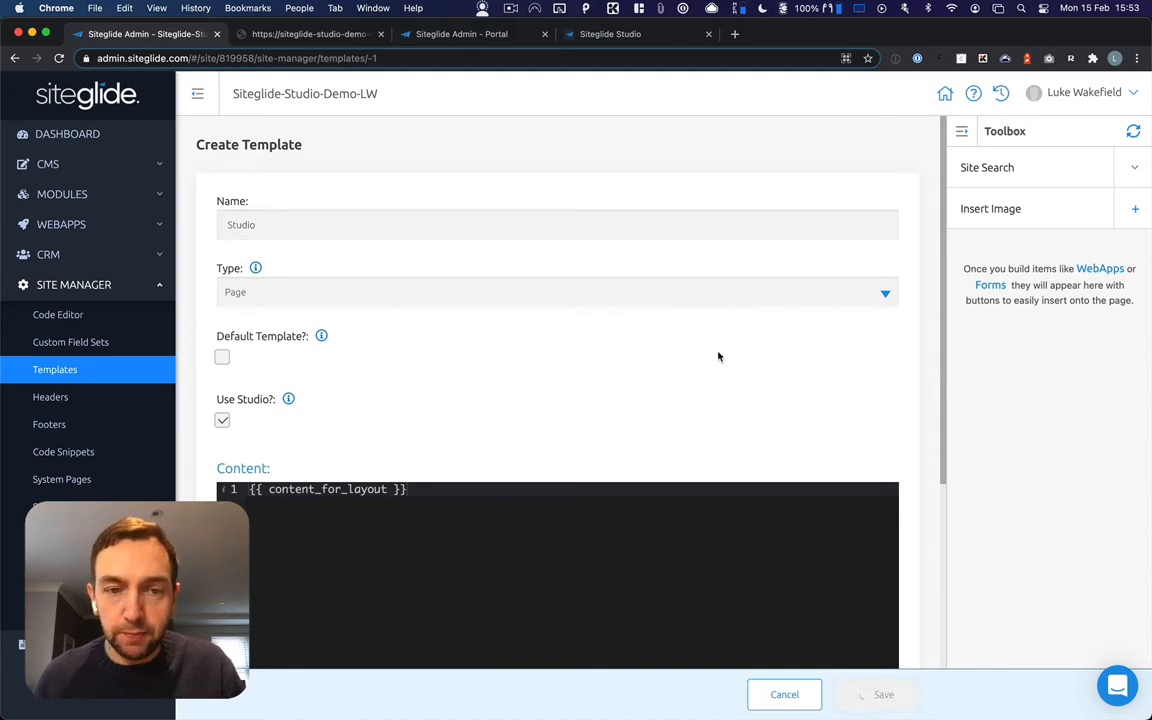
pyautogui.click(882, 694)
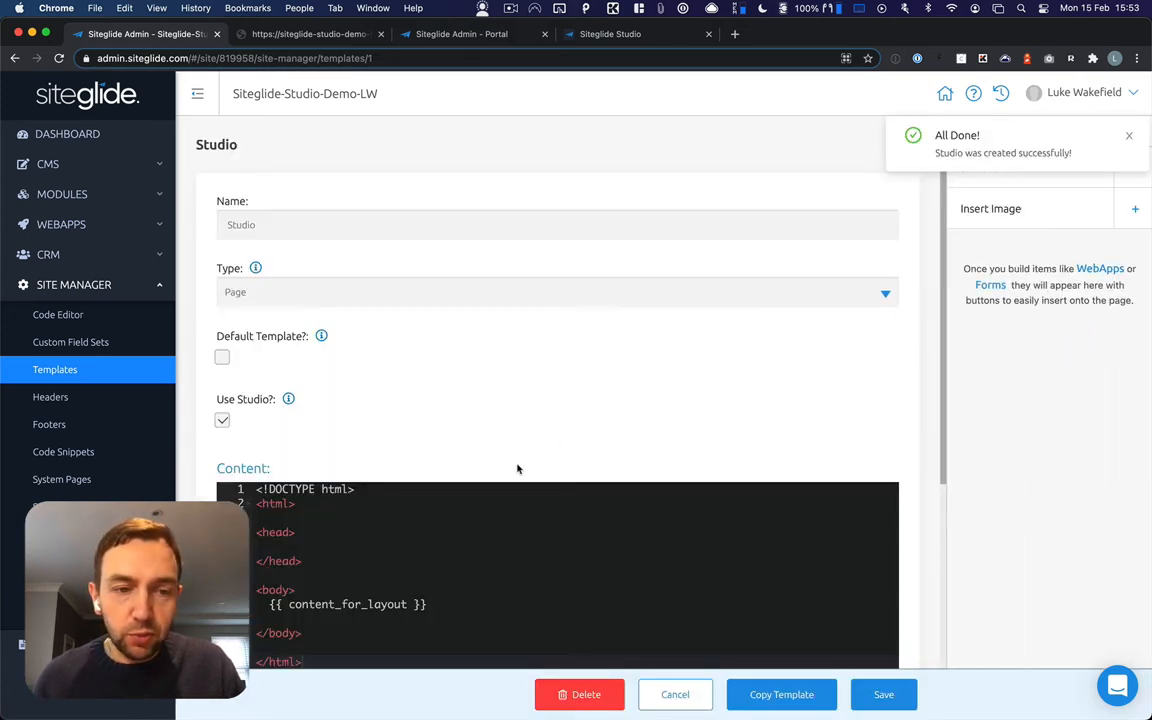
pyautogui.scroll(-3)
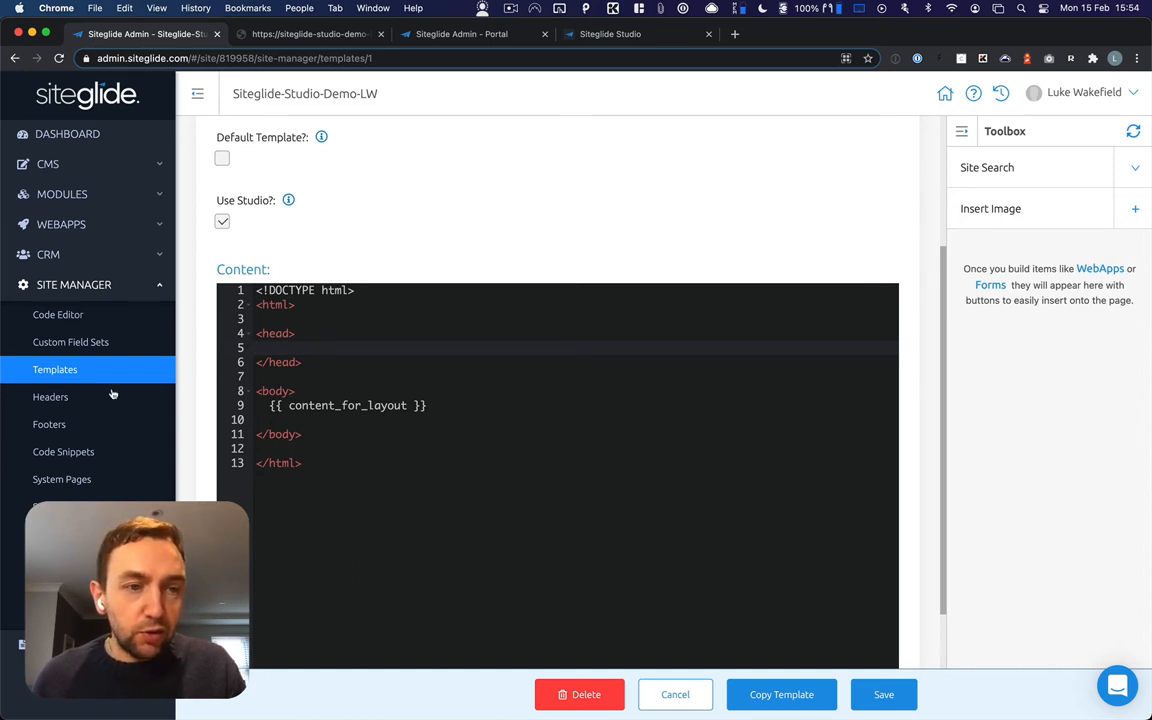
pyautogui.moveTo(64, 452)
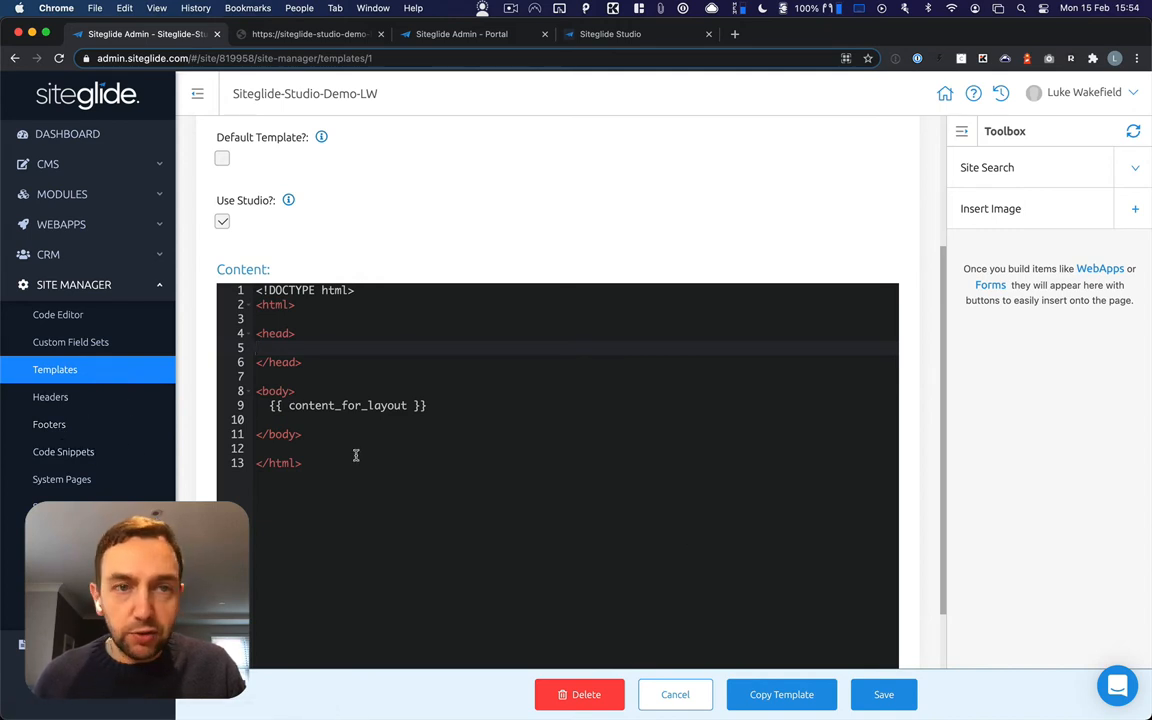
pyautogui.click(48, 164)
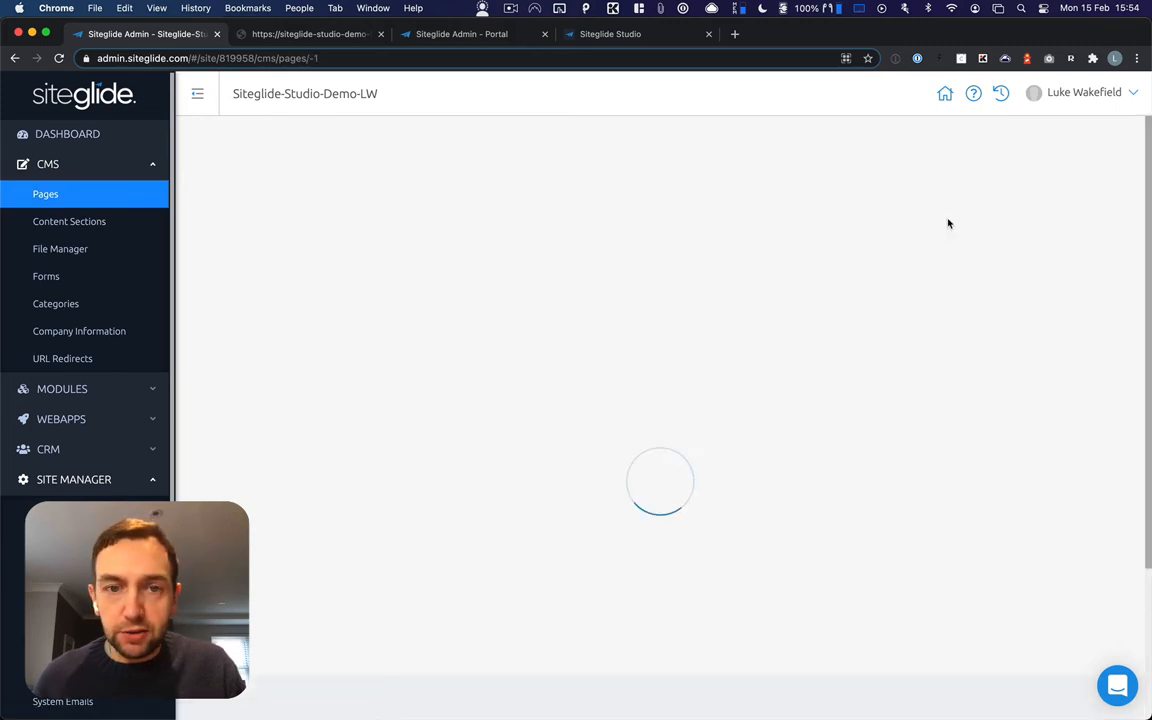
# - Name the new page 'Home' (URL home) and save it
pyautogui.write('h')
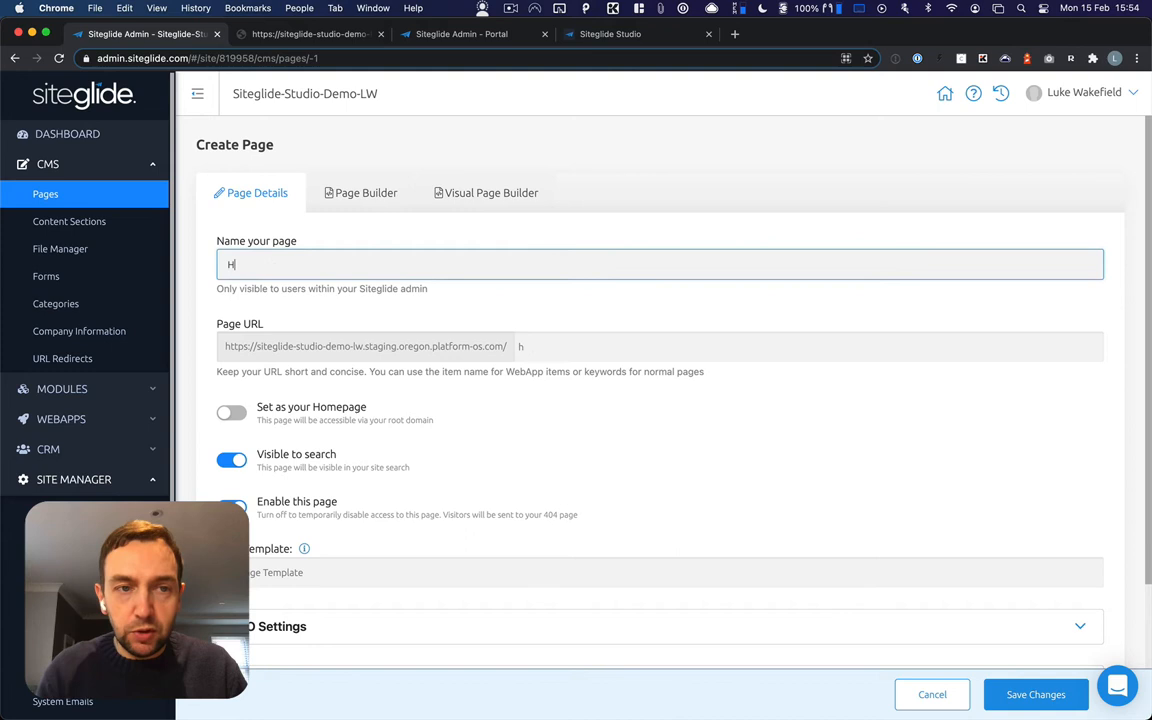
pyautogui.write('ome')
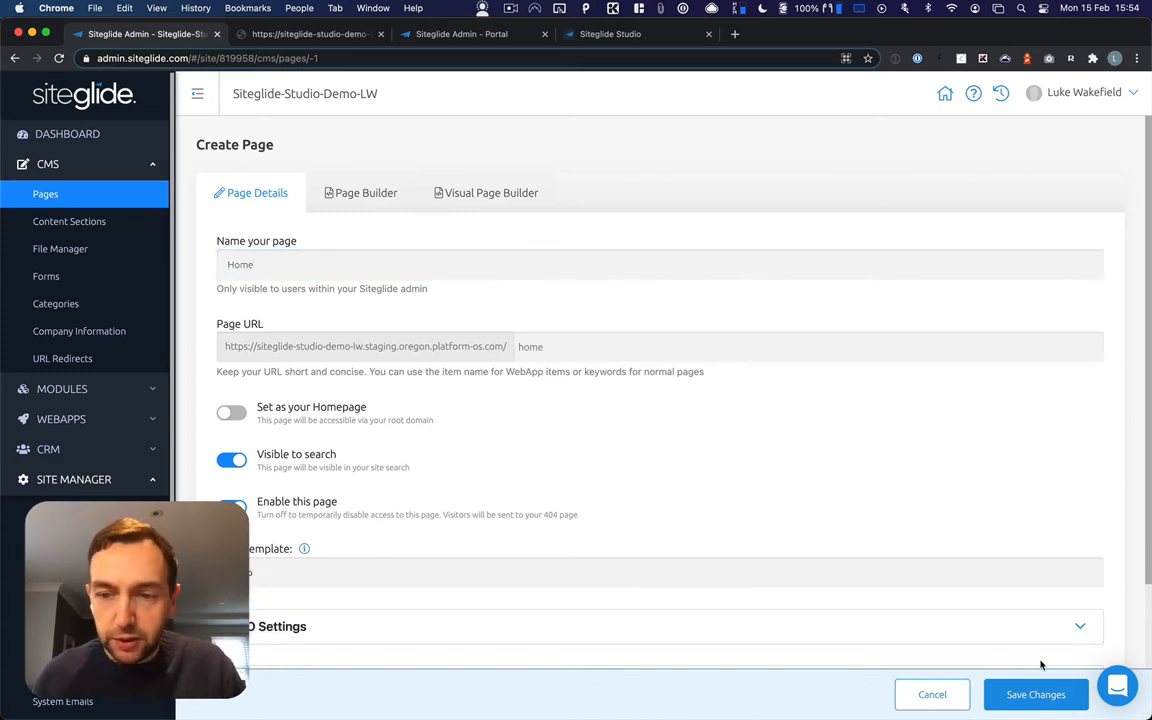
pyautogui.click(1036, 694)
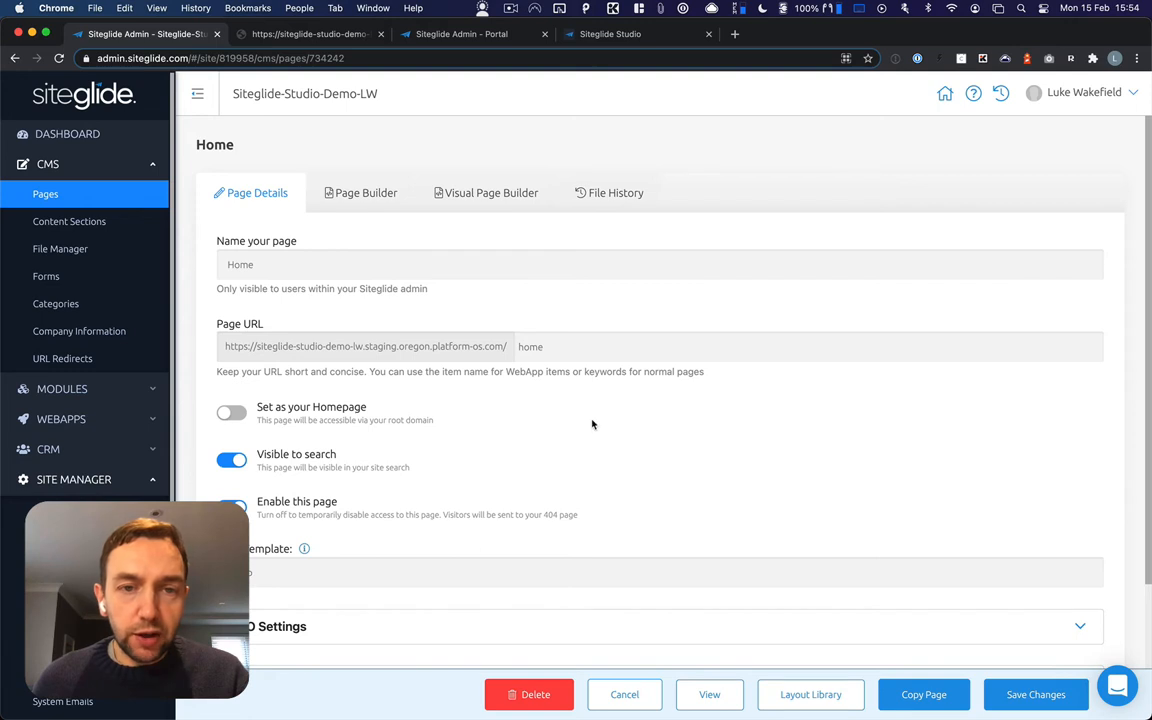
pyautogui.moveTo(492, 192)
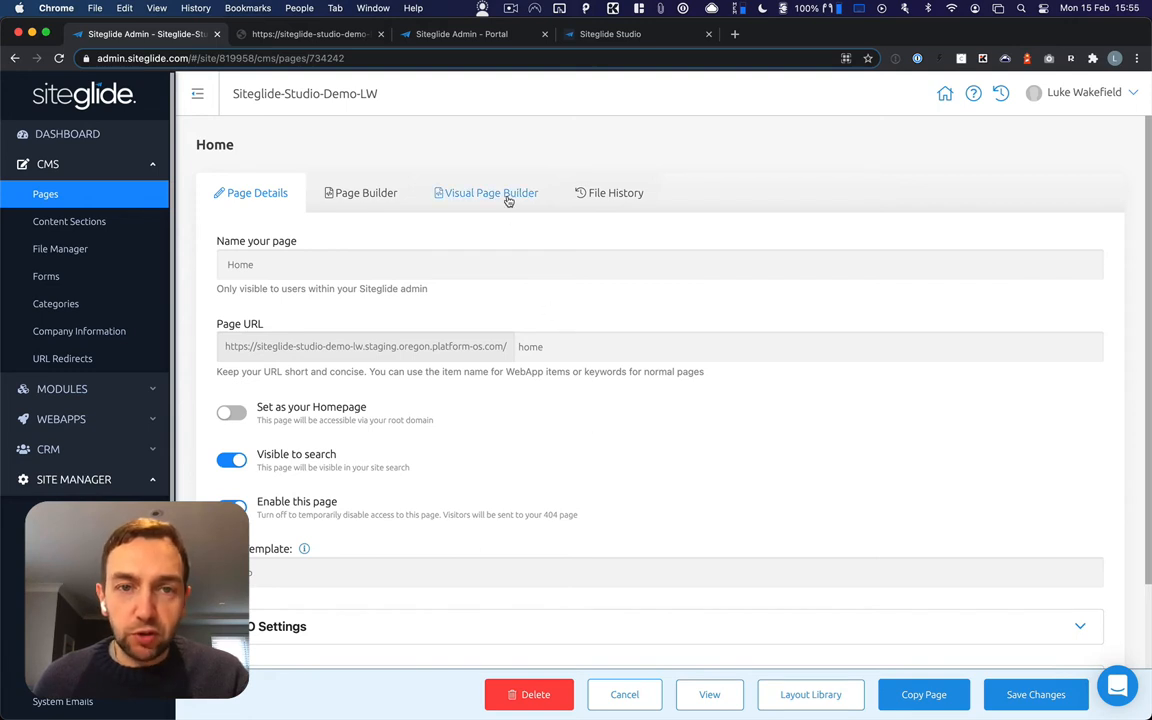
# - In the Visual Page Builder add a Hero block then a Feature block and save the page
pyautogui.click(484, 192)
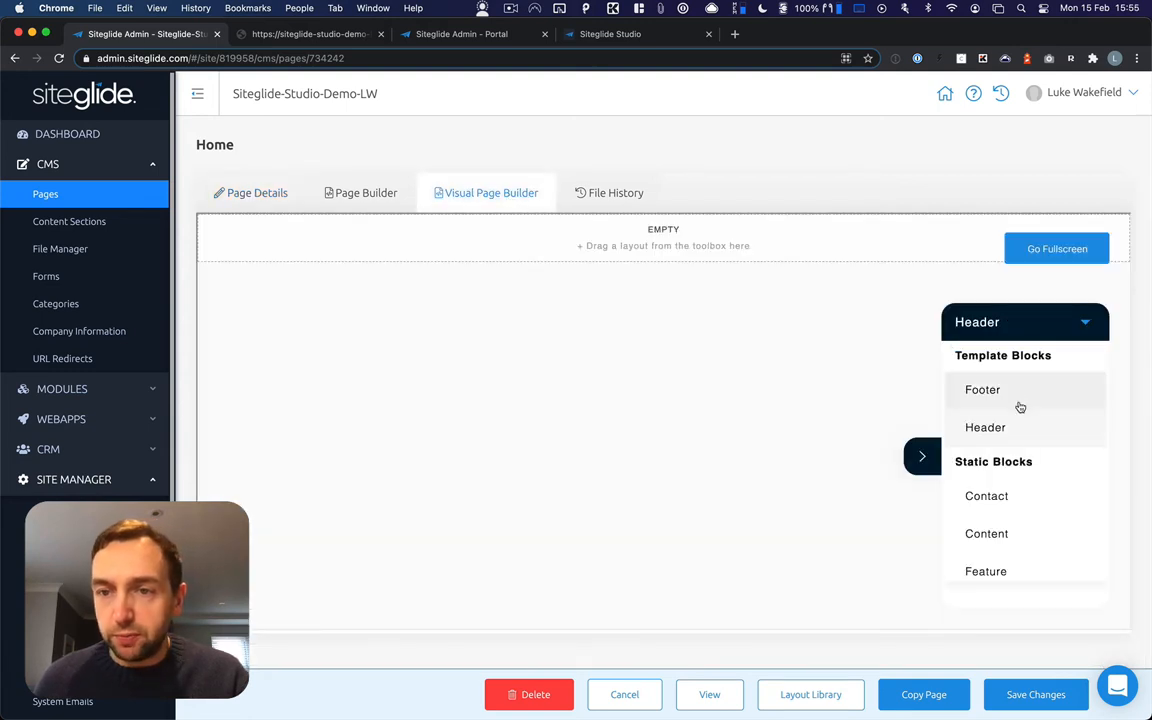
pyautogui.scroll(-3)
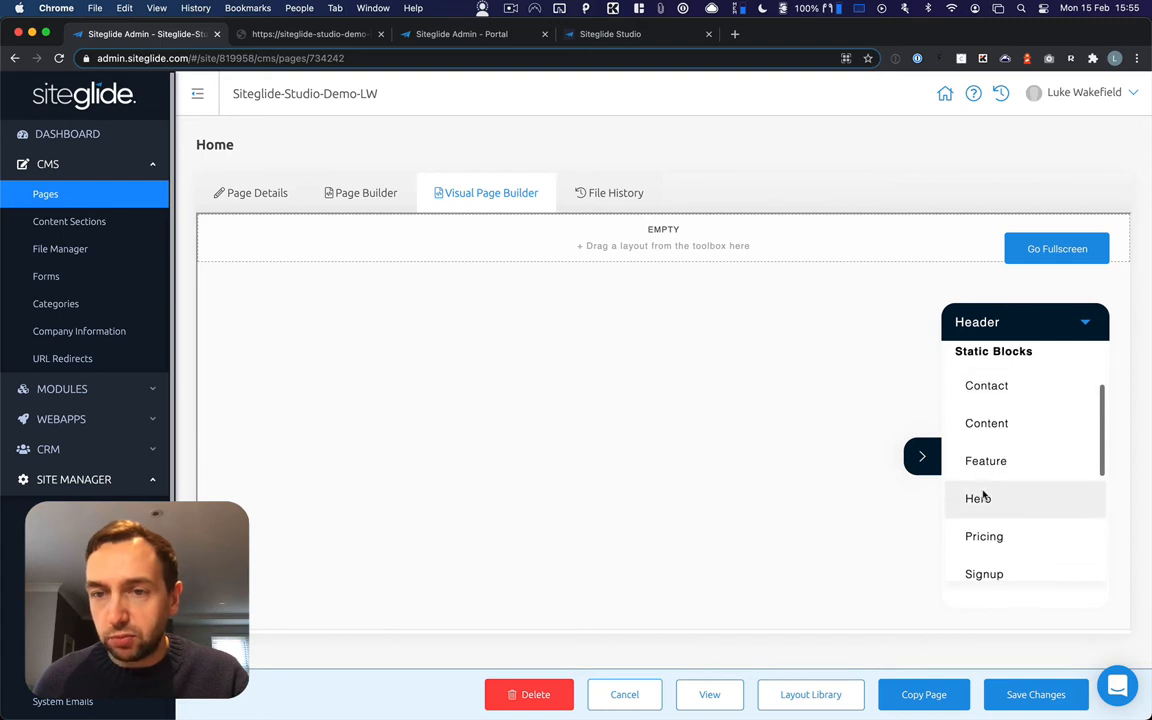
pyautogui.click(978, 498)
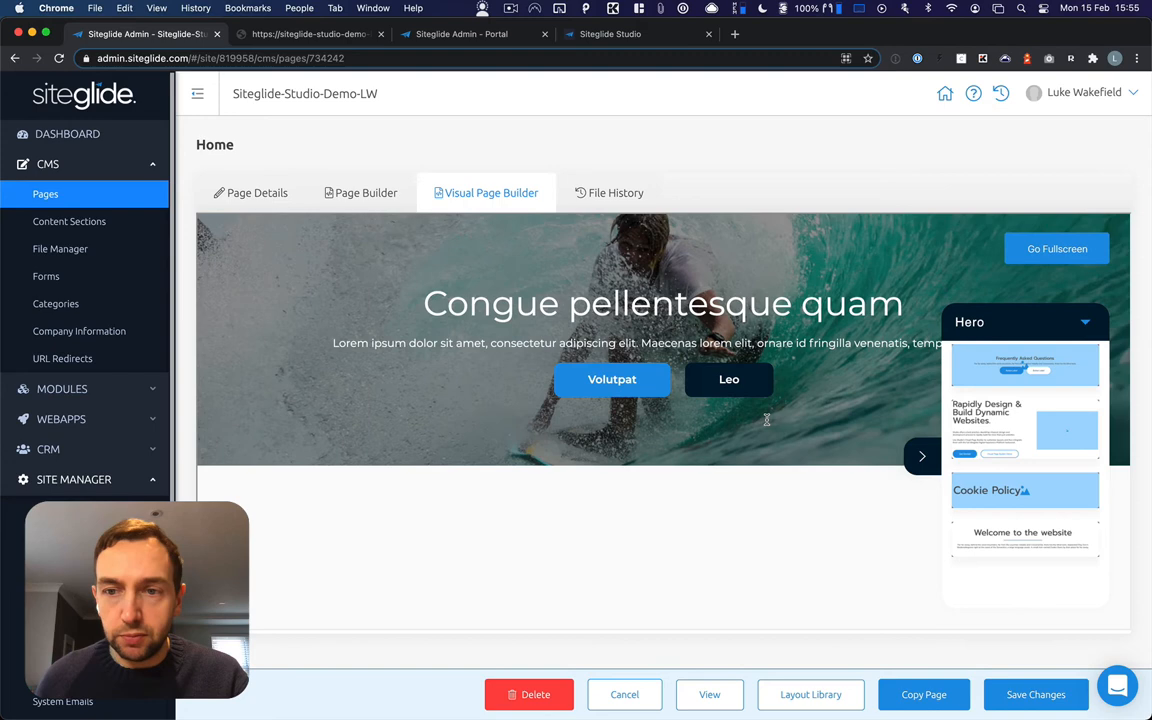
pyautogui.click(1084, 322)
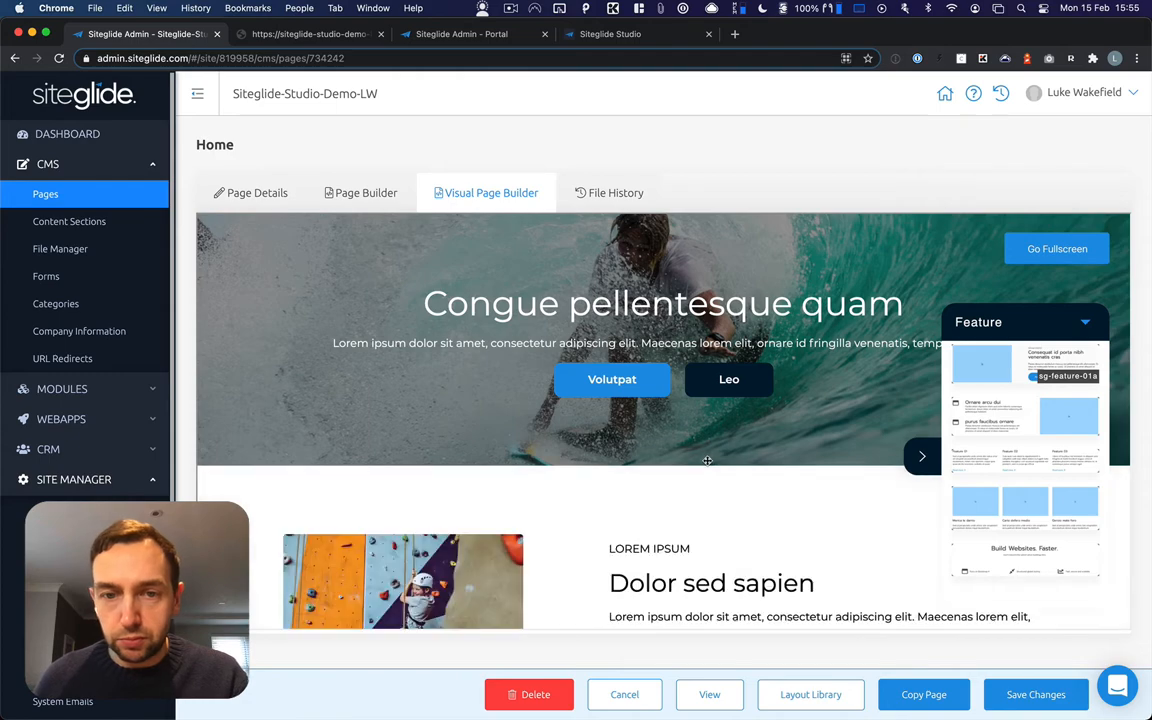
pyautogui.scroll(-3)
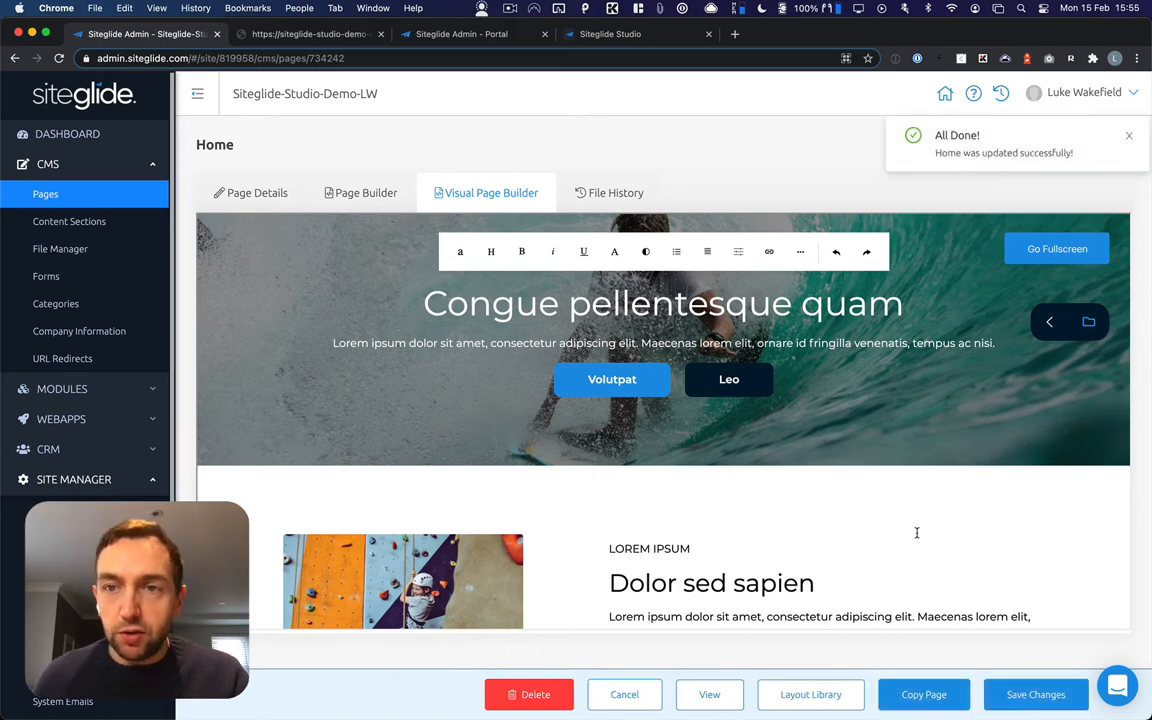
# - Return to the site's portal settings and show its Modules list
pyautogui.click(1084, 92)
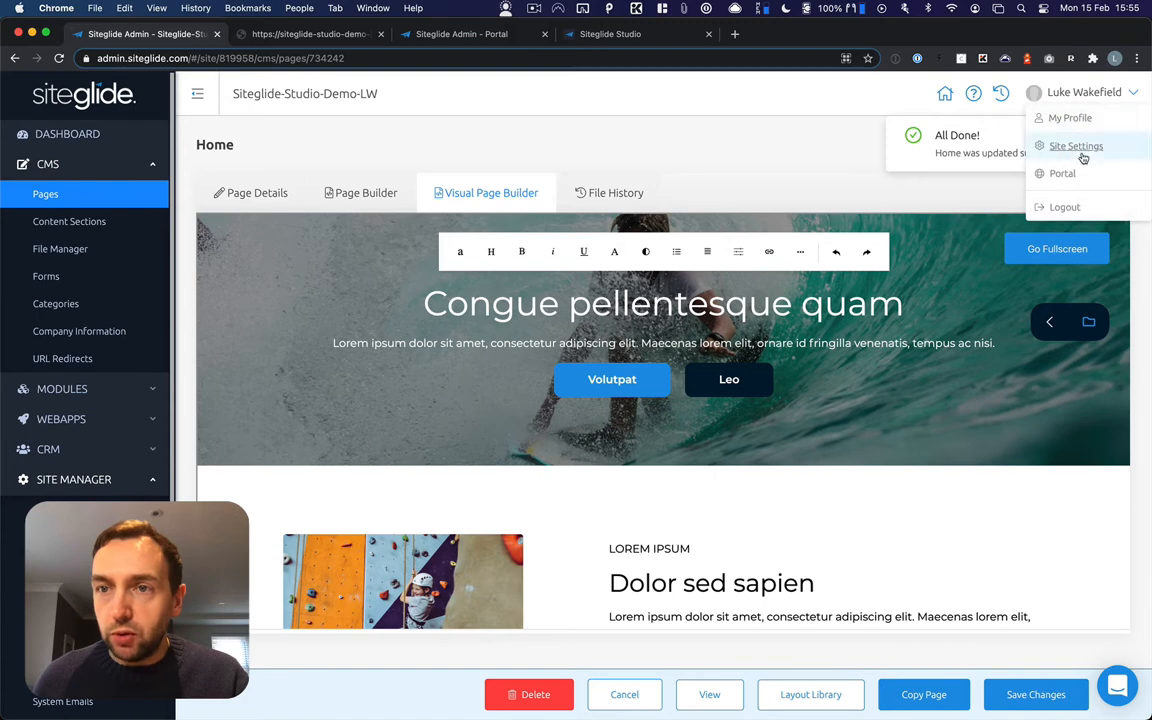
pyautogui.click(1062, 172)
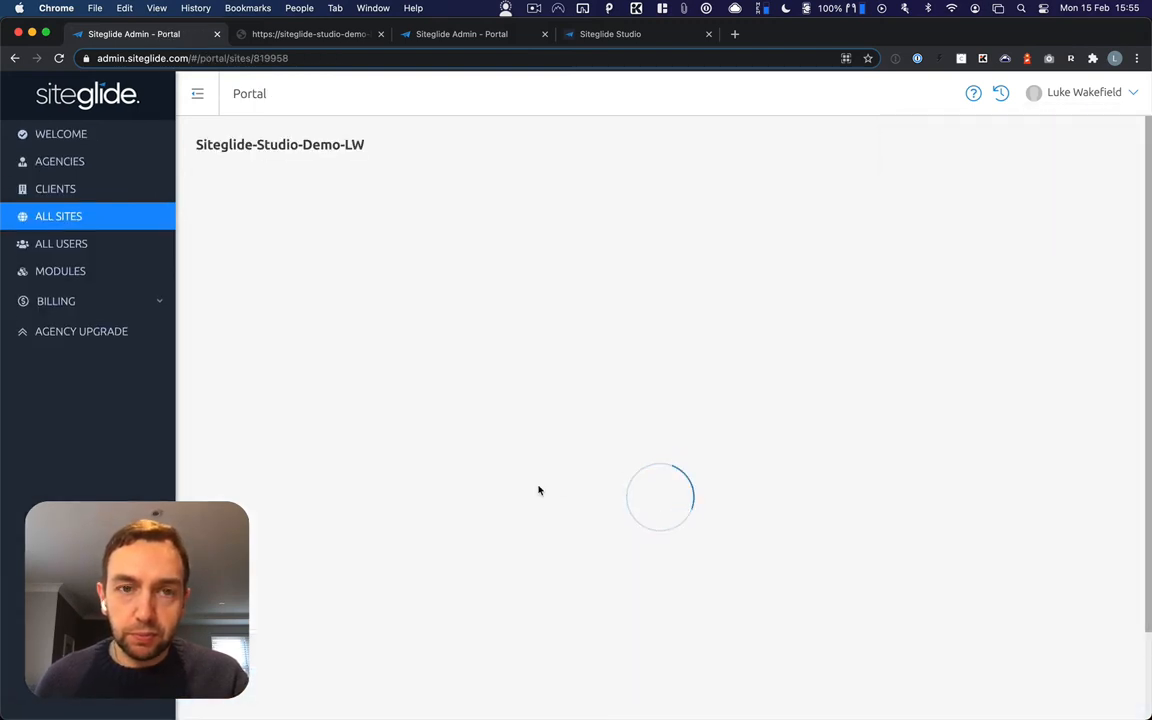
pyautogui.moveTo(460, 322)
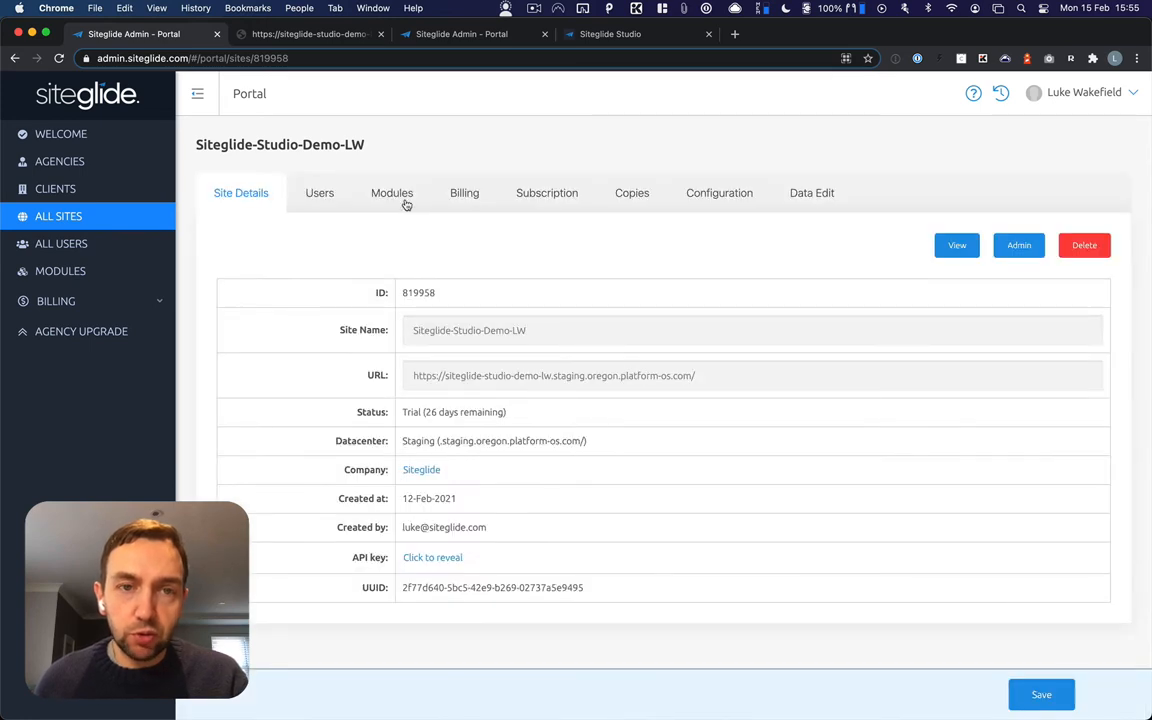
pyautogui.click(392, 192)
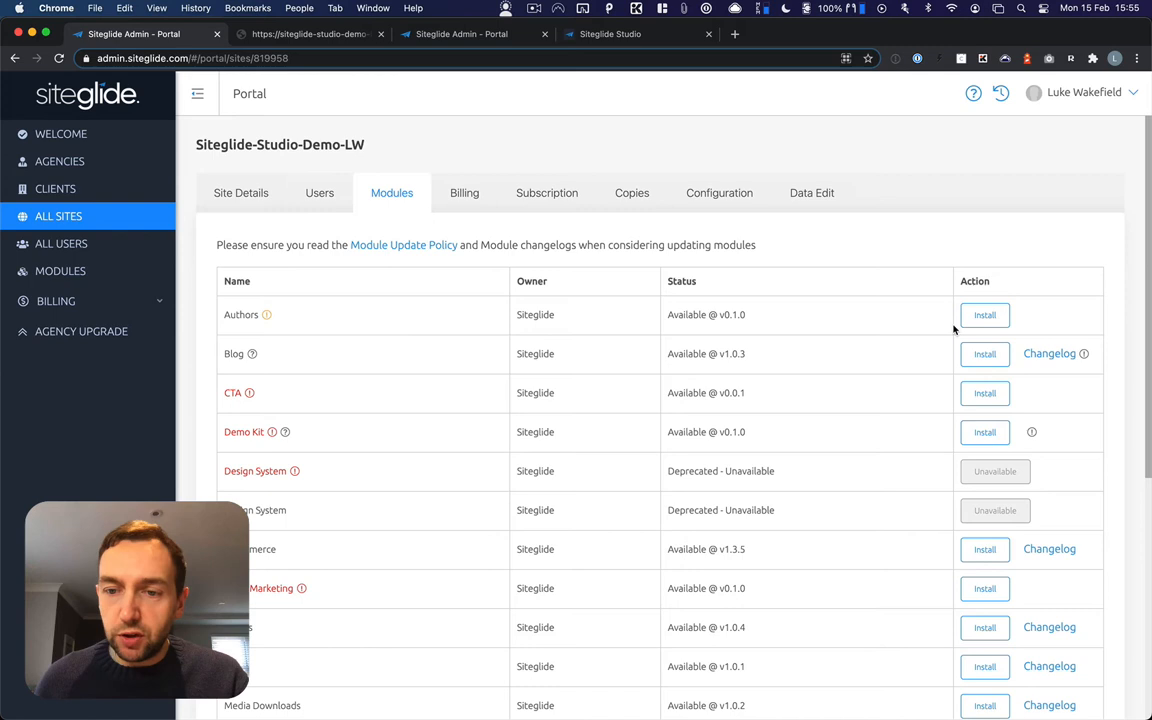
pyautogui.moveTo(938, 582)
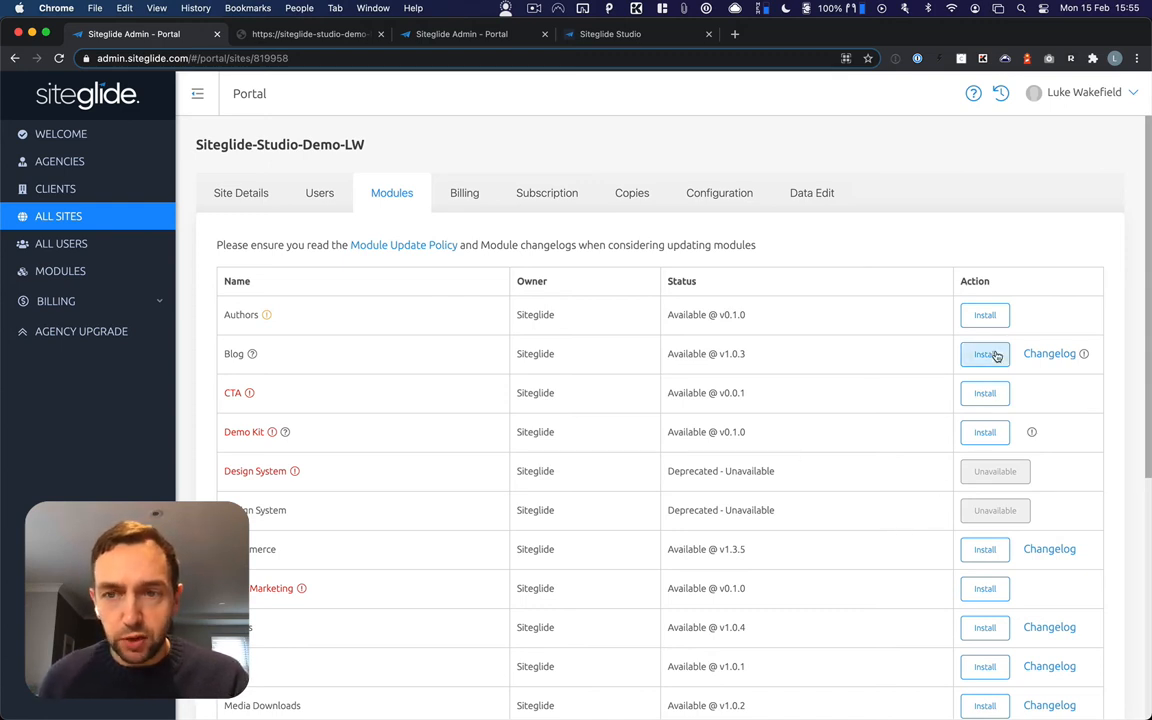
# - Install the Blog module, then the Authors module
pyautogui.click(984, 352)
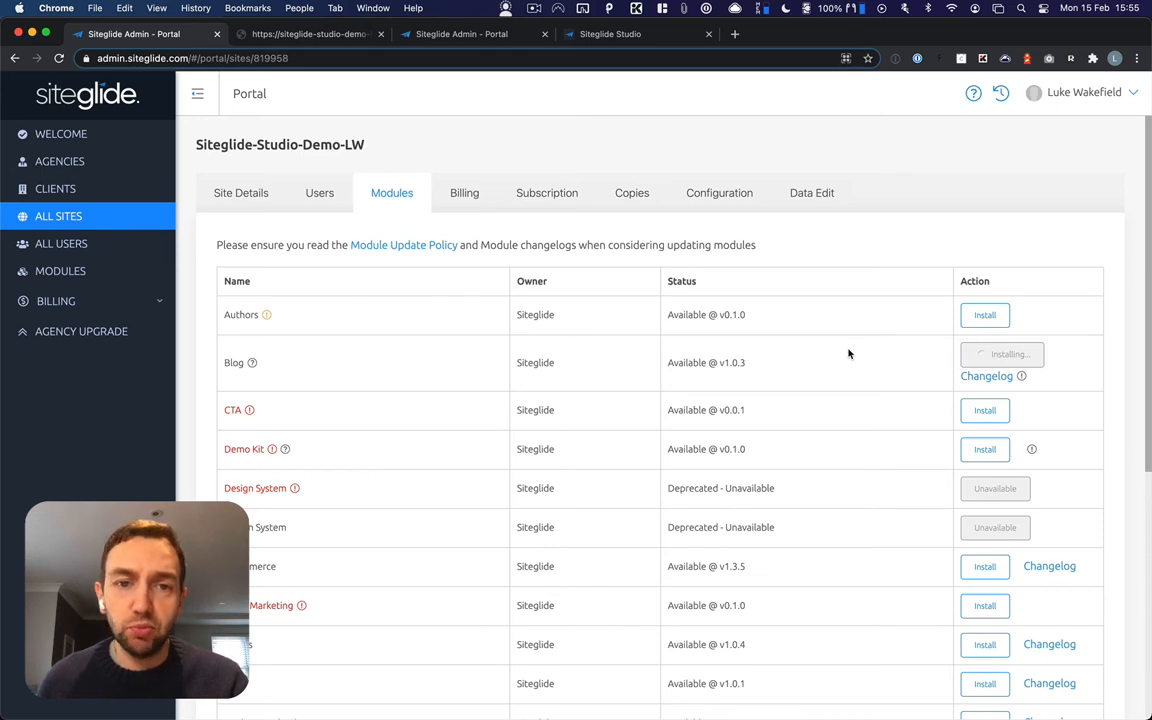
pyautogui.moveTo(778, 346)
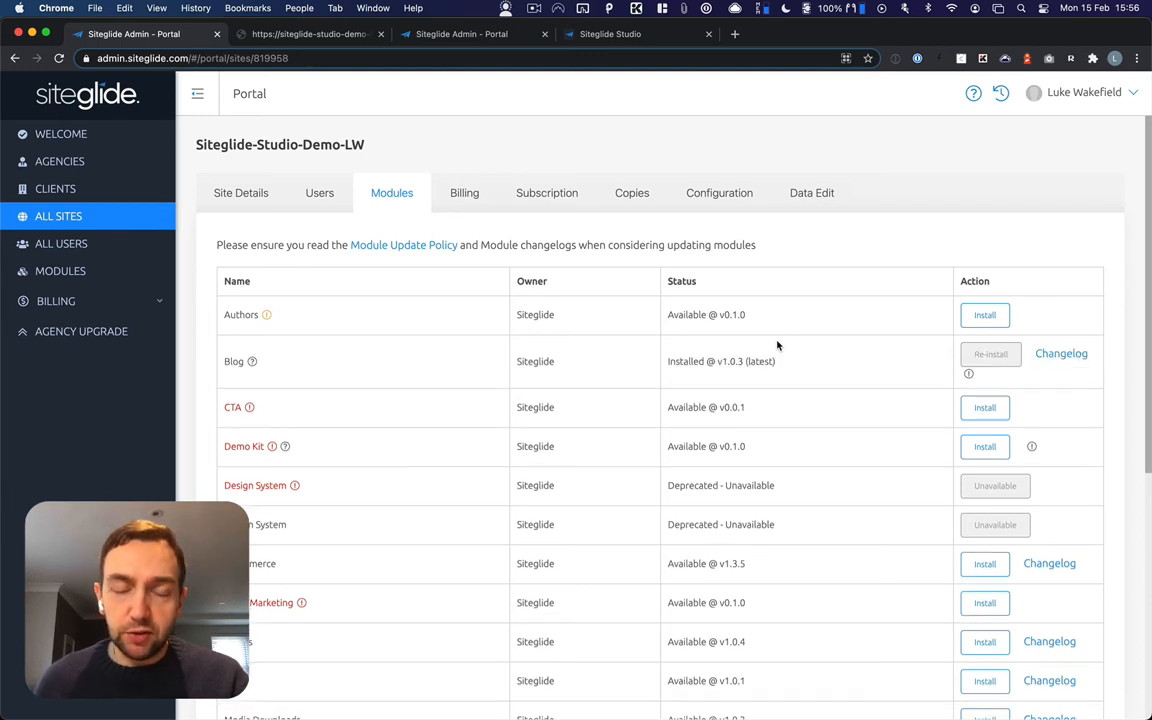
pyautogui.click(990, 352)
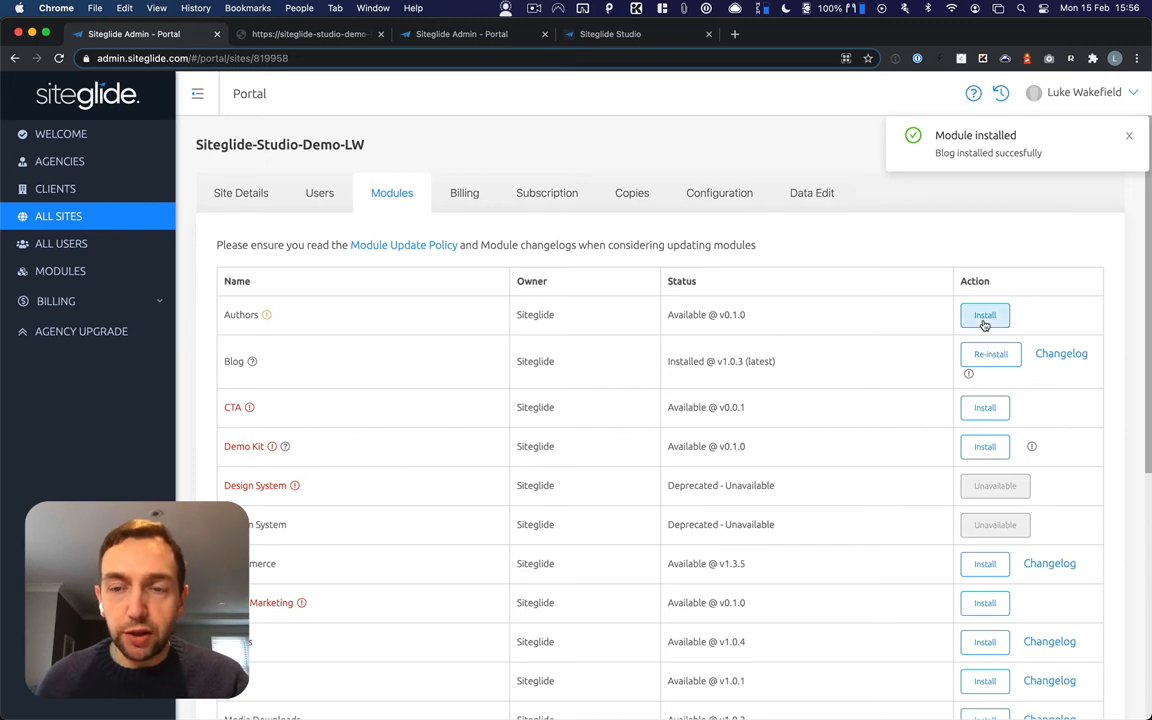
pyautogui.click(984, 316)
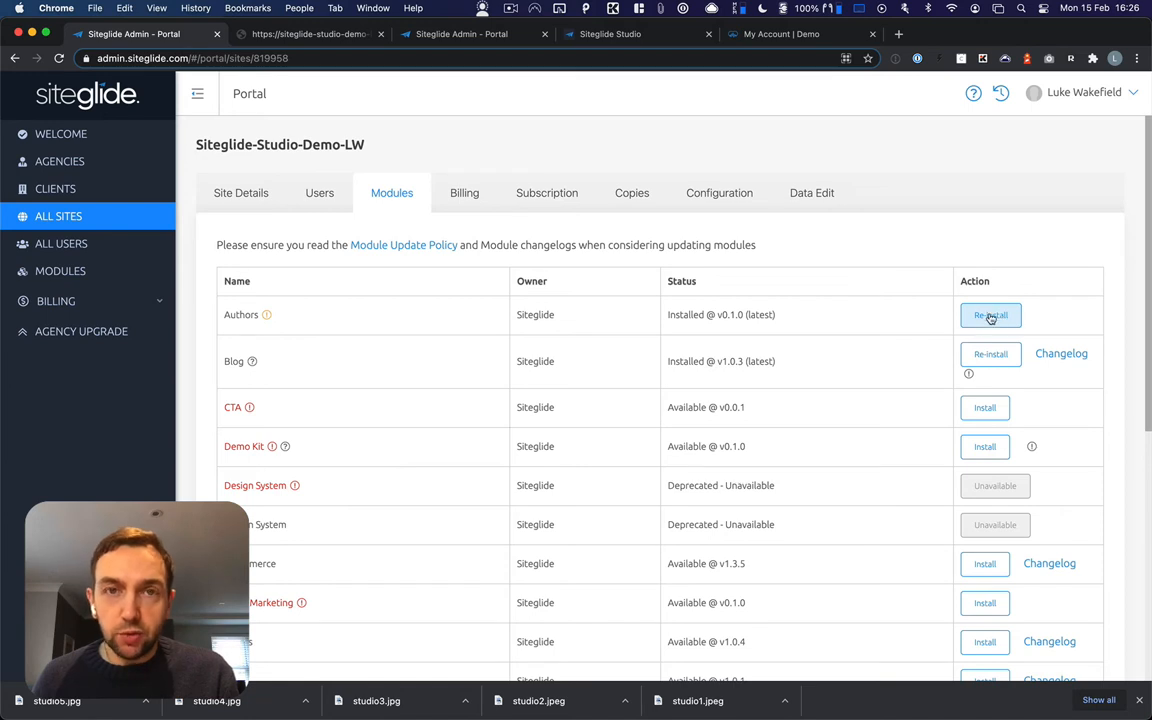
# - Go back through Site Details into admin and reach the Authors module items
pyautogui.click(240, 192)
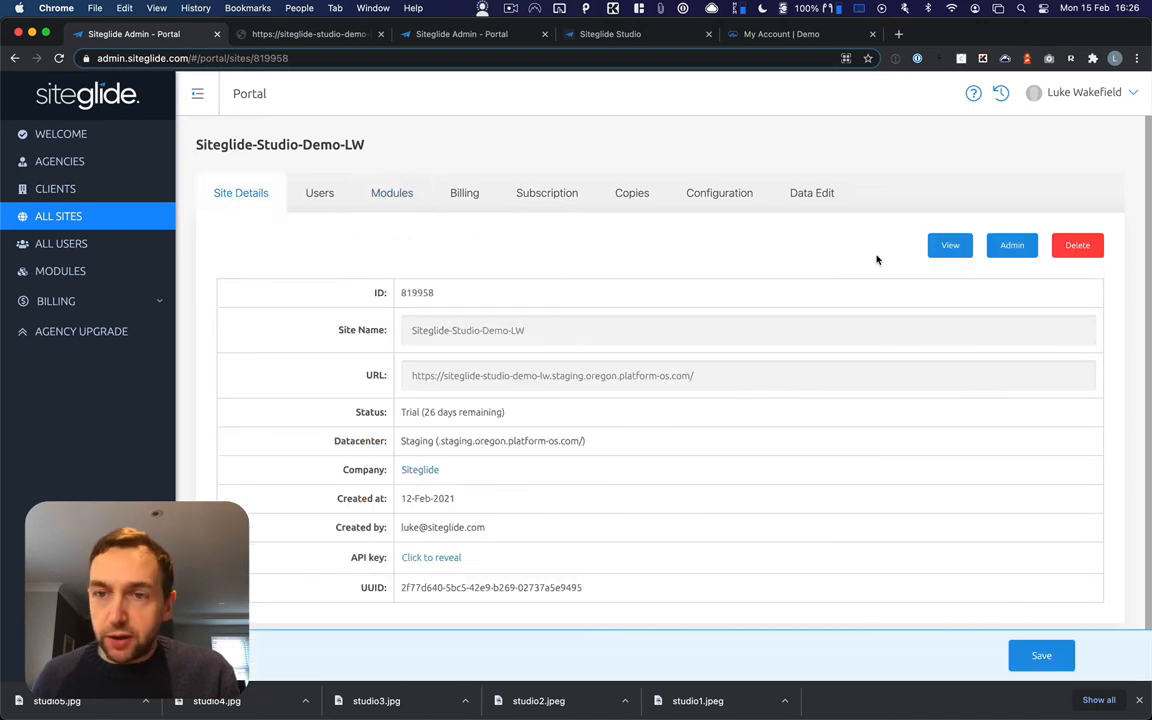
pyautogui.click(1012, 244)
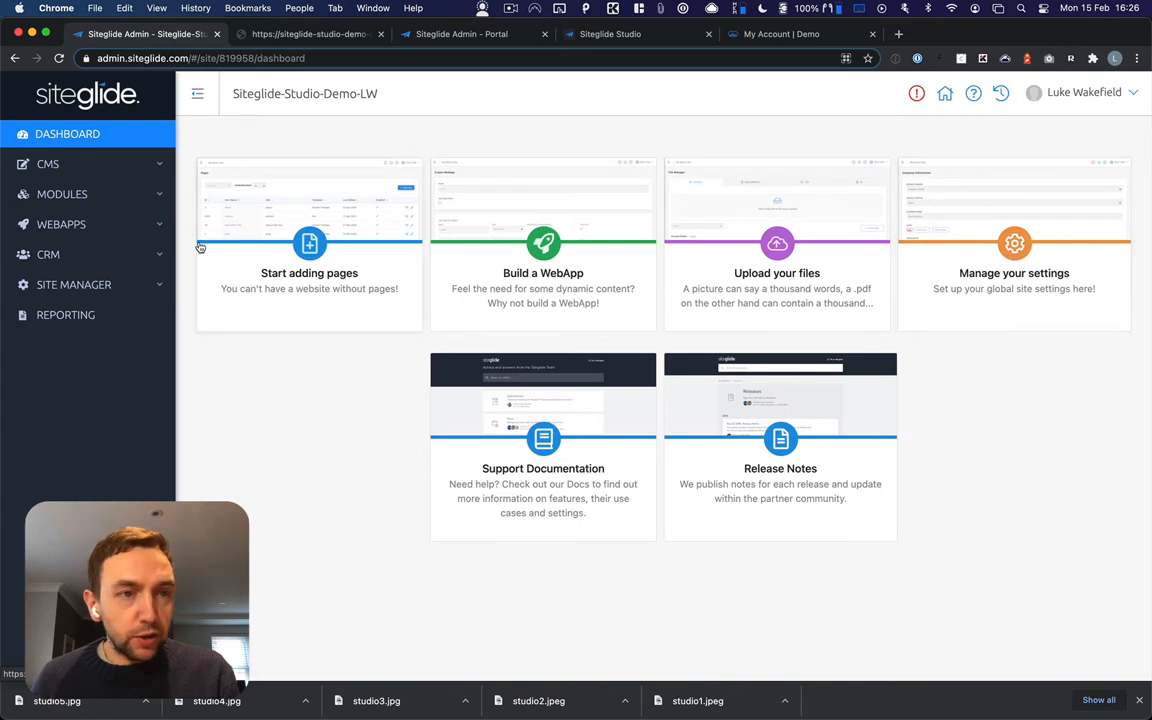
pyautogui.click(62, 194)
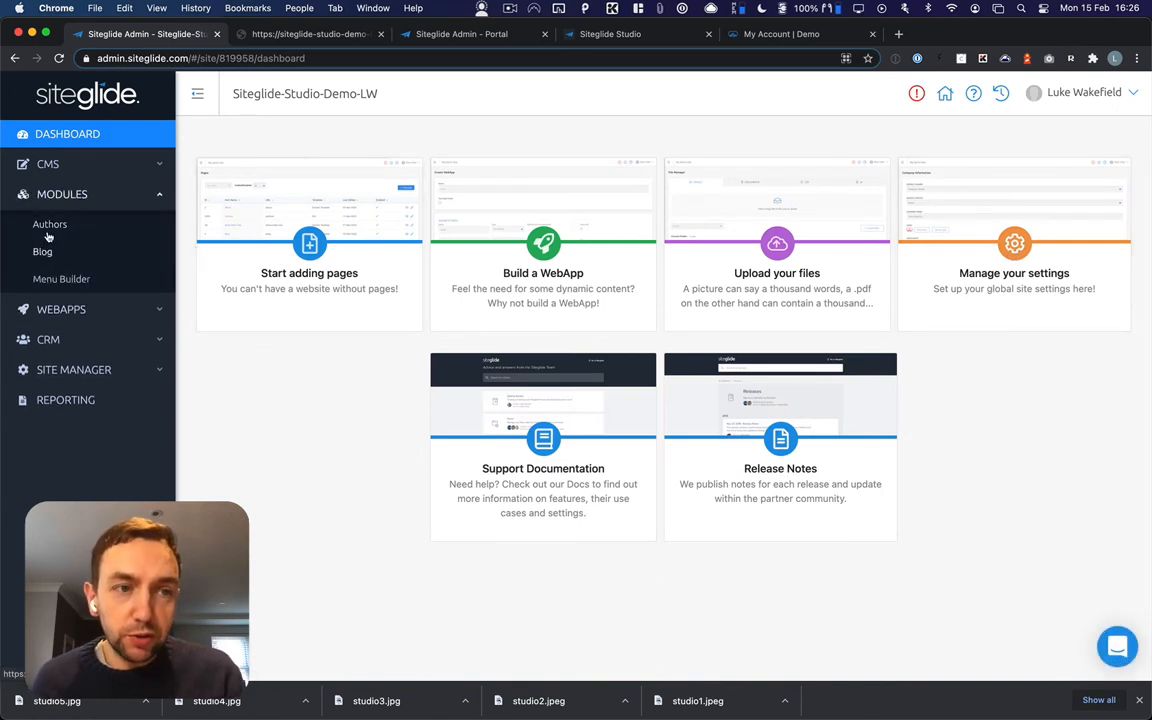
pyautogui.click(50, 224)
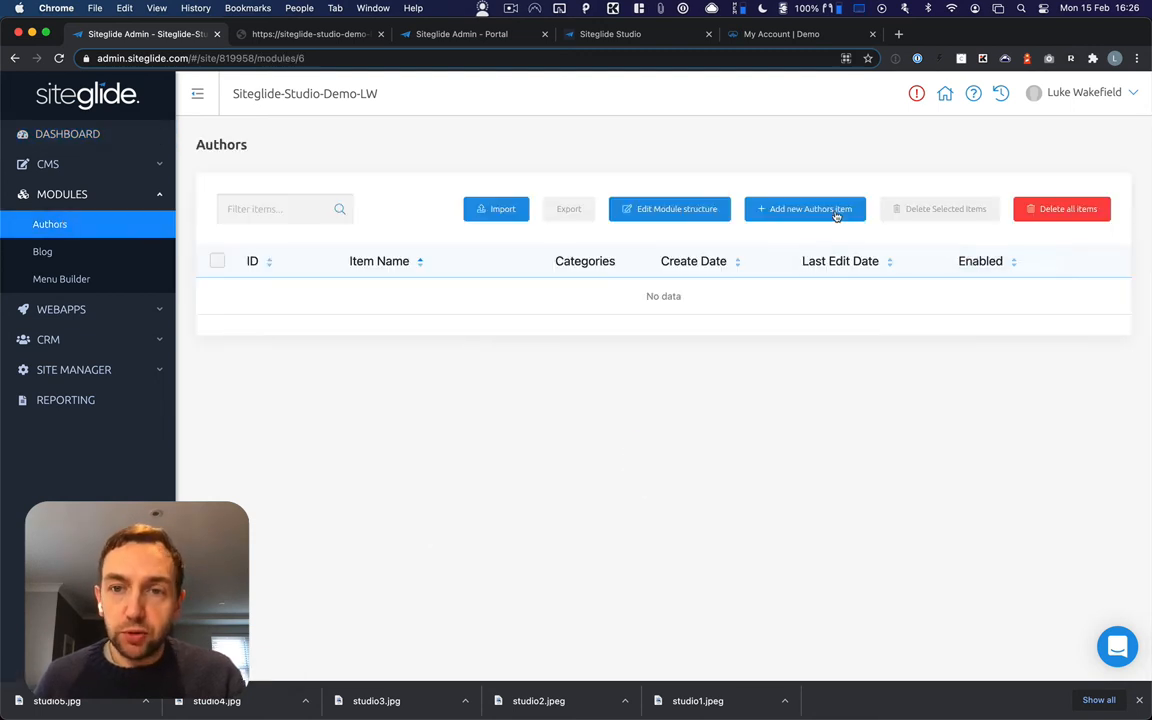
pyautogui.click(804, 210)
pyautogui.write('L')
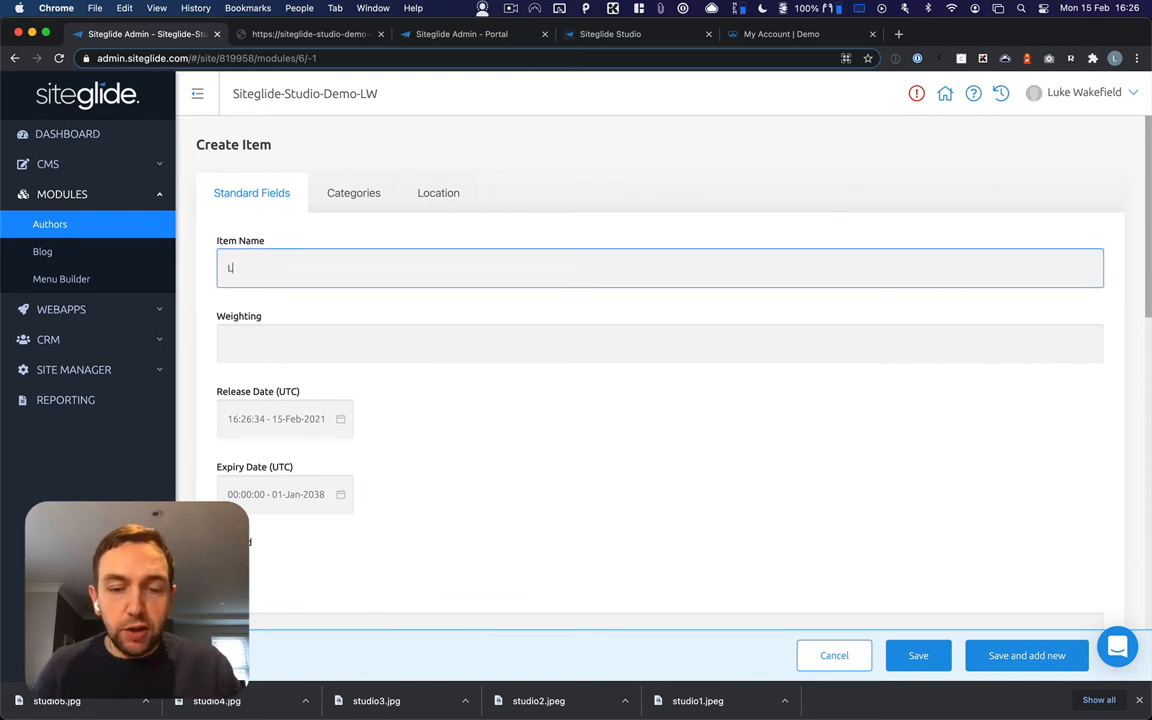
pyautogui.scroll(-3)
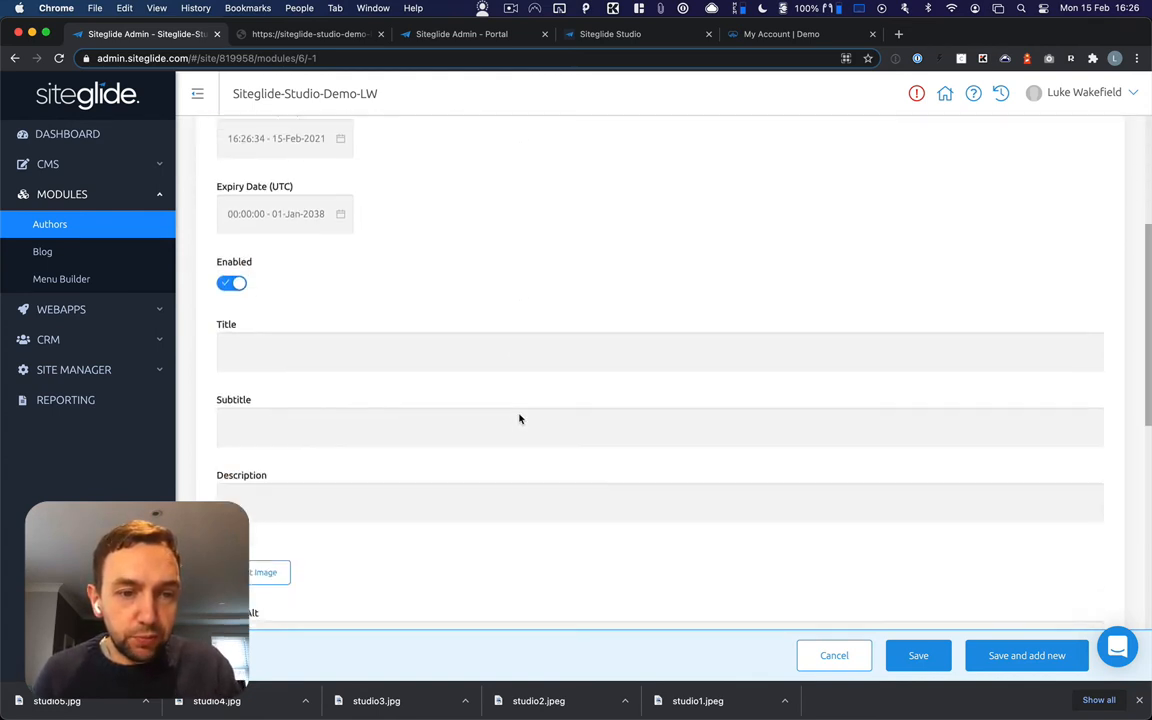
pyautogui.click(264, 572)
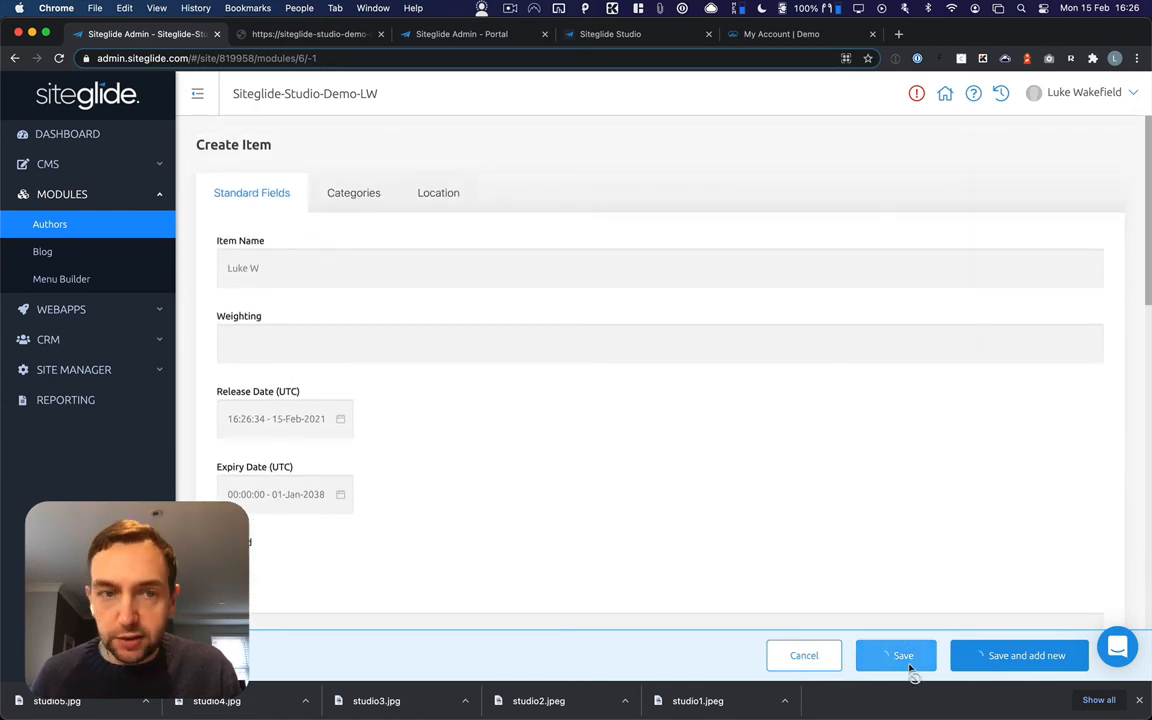
pyautogui.click(900, 656)
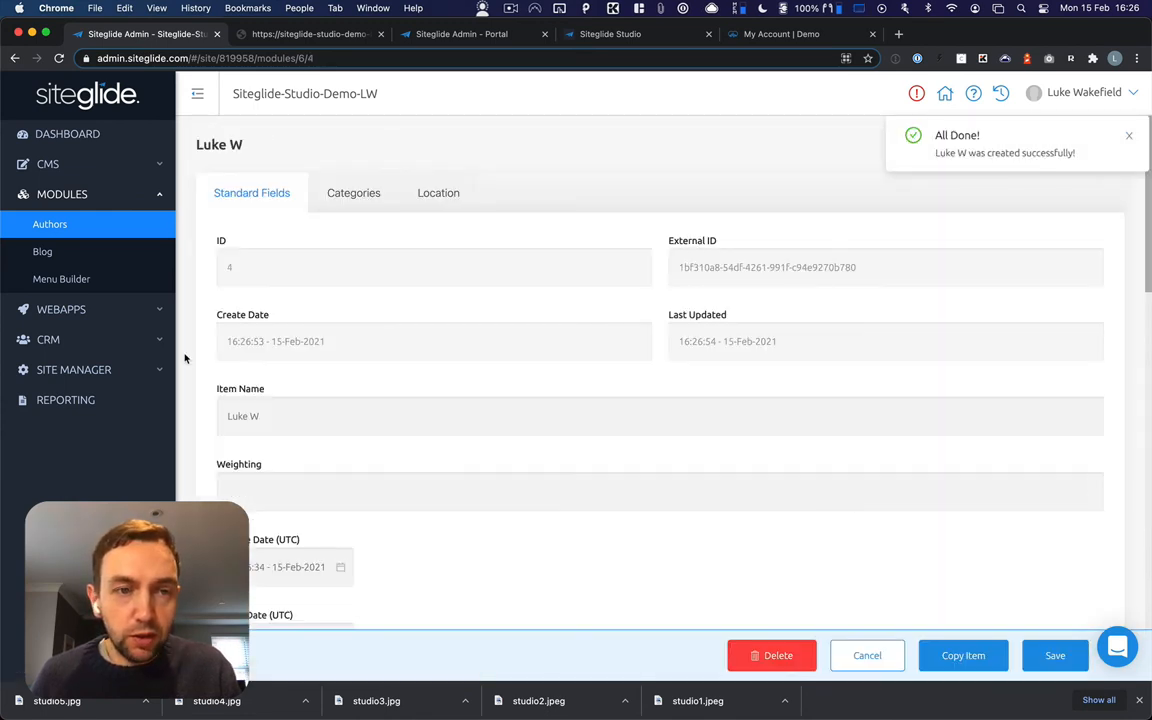
pyautogui.click(42, 252)
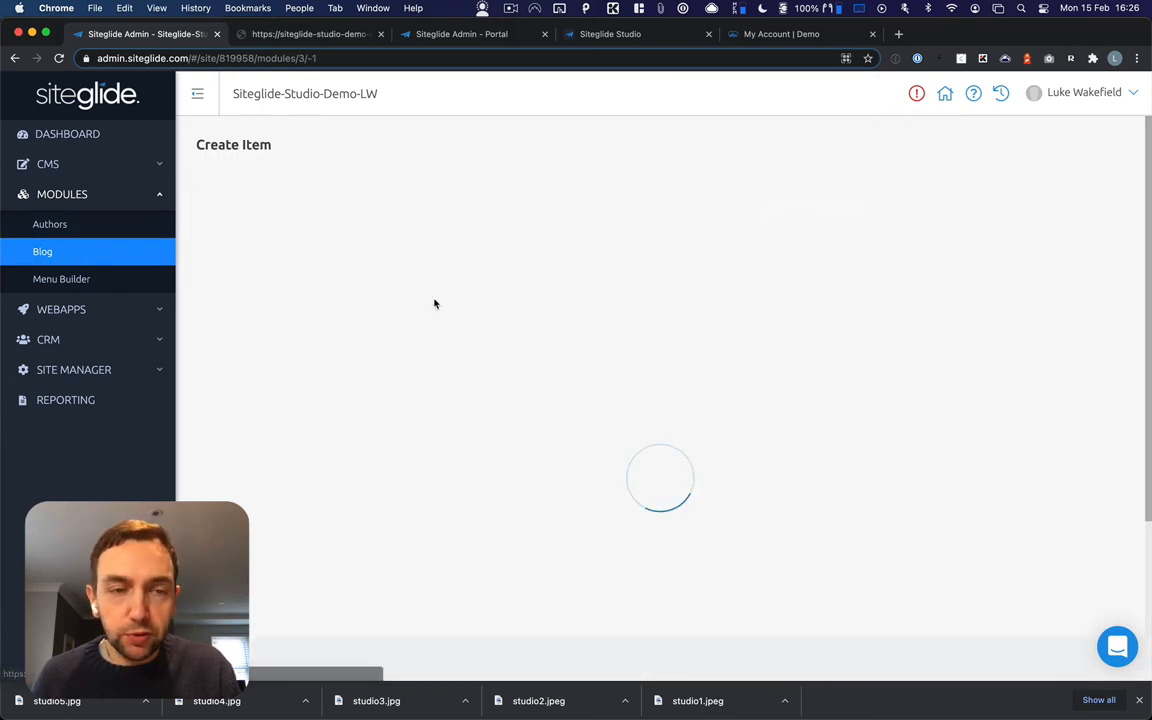
pyautogui.write('Pos')
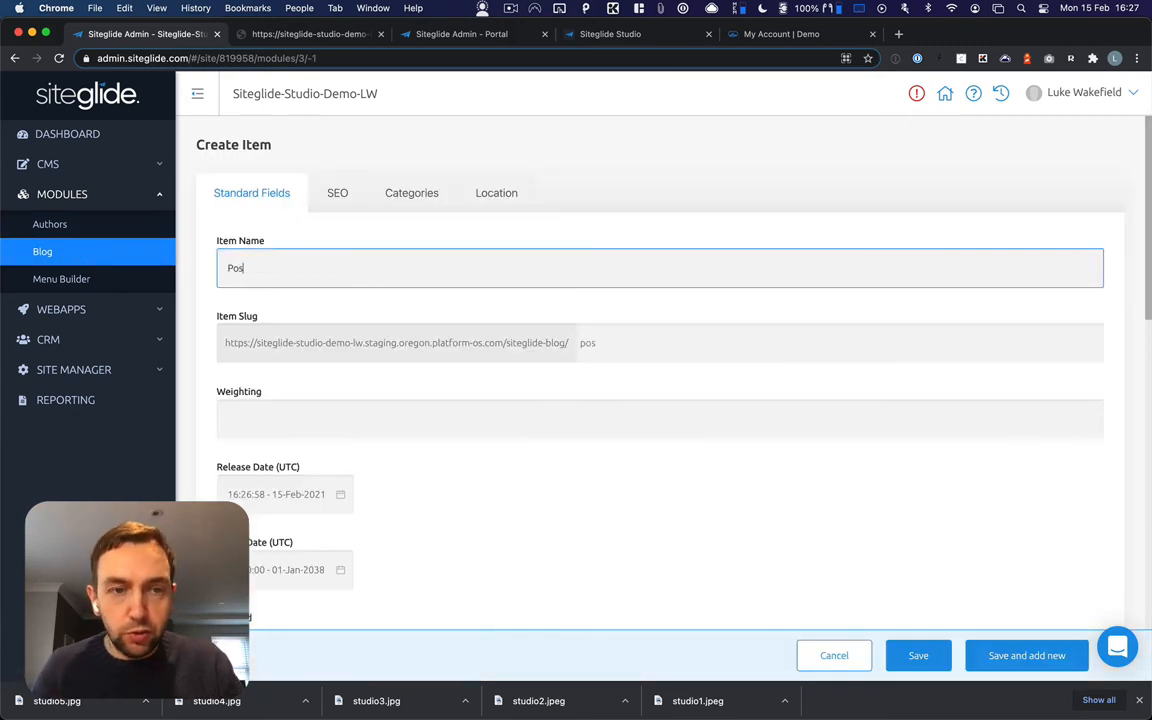
pyautogui.scroll(-3)
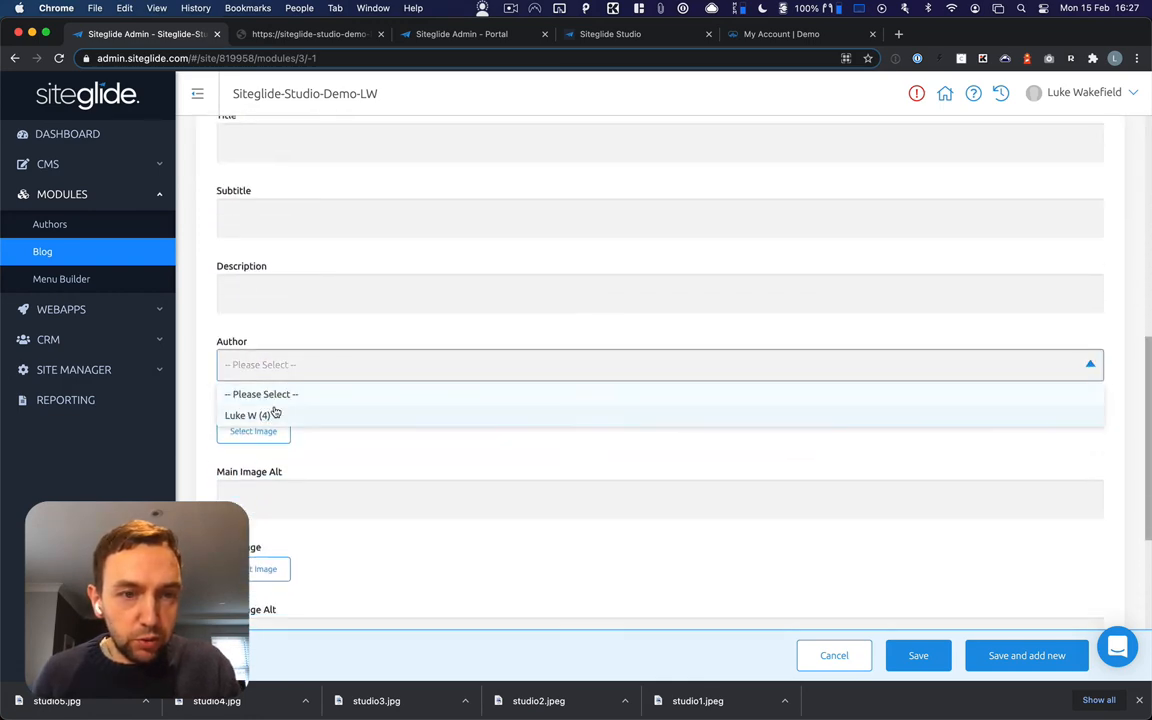
pyautogui.click(252, 432)
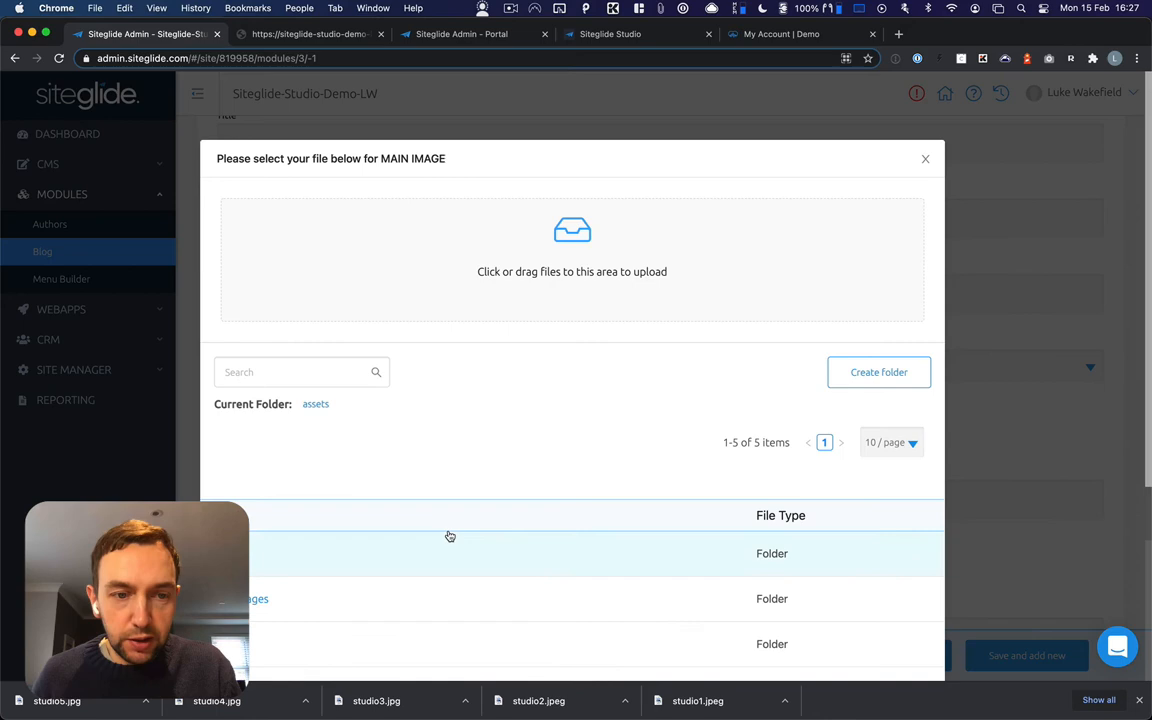
pyautogui.click(260, 598)
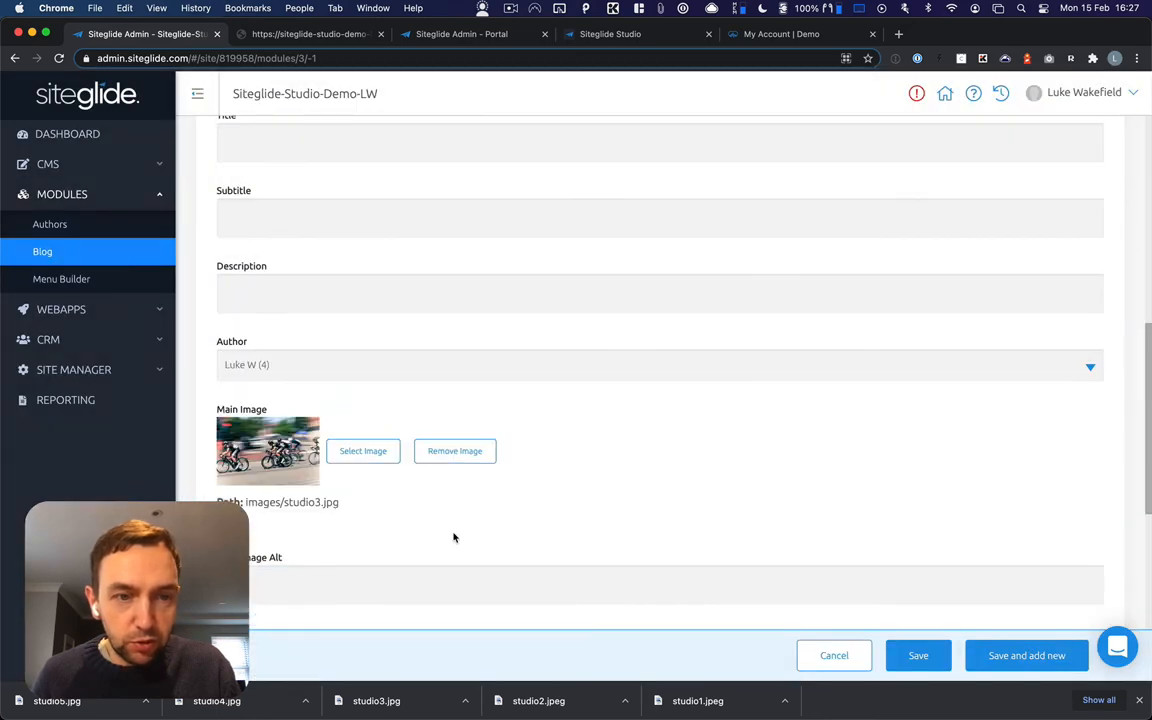
# - Set studio3.jpg as list image, enter 'content' as body, and Save and add new
pyautogui.click(362, 450)
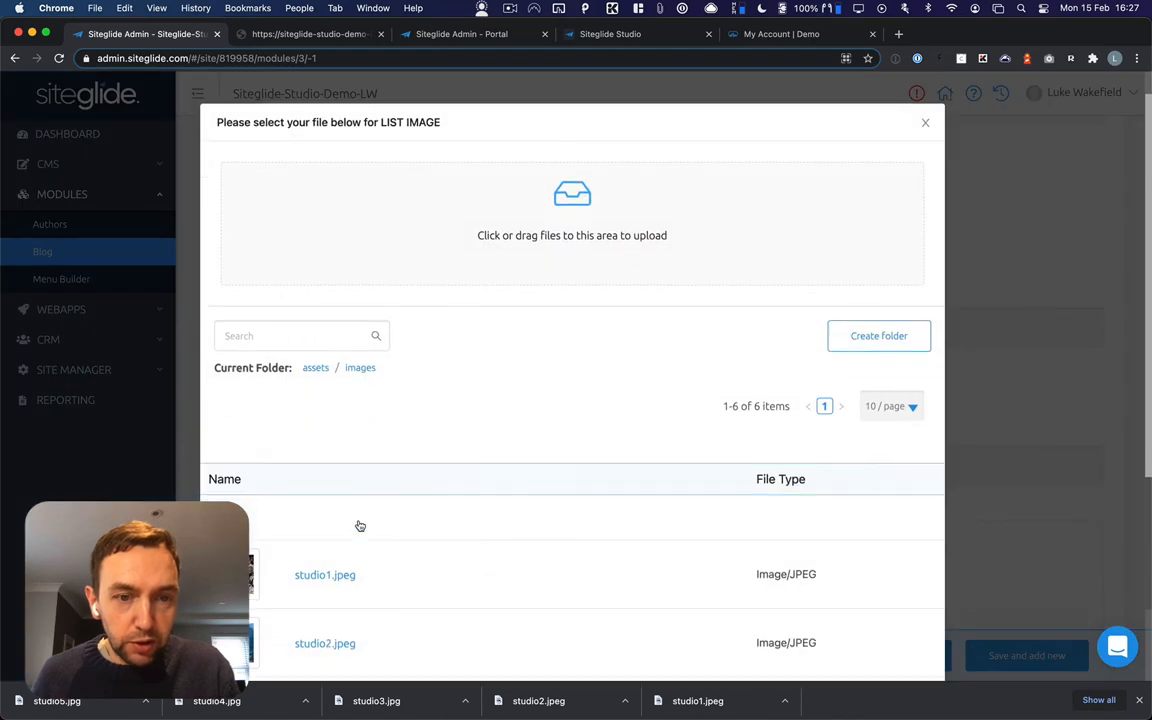
pyautogui.scroll(-3)
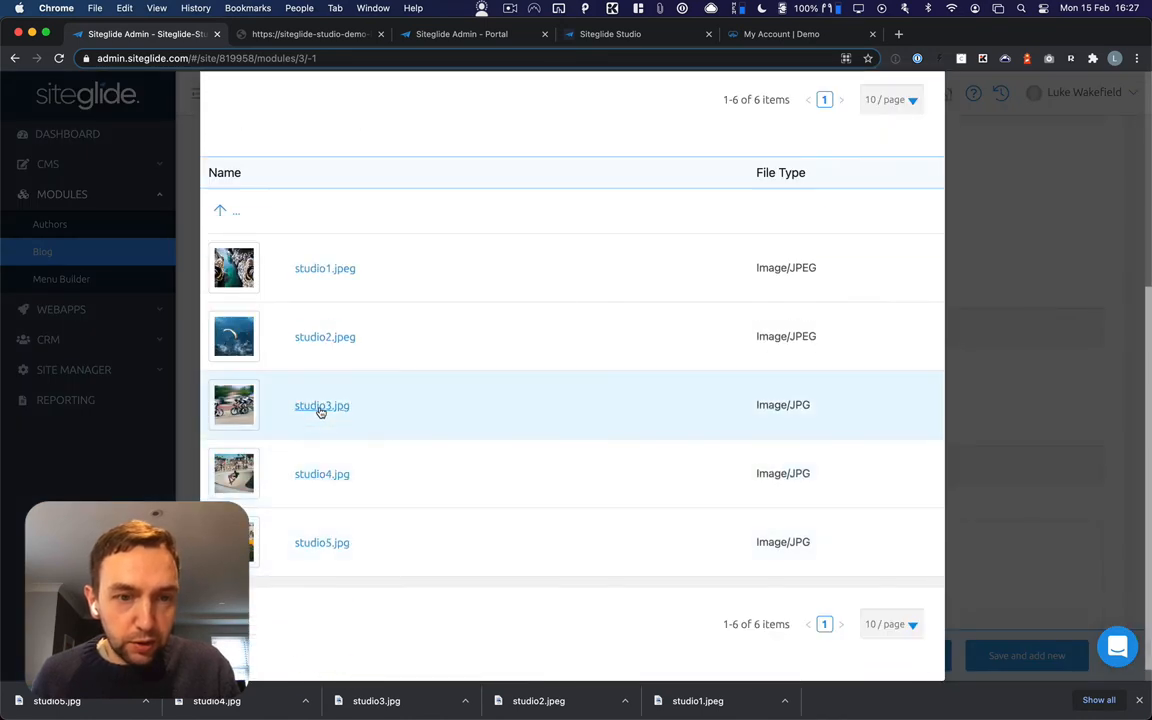
pyautogui.click(322, 404)
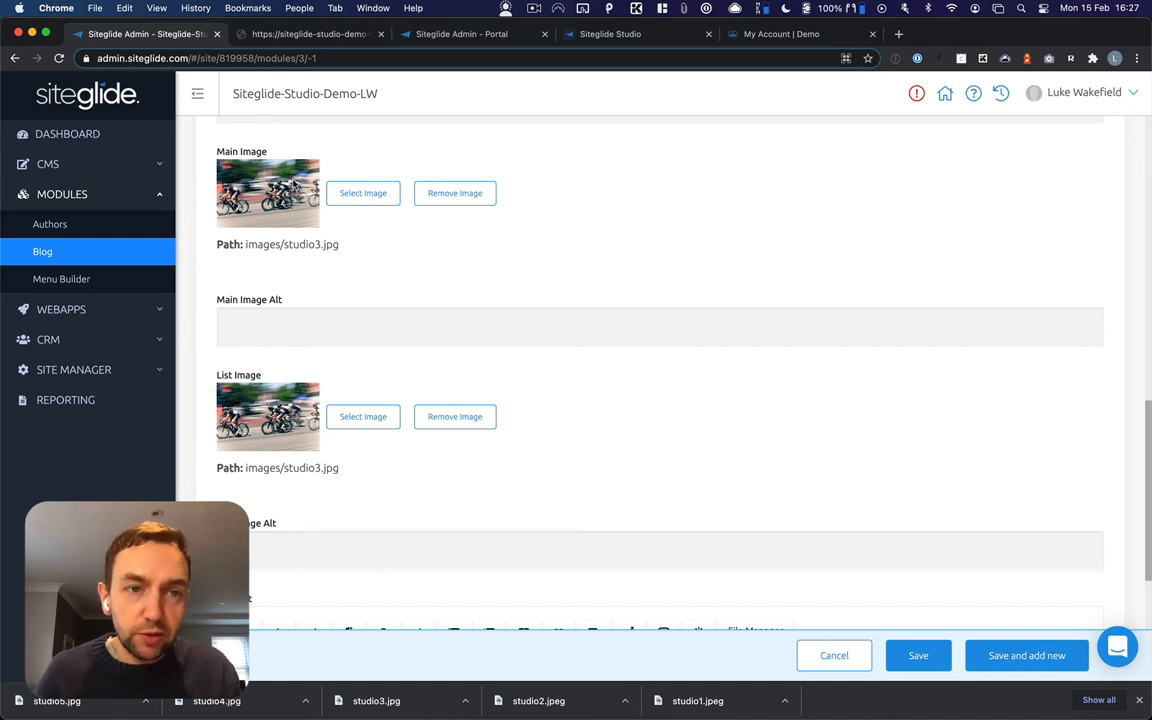
pyautogui.scroll(-3)
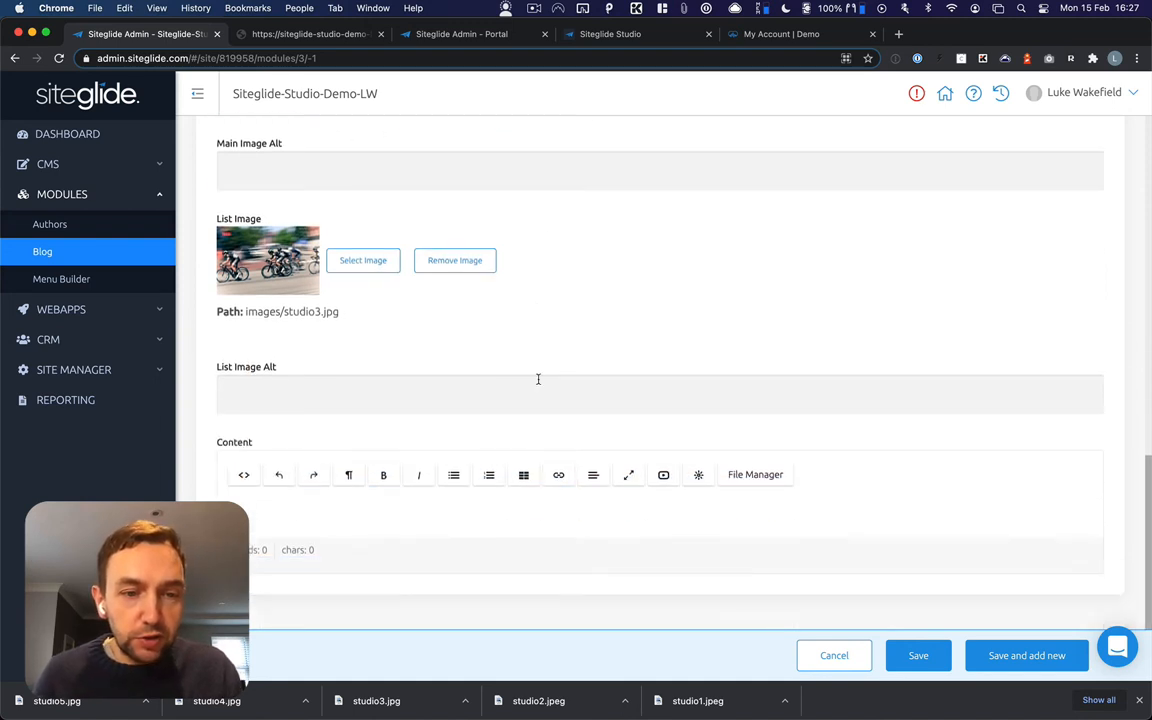
pyautogui.write('content')
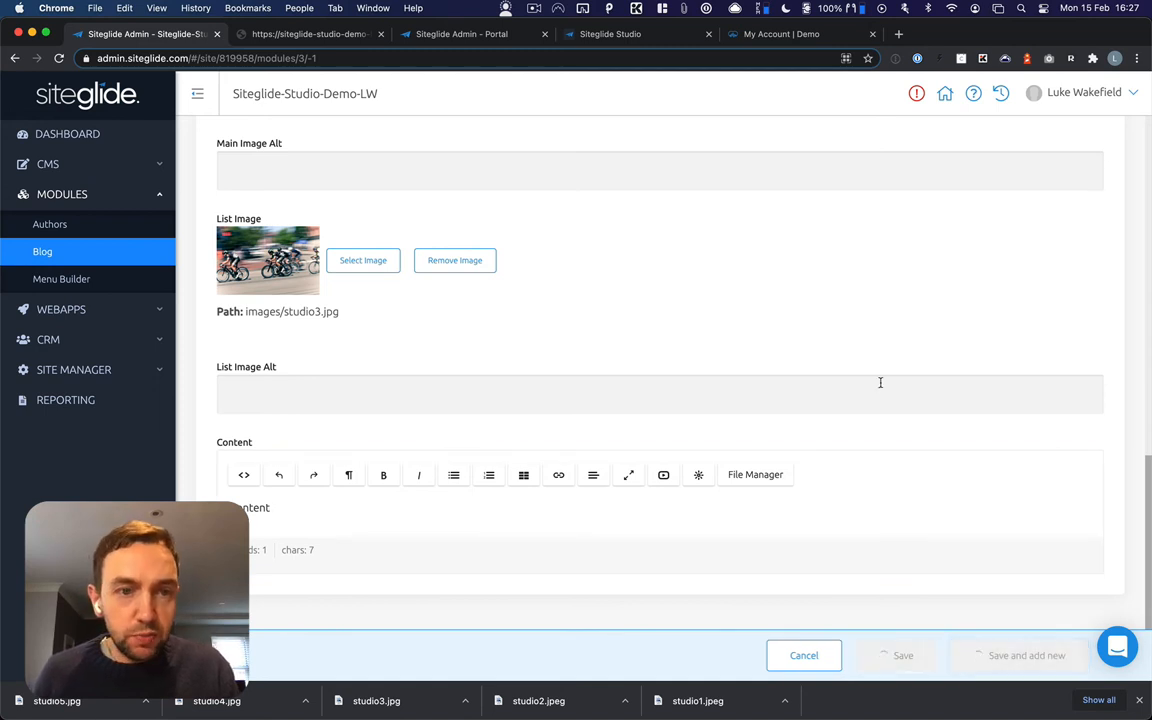
pyautogui.click(918, 656)
pyautogui.write('Post')
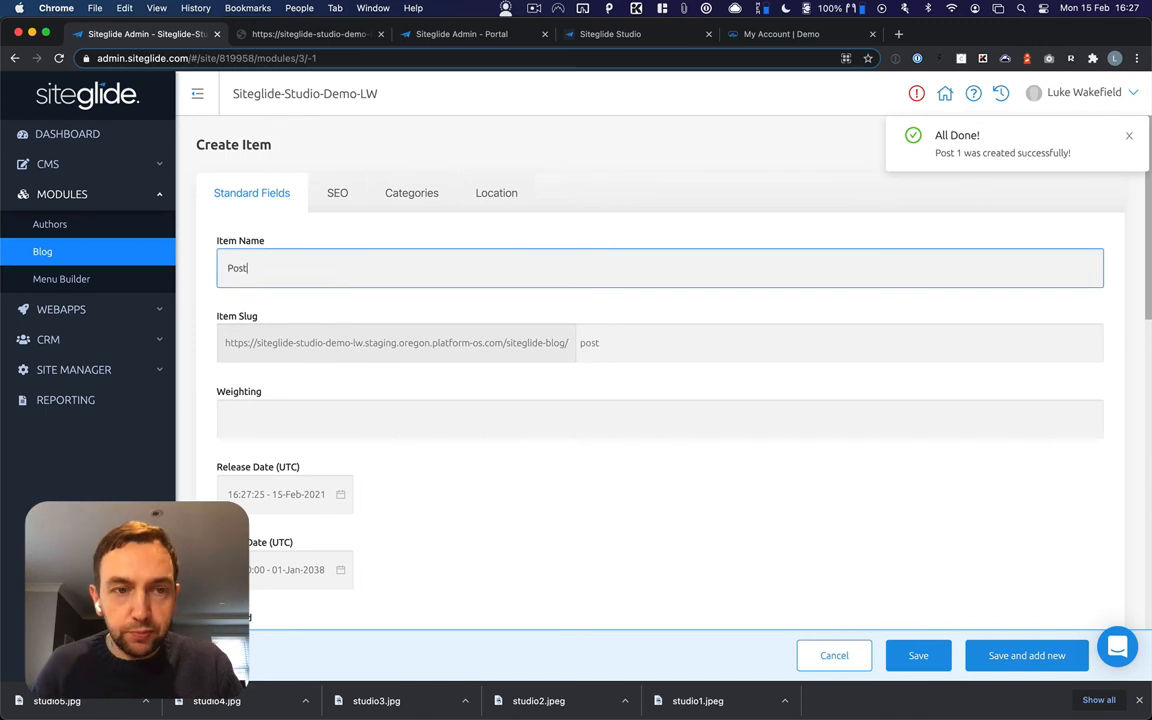
# - Browse assets > images and pick studio4.jpg as the main image
pyautogui.scroll(-3)
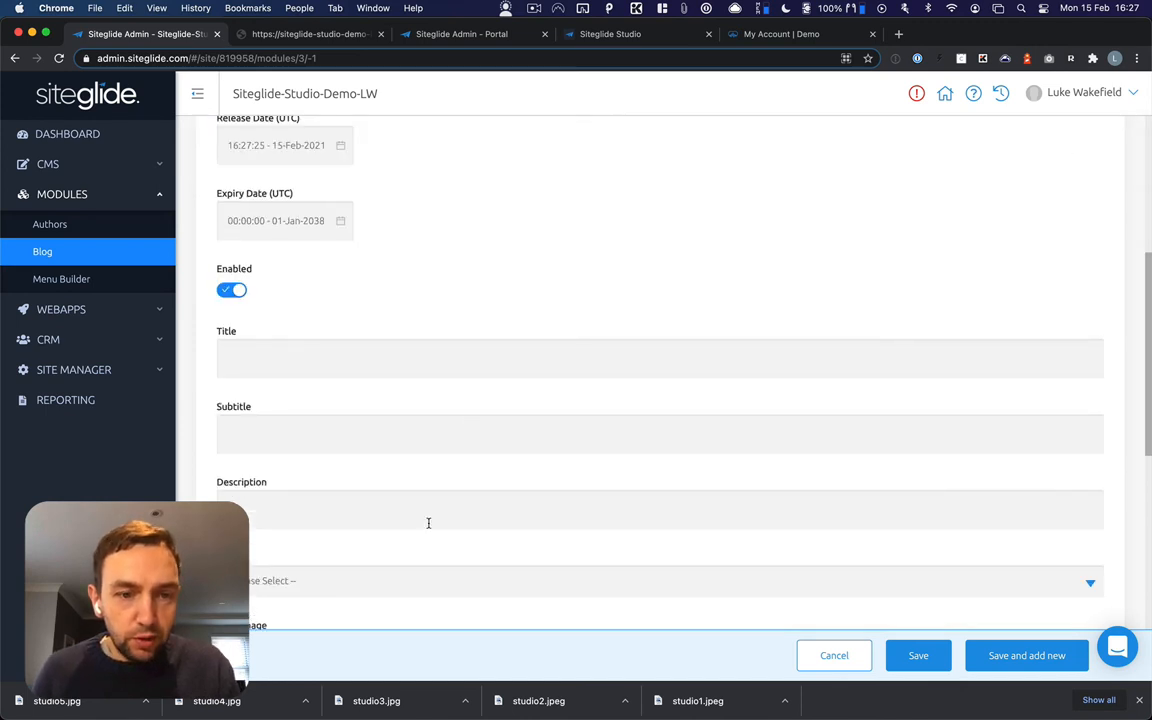
pyautogui.scroll(-3)
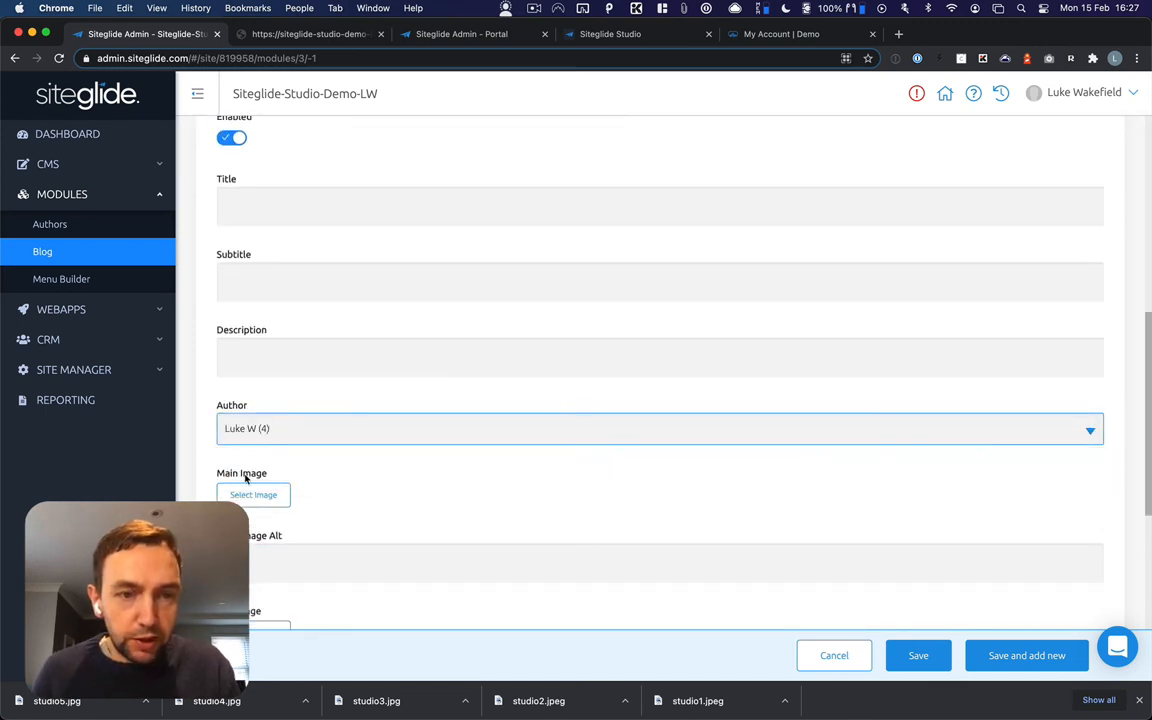
pyautogui.click(252, 494)
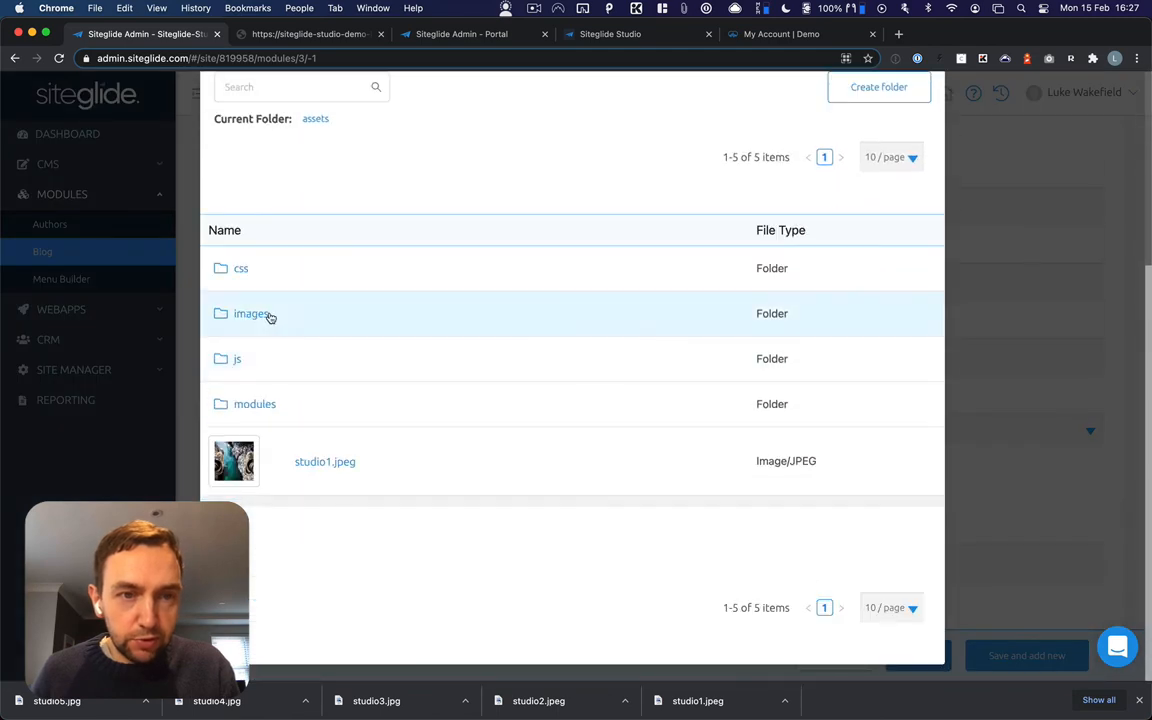
pyautogui.click(252, 312)
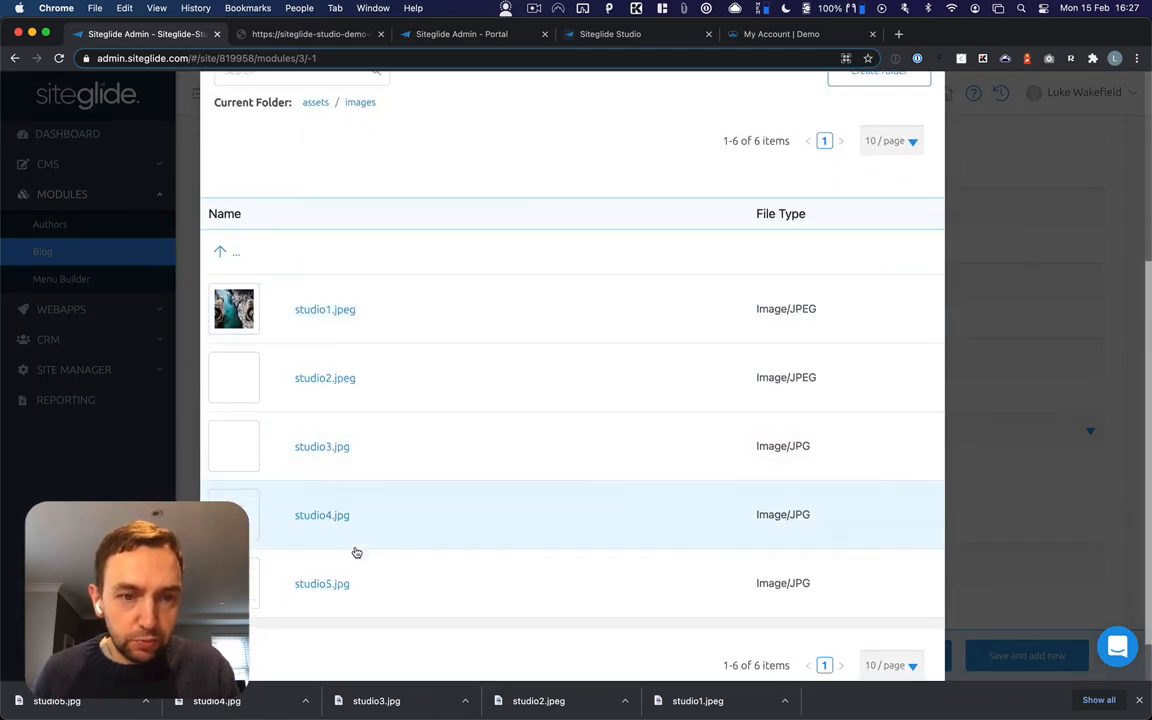
pyautogui.click(320, 514)
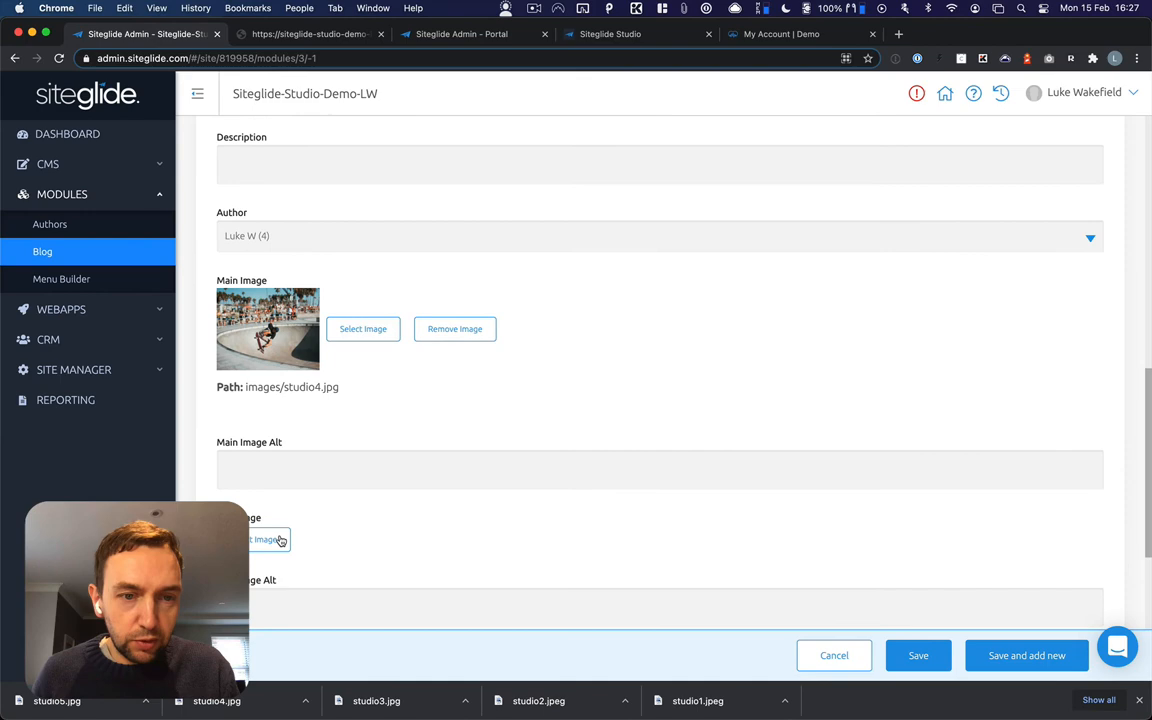
# - Use studio4.jpg for the second image and save the post as Post 2
pyautogui.click(264, 540)
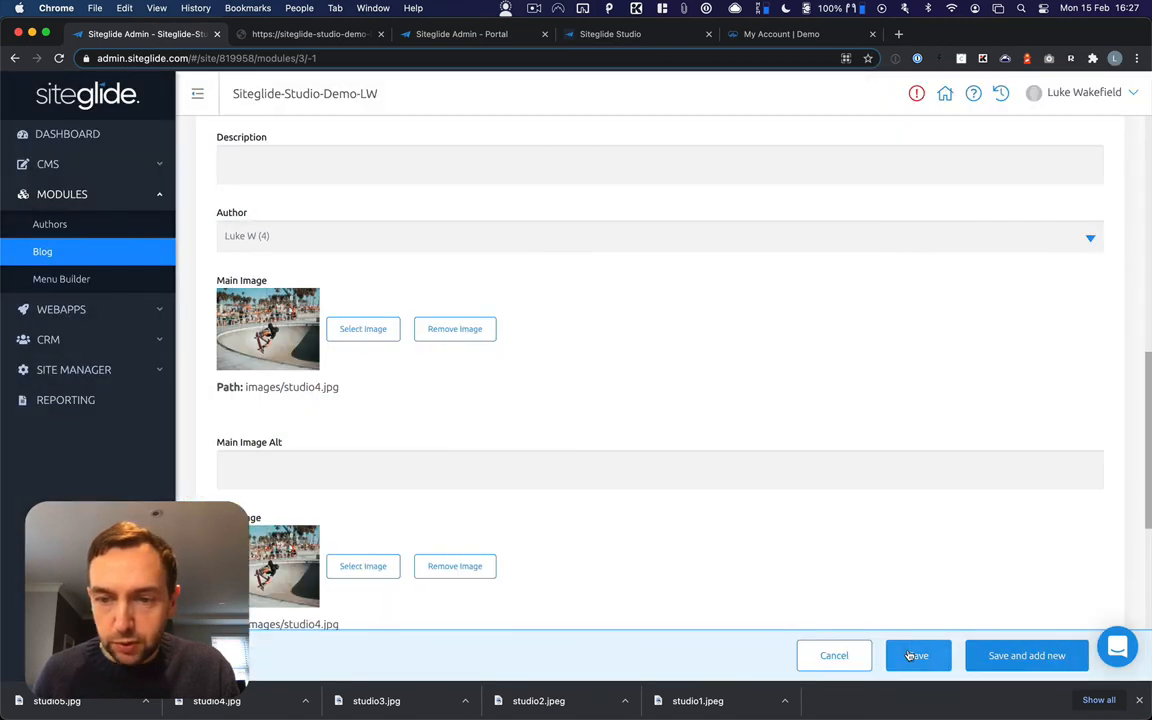
pyautogui.click(916, 656)
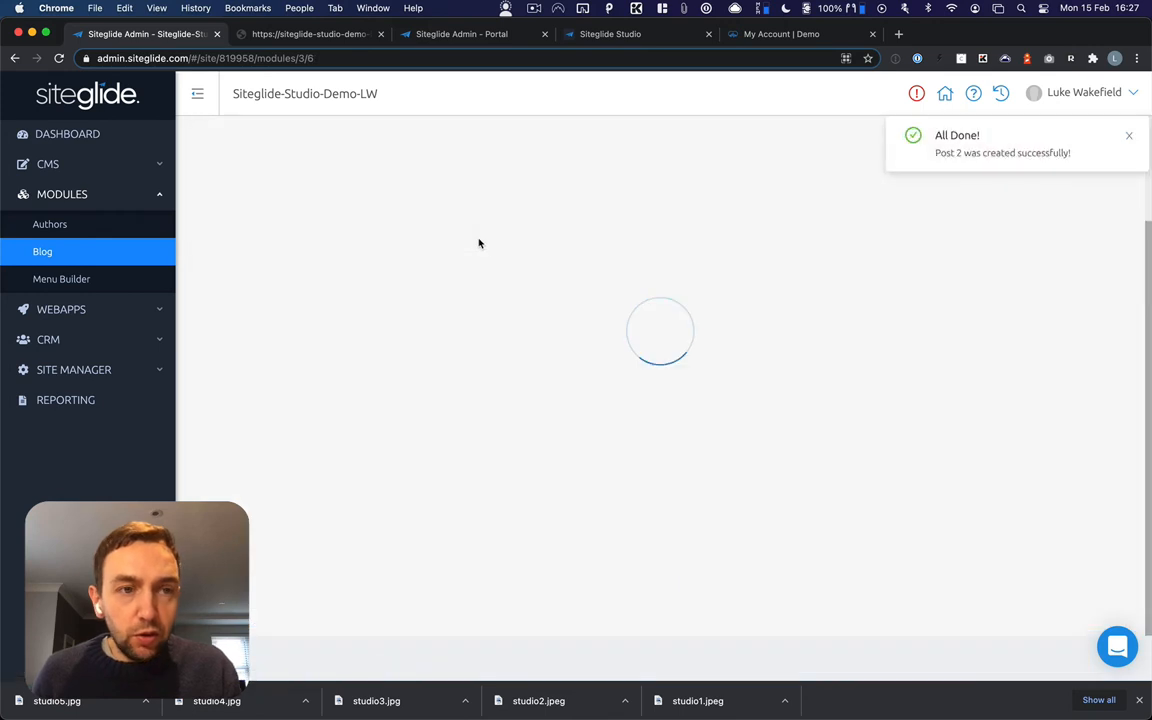
pyautogui.click(48, 164)
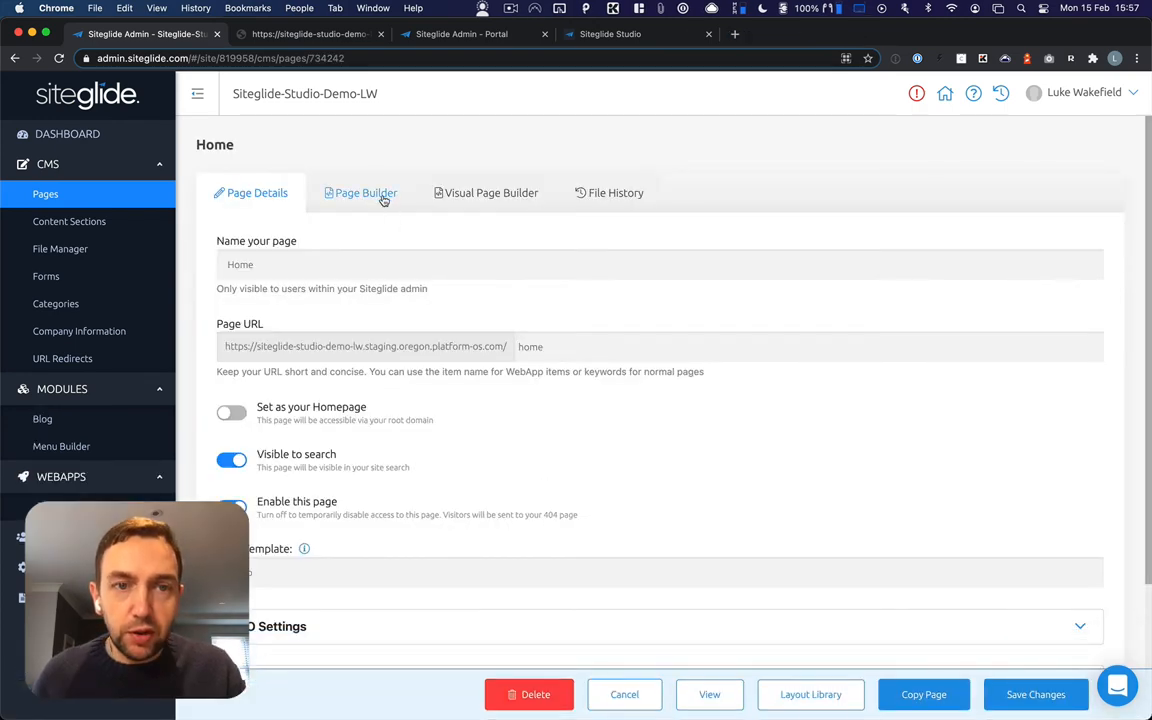
# - View the Home page's code and start inserting a List of Module Items from the Toolbox
pyautogui.click(364, 192)
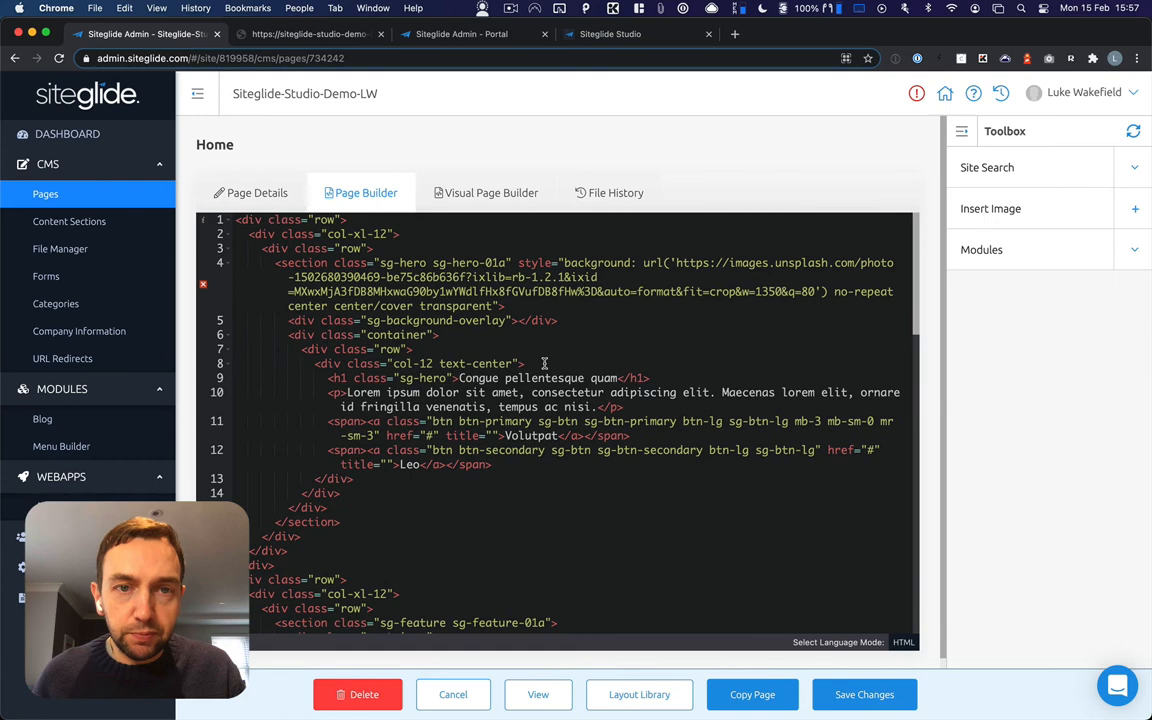
pyautogui.scroll(-3)
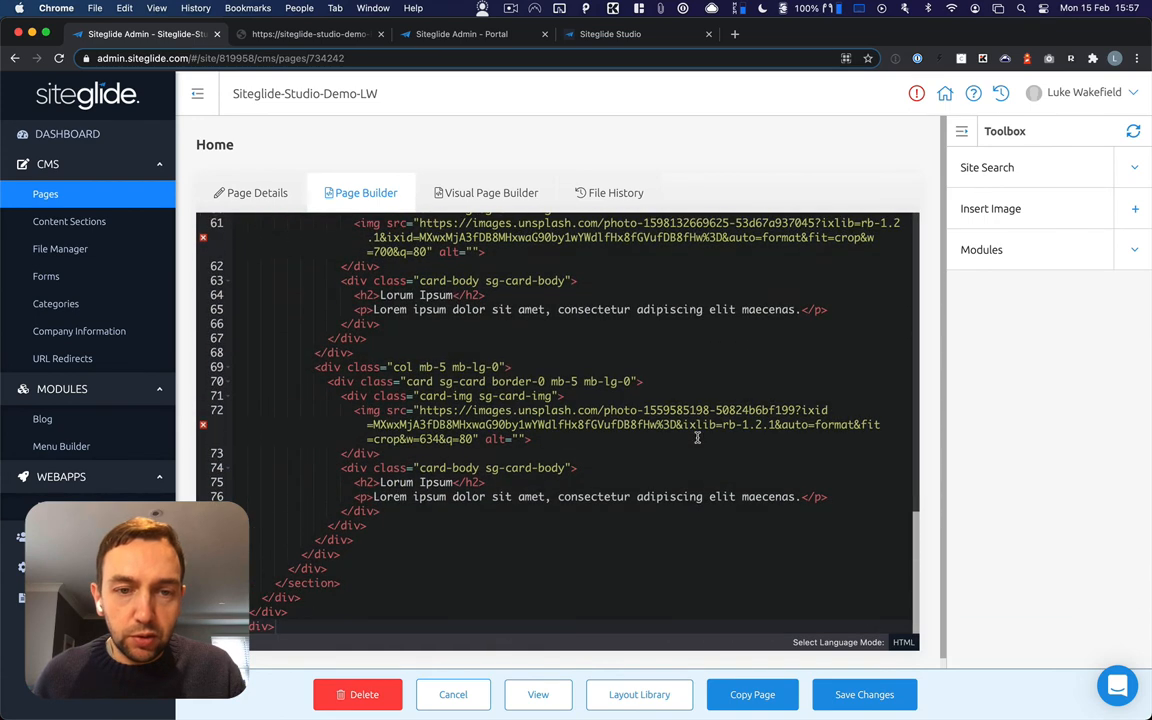
pyautogui.scroll(-3)
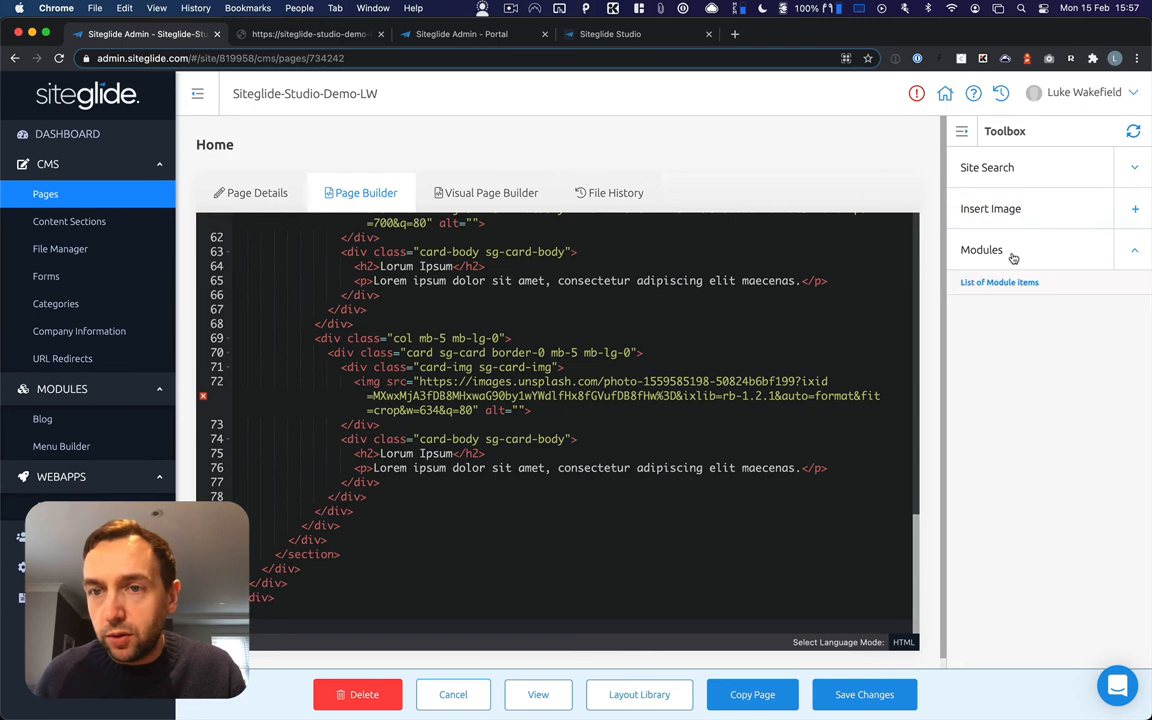
pyautogui.click(1000, 280)
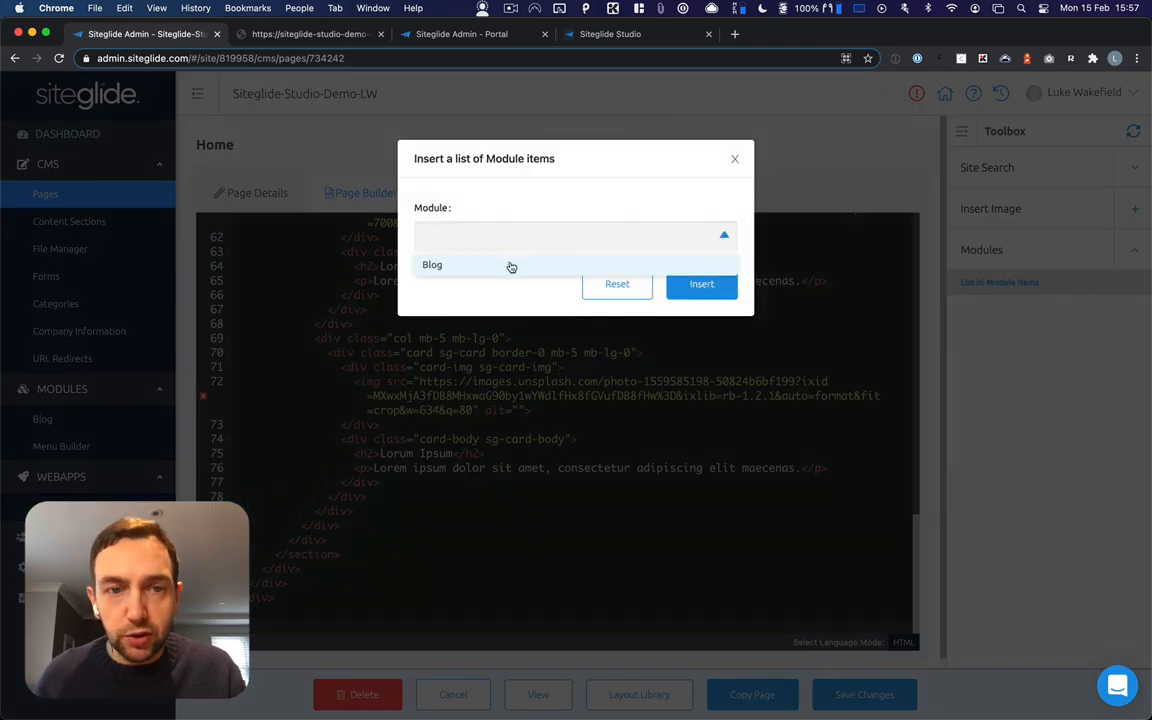
# - Insert a Blog list with layout sg-blog-02 showing all items, then save the Home page
pyautogui.click(432, 264)
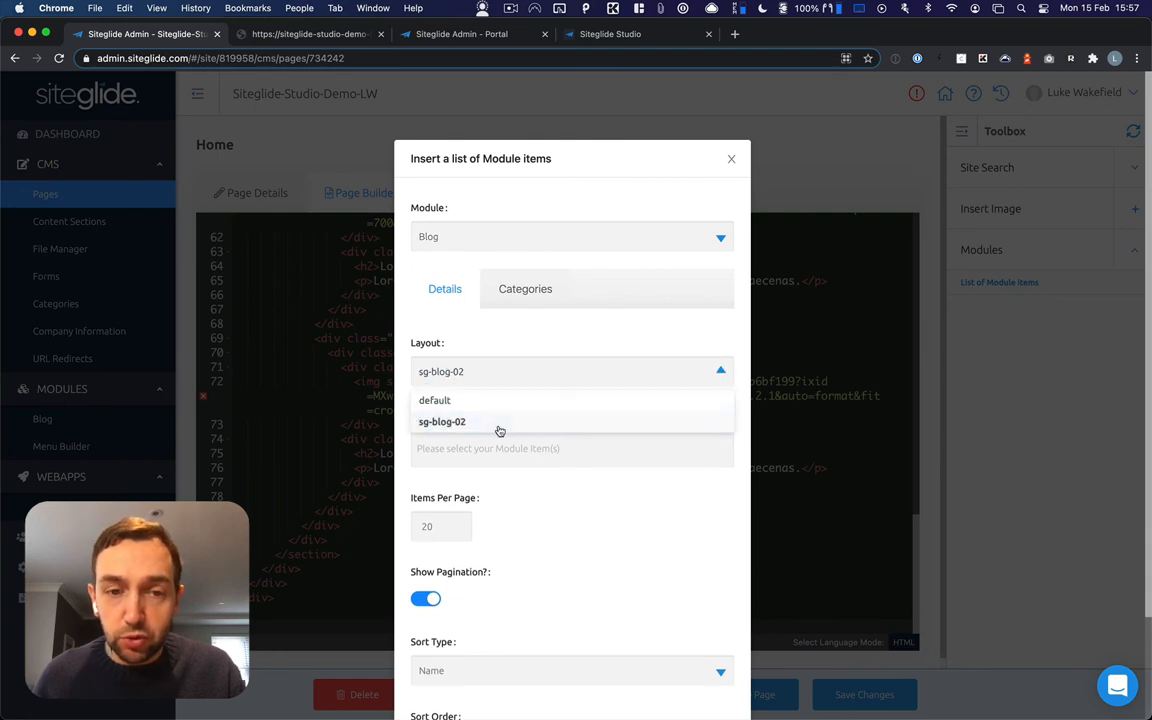
pyautogui.click(440, 420)
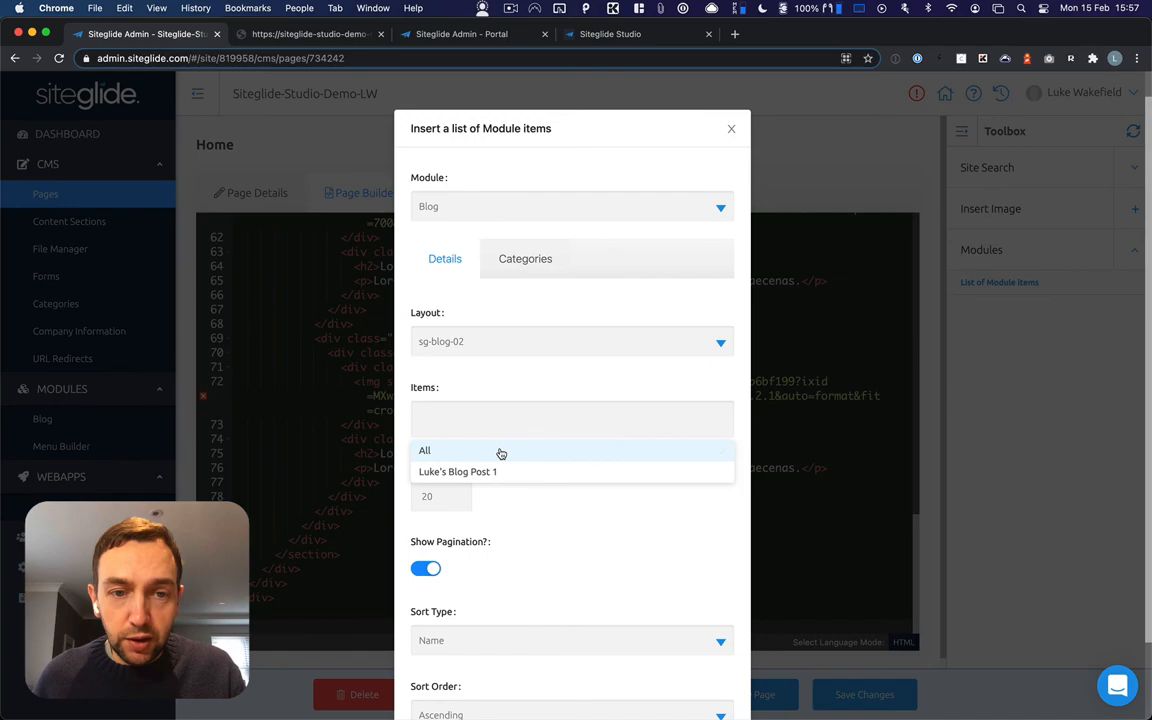
pyautogui.click(424, 450)
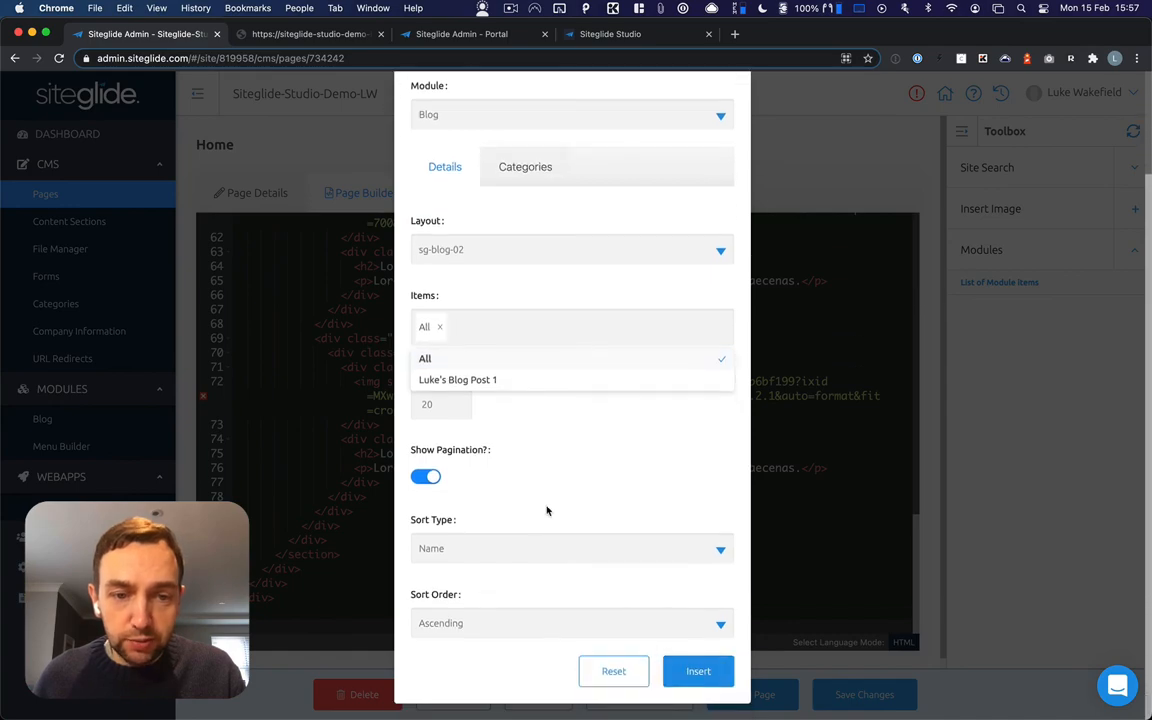
pyautogui.click(698, 672)
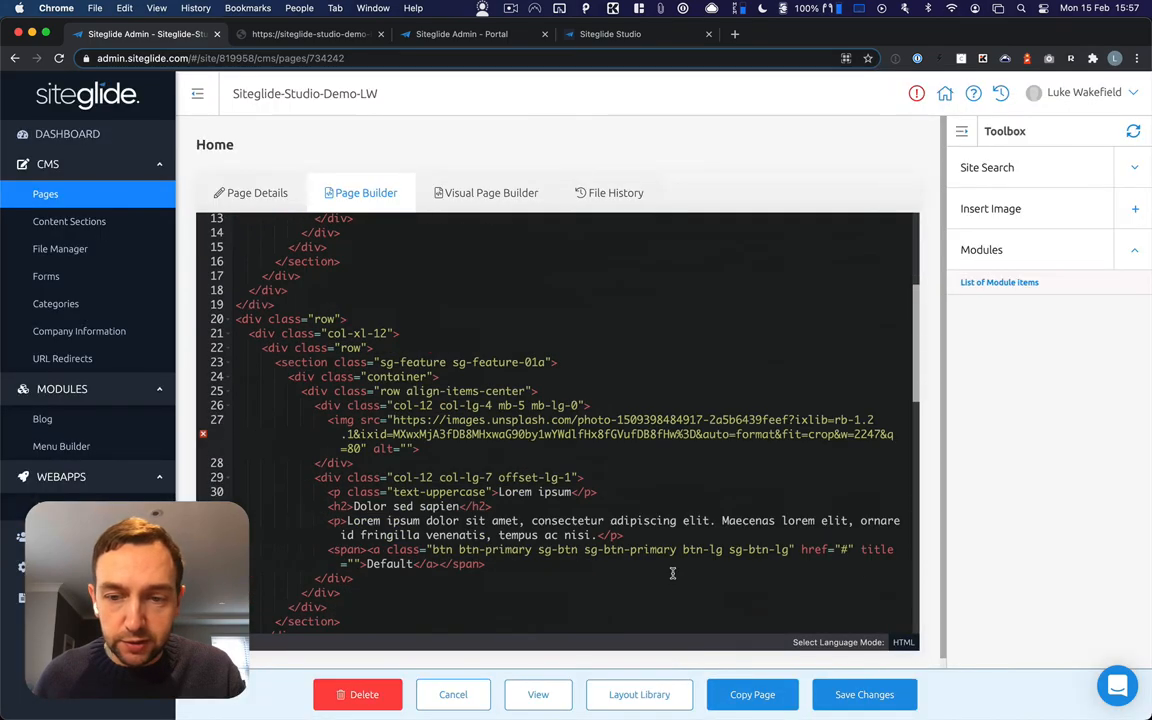
pyautogui.scroll(-3)
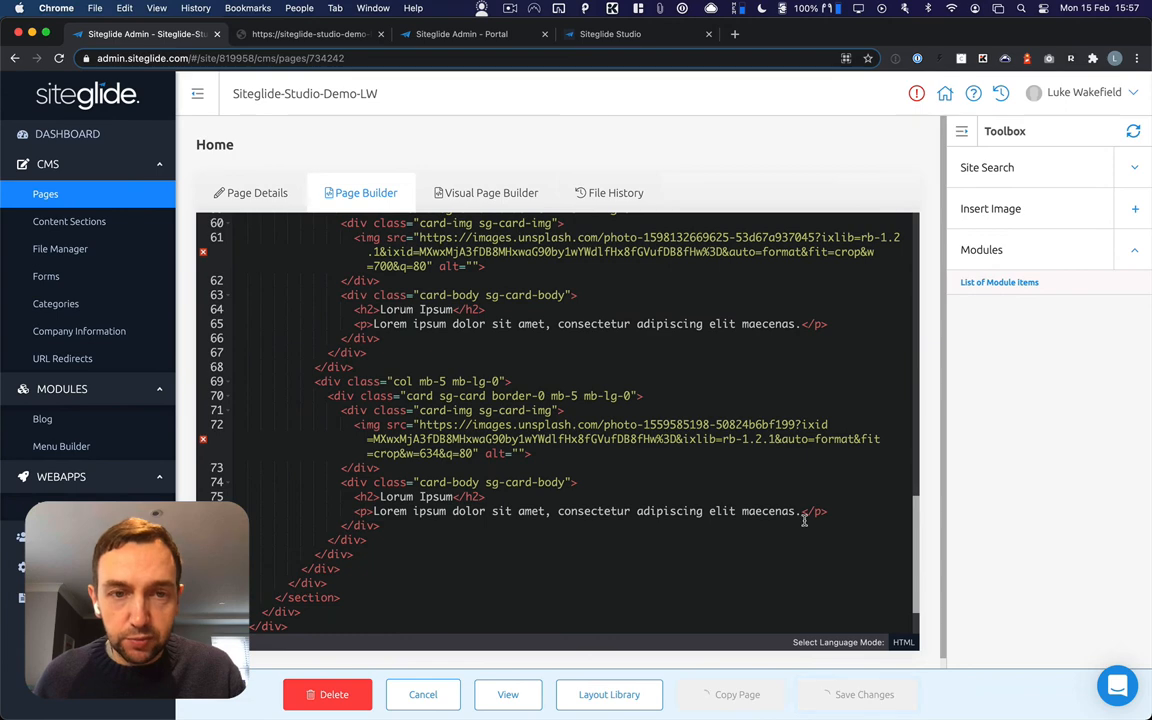
pyautogui.click(250, 192)
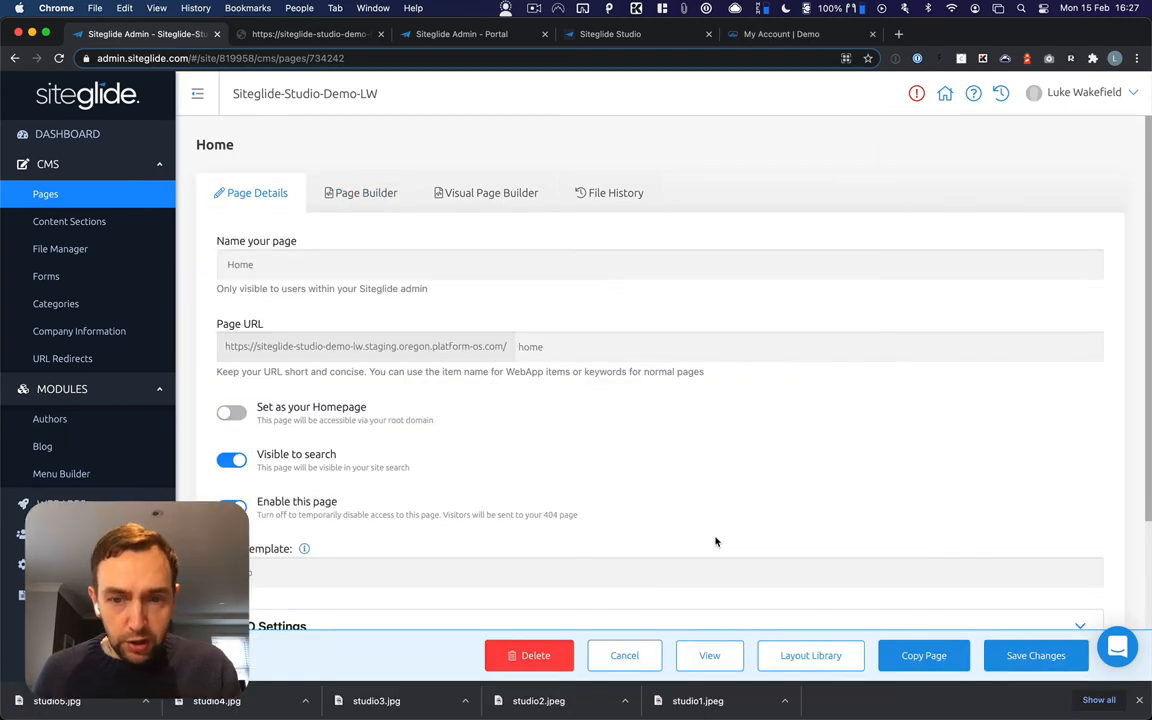
# - View the live Home page's blog list with Post 1 and Post 2, then filter it by author
pyautogui.click(708, 656)
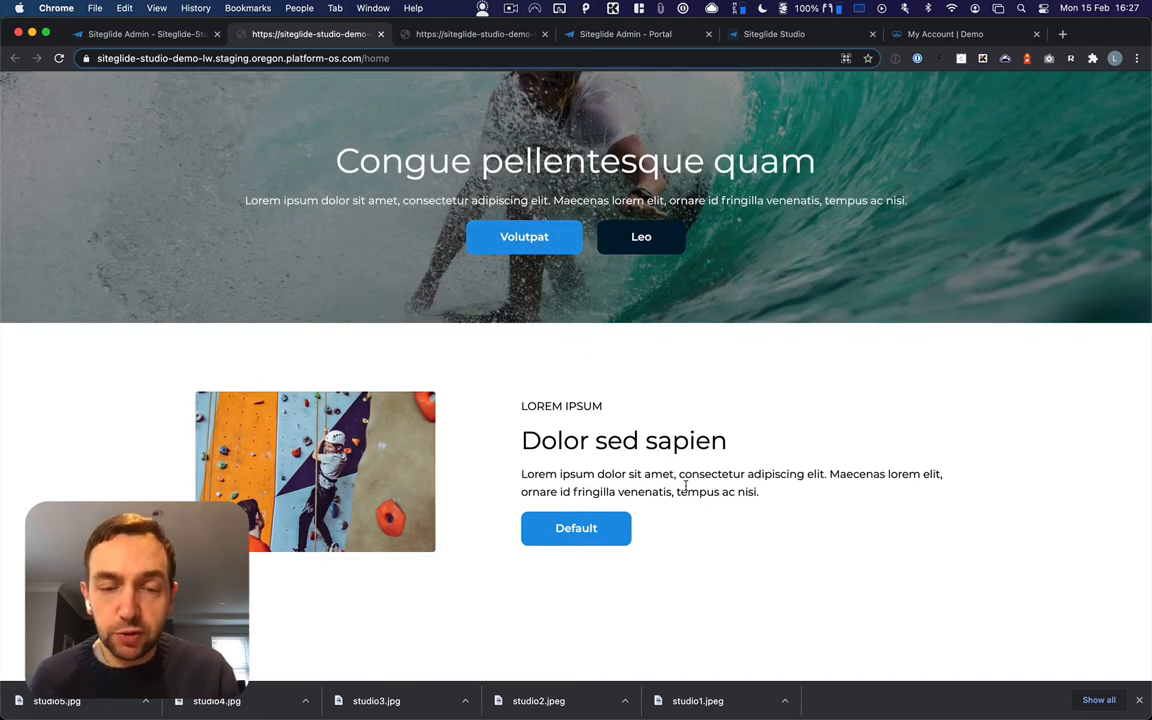
pyautogui.scroll(-3)
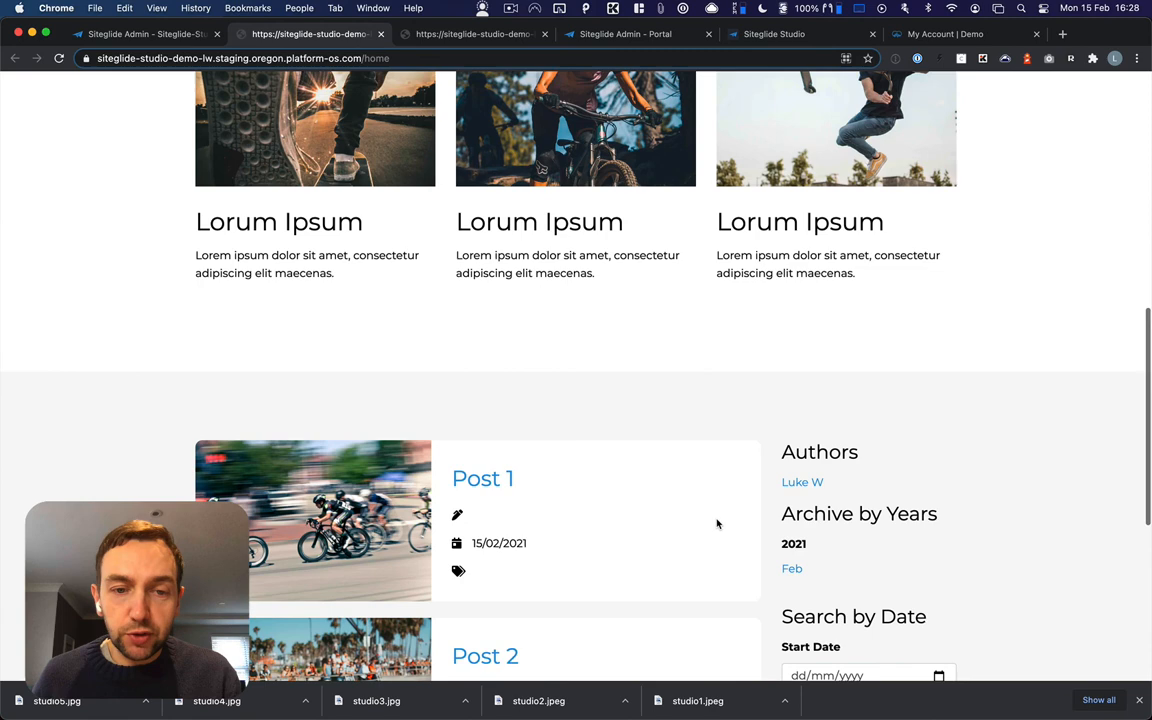
pyautogui.scroll(-3)
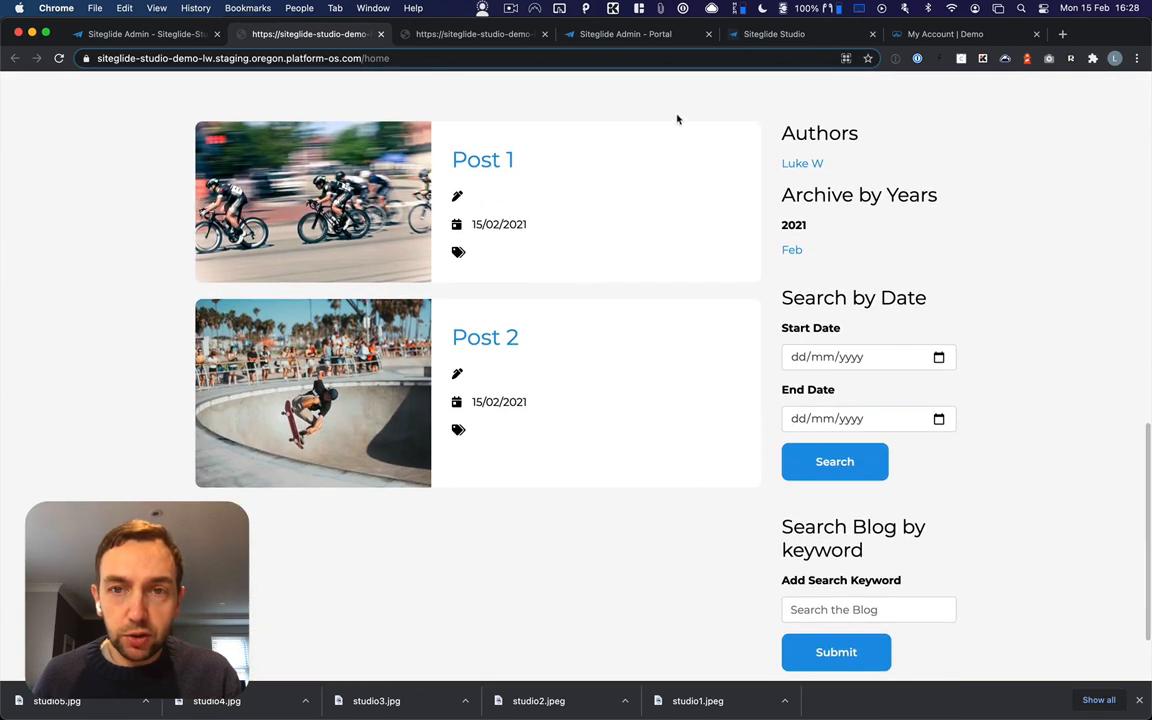
pyautogui.moveTo(558, 172)
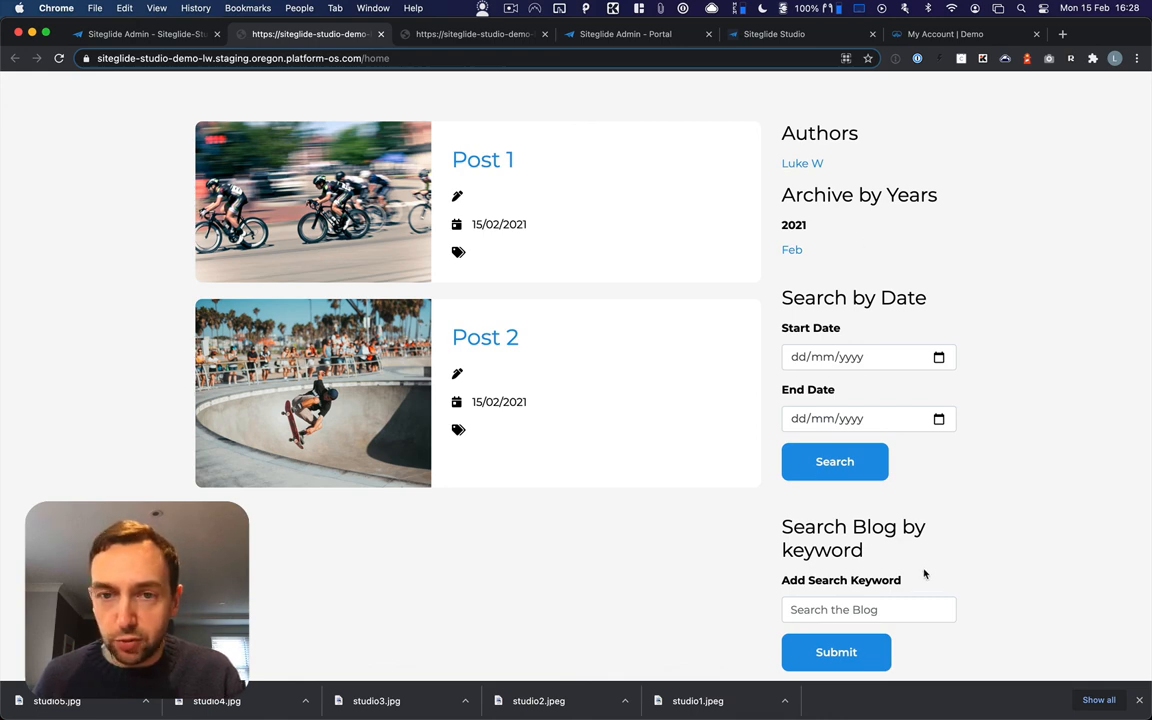
pyautogui.click(802, 164)
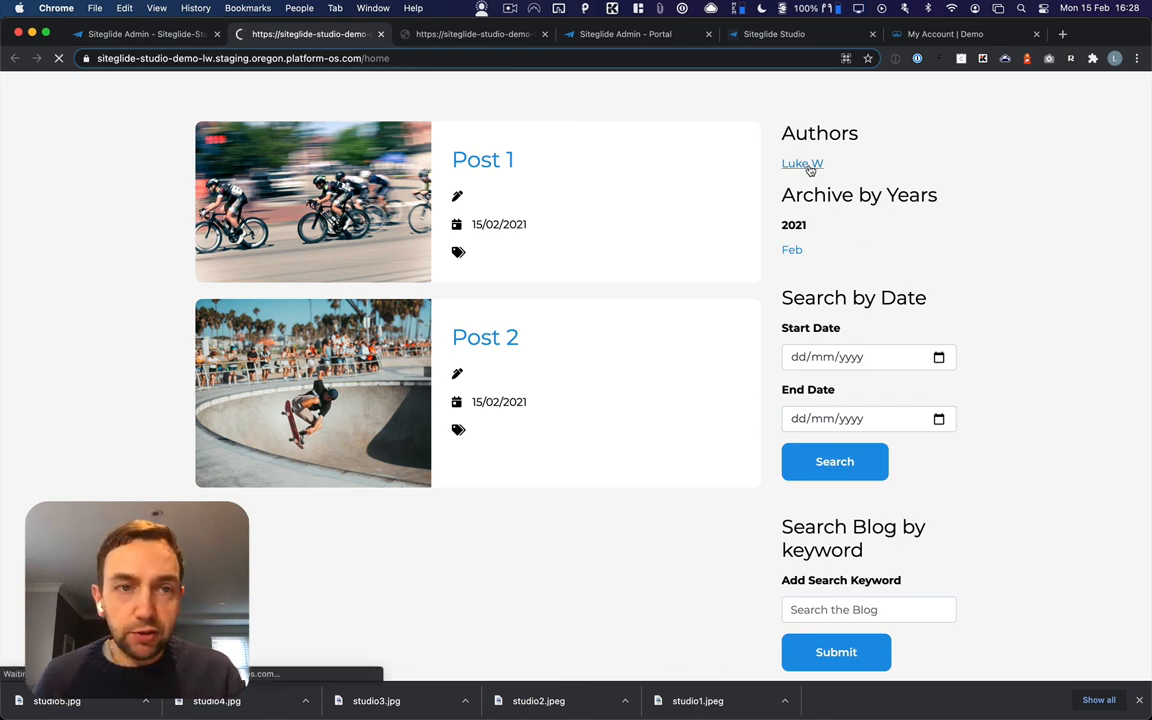
# - Show the blog list filtered by author Luke W, still listing both posts
pyautogui.click(802, 164)
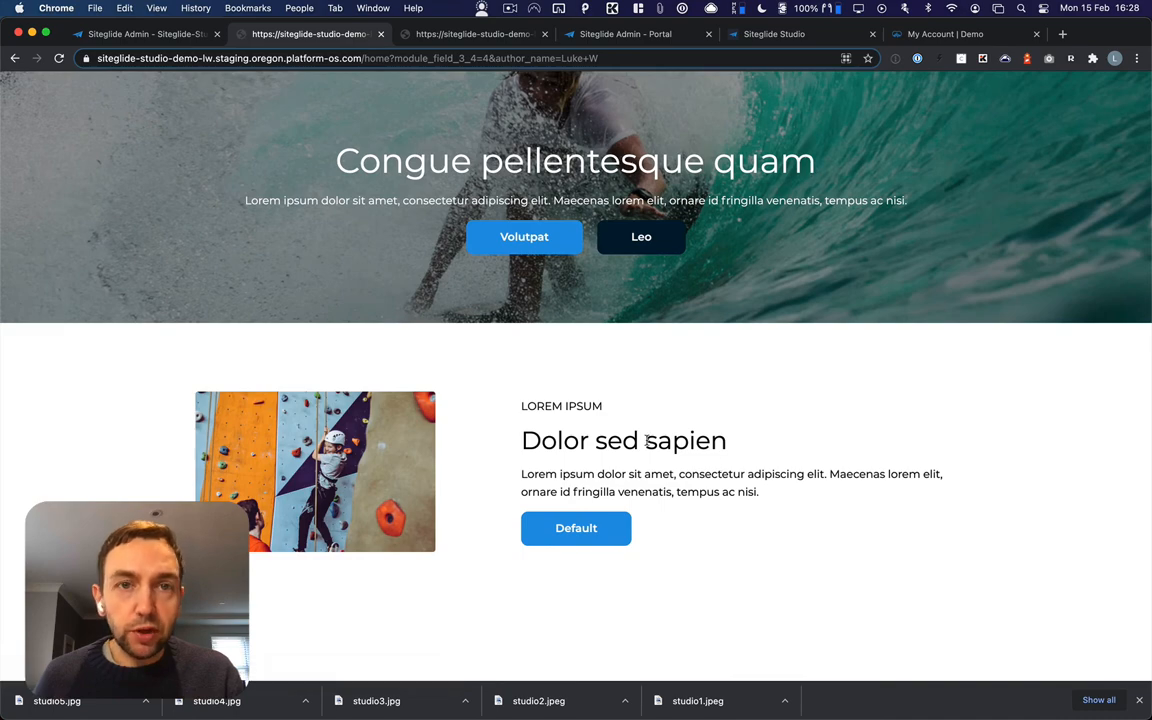
pyautogui.scroll(-3)
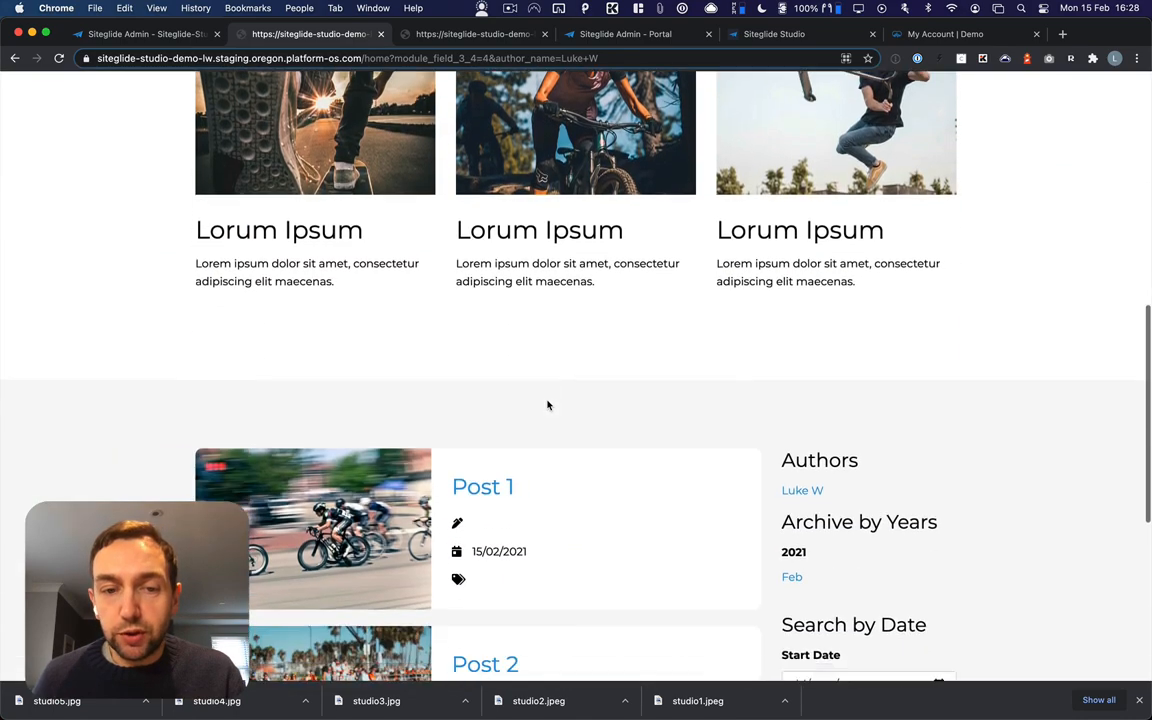
pyautogui.scroll(-3)
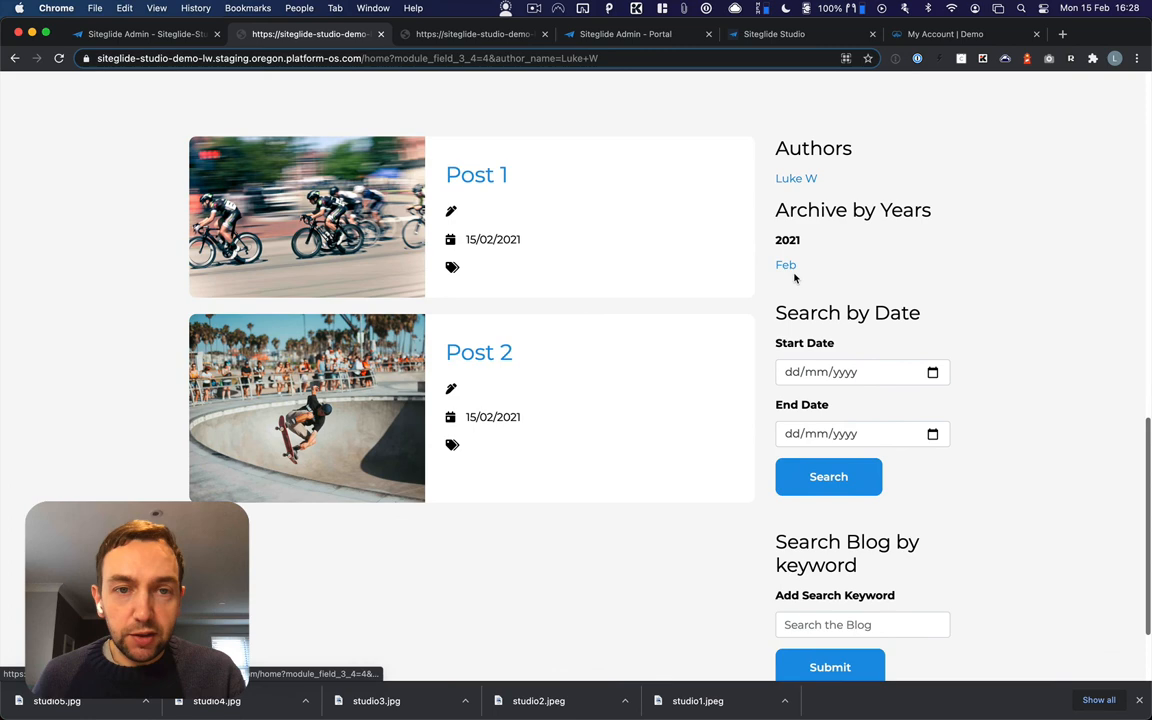
# - Check Post 1's detail page and return to the author-filtered list
pyautogui.click(476, 174)
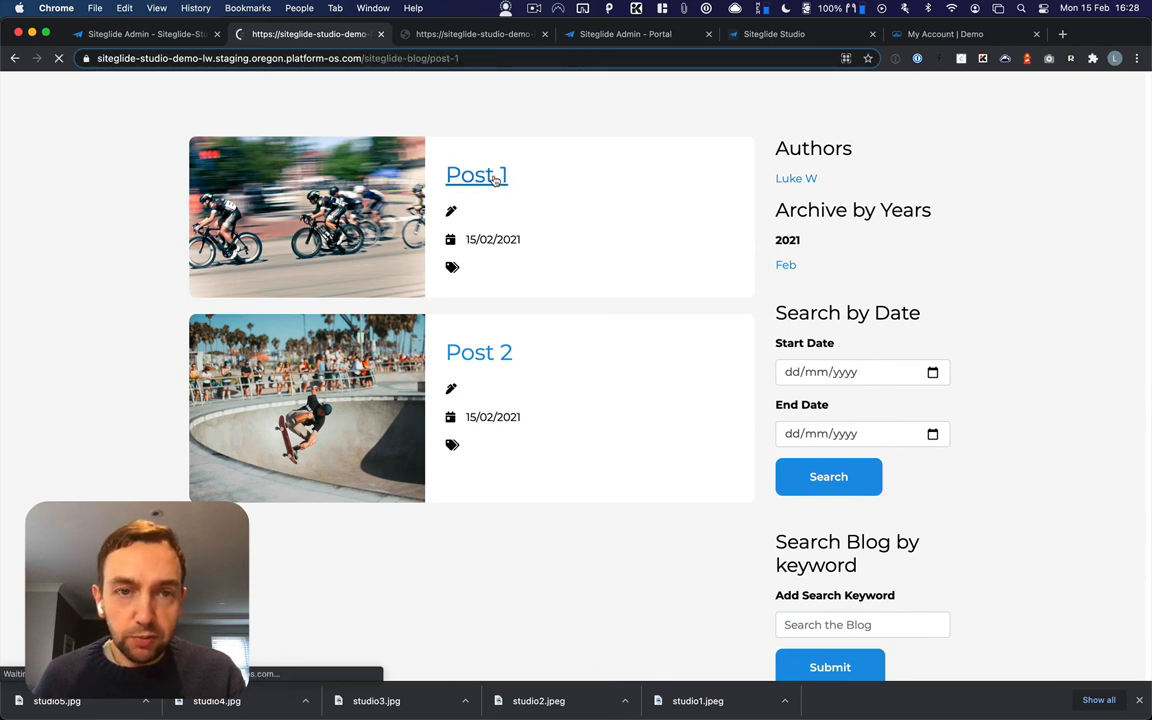
pyautogui.click(476, 176)
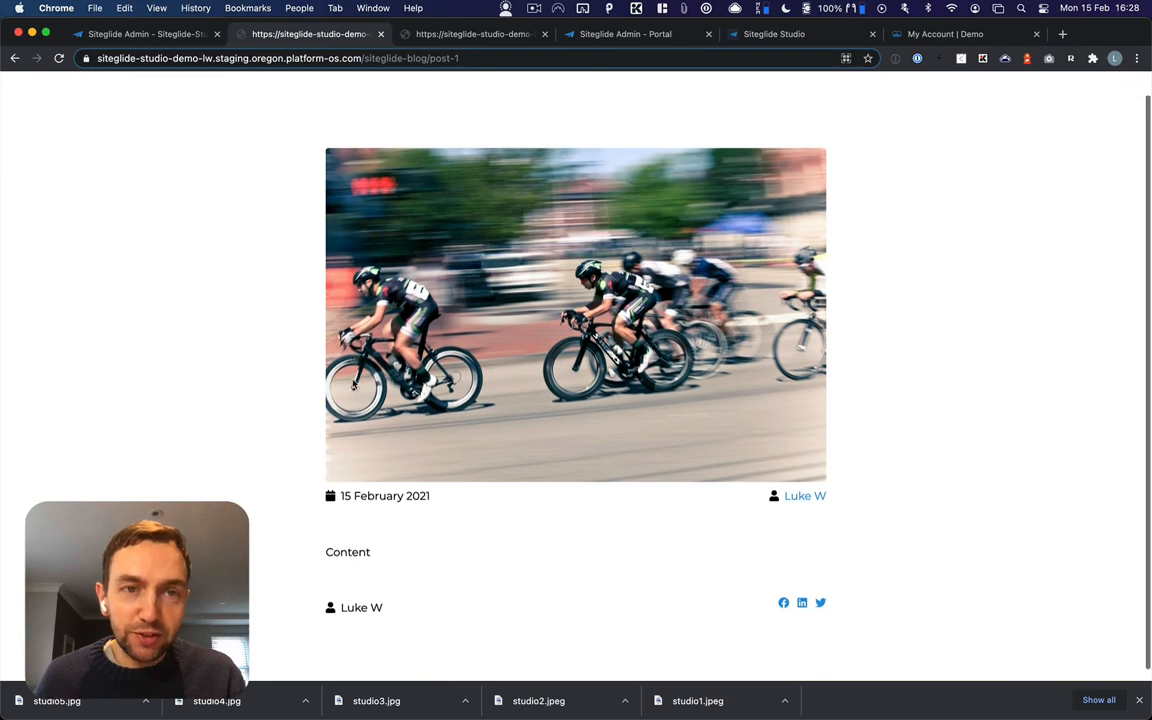
pyautogui.click(804, 496)
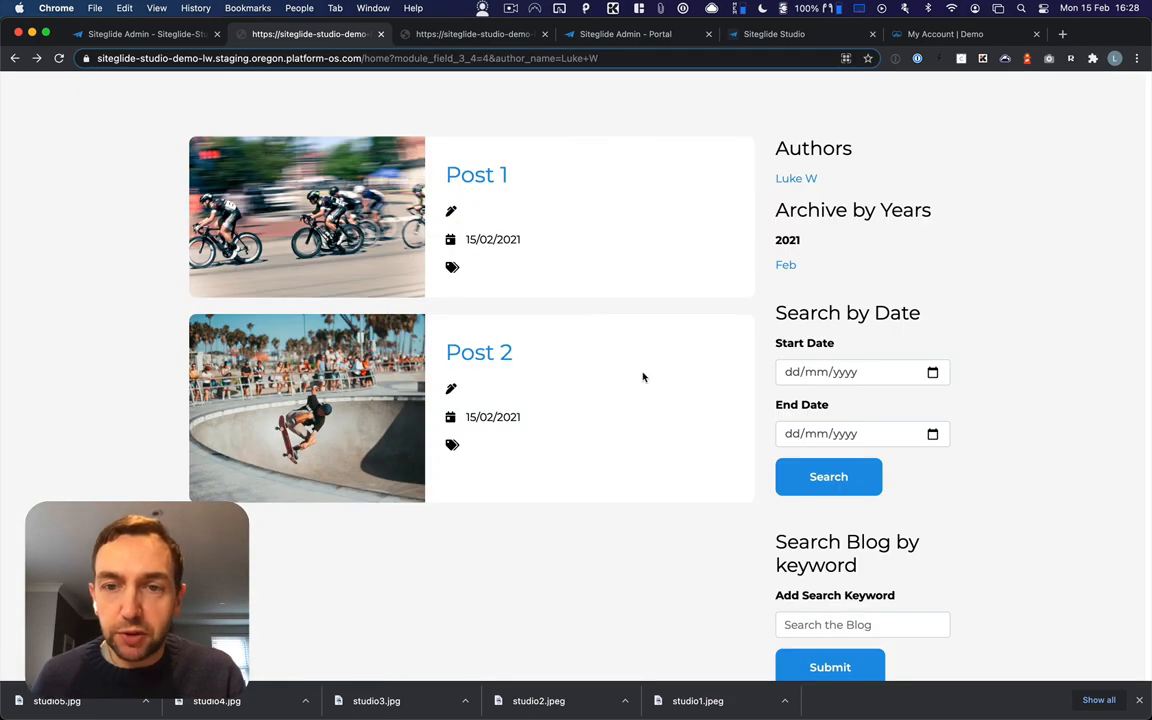